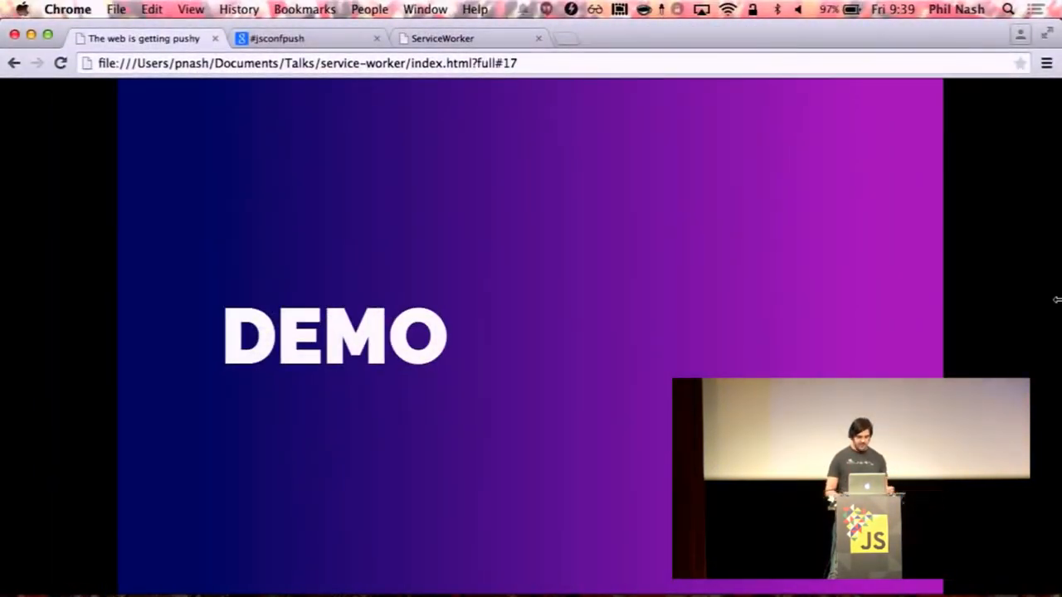
- Switch from the DEMO slide to the #jsconfpush tab at localhost:3000
{"action": "left_click", "coordinate": [307, 38]}
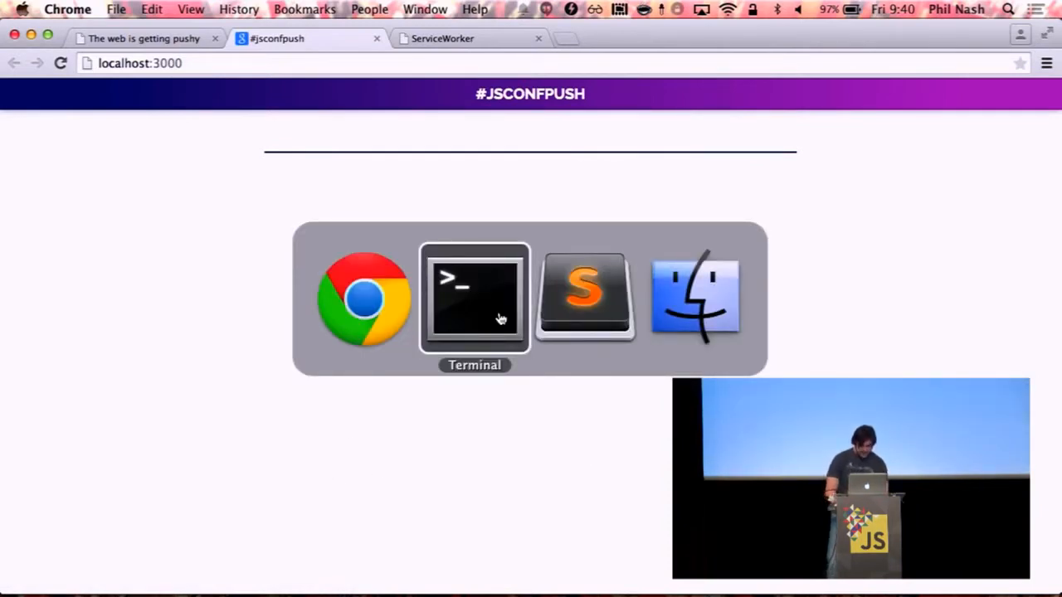
- View index.js, check the tweets page, then scroll to the app.get('/stream') route
{"action": "left_click", "coordinate": [585, 299]}
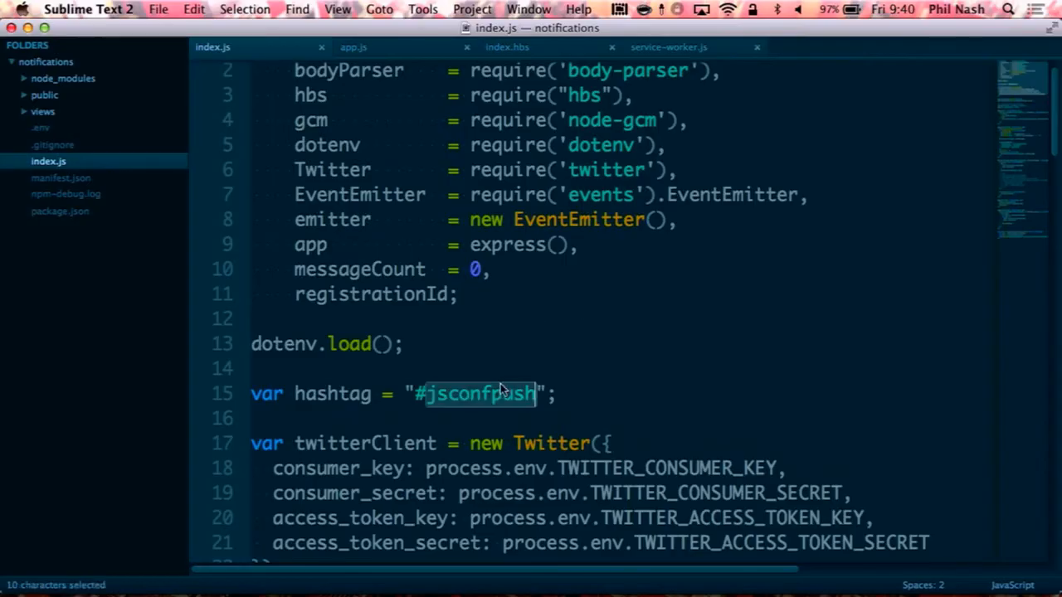
{"action": "scroll", "scroll_direction": "down", "scroll_amount": 3}
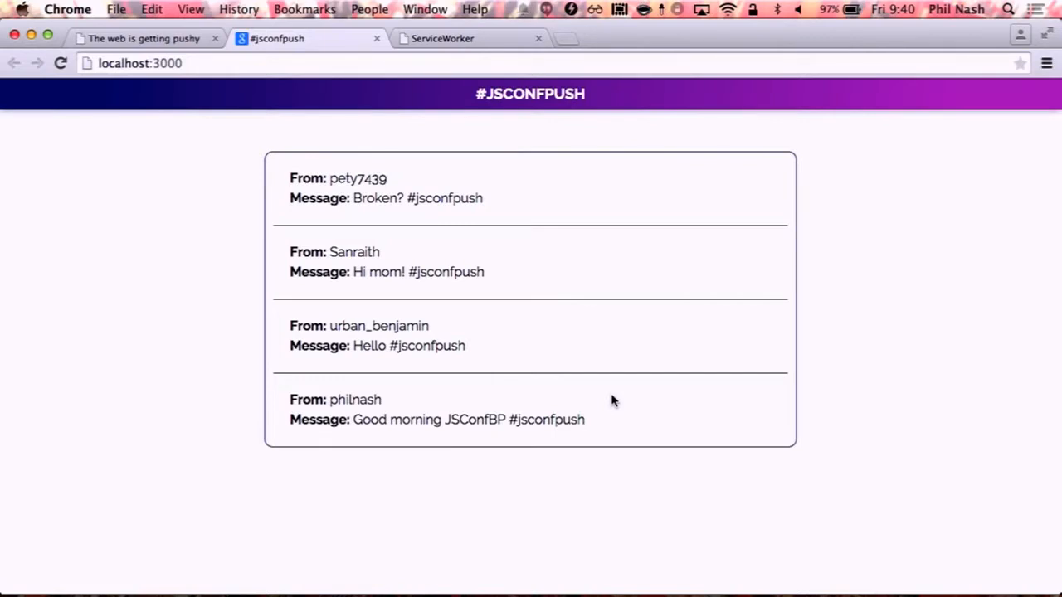
{"action": "key", "text": "cmd+tab"}
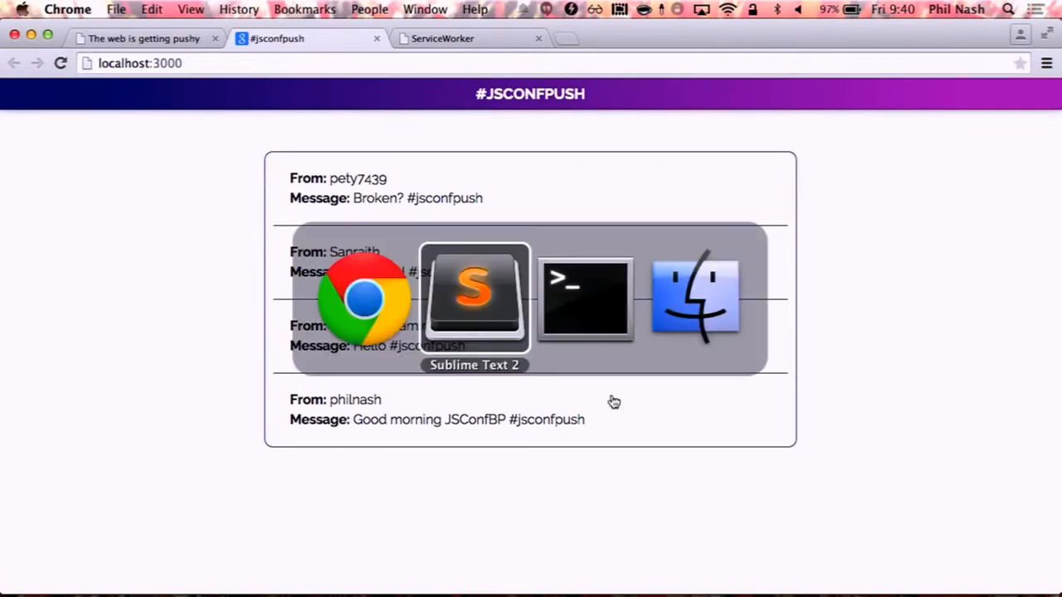
{"action": "left_click", "coordinate": [474, 298]}
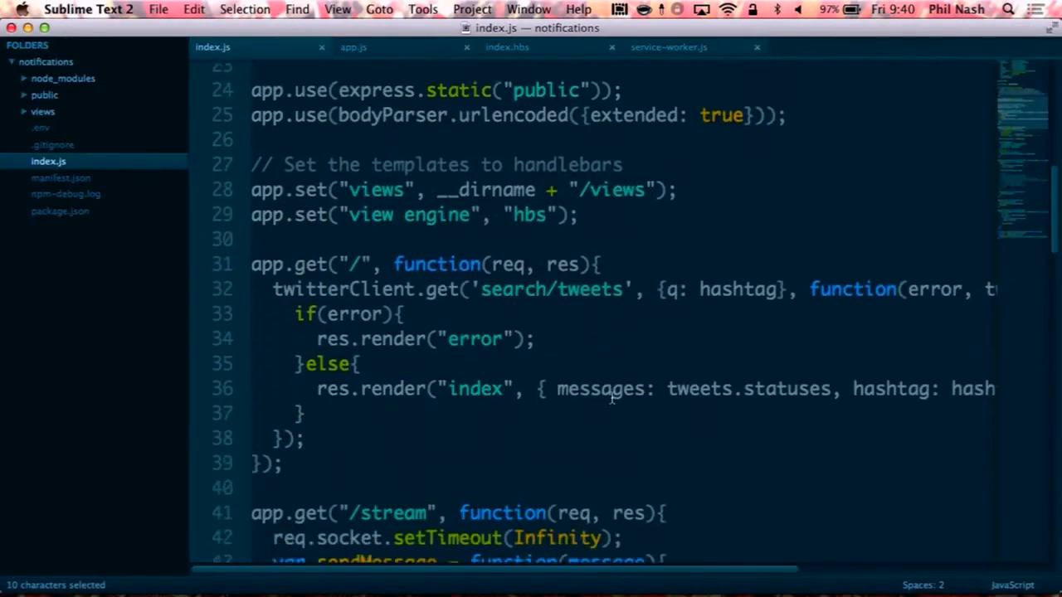
{"action": "scroll", "scroll_direction": "down", "scroll_amount": 3}
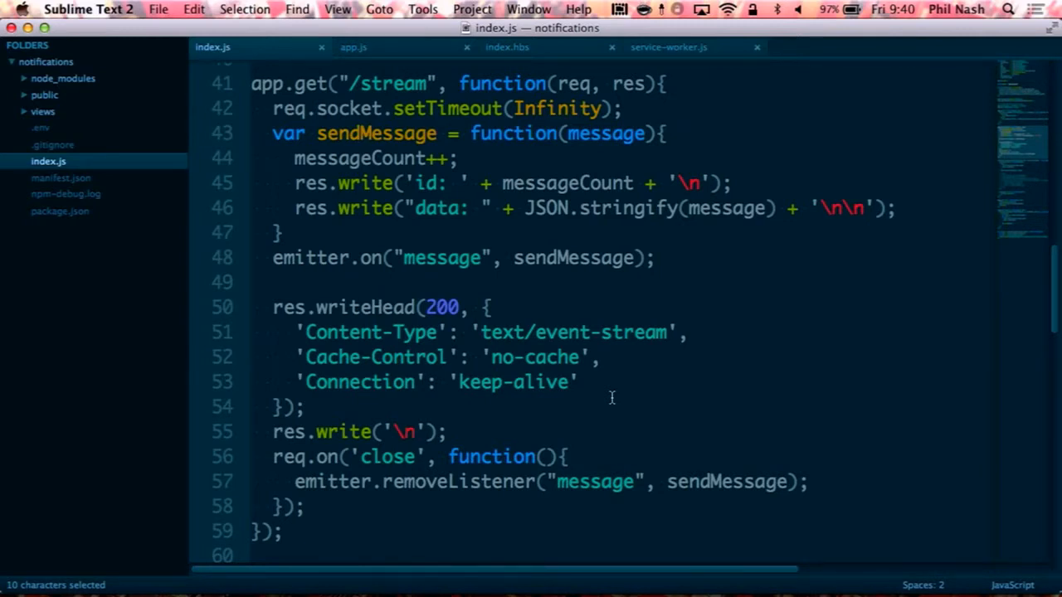
- In app.js, create a new EventSource stream and a list reference to '#notifications'
{"action": "left_click", "coordinate": [352, 47]}
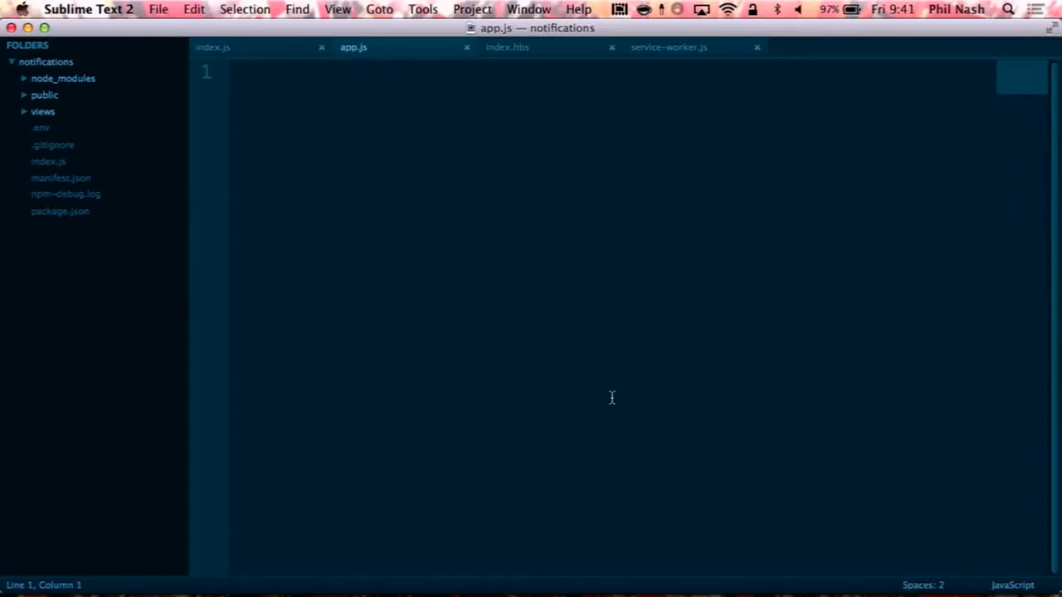
{"action": "type", "text": "var"}
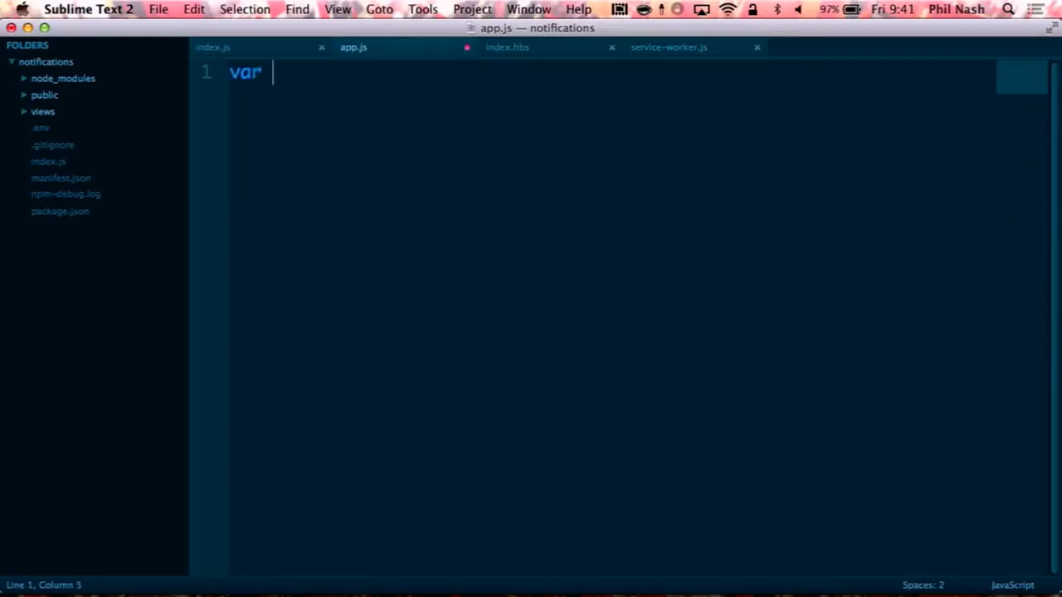
{"action": "type", "text": "stream"}
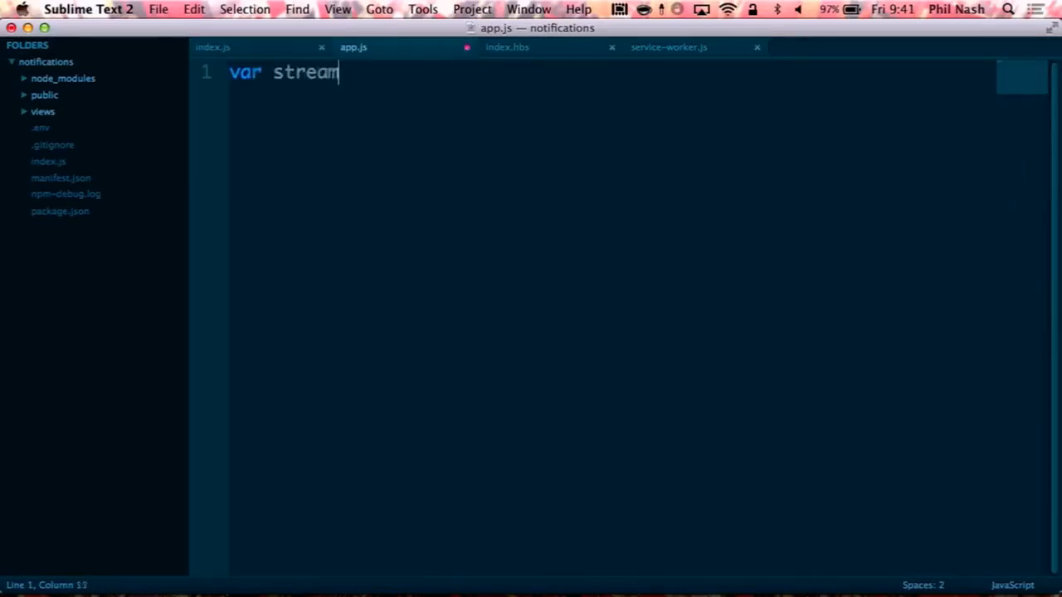
{"action": "type", "text": "= Evemt"}
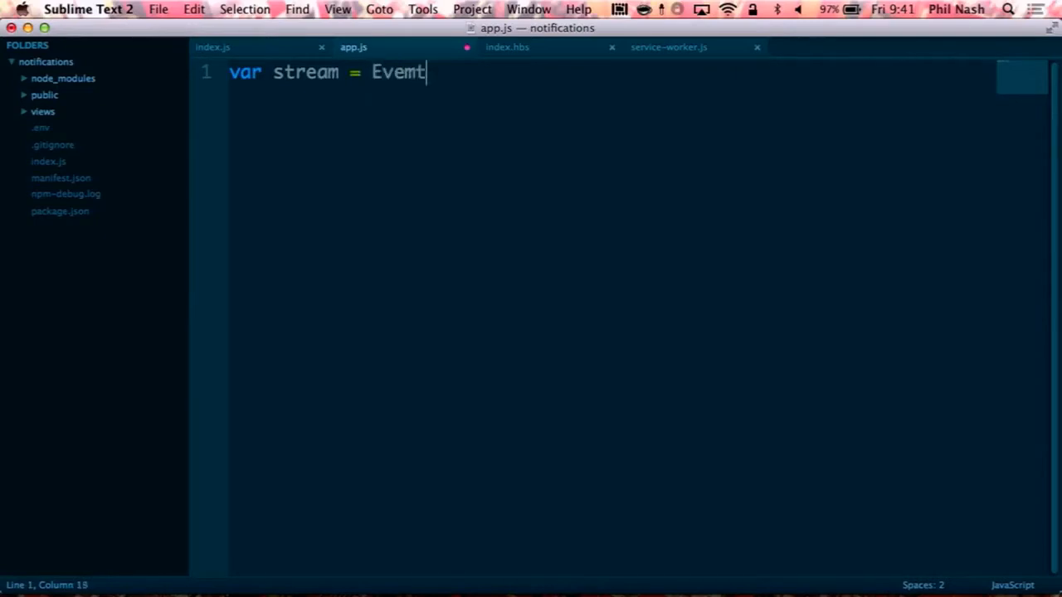
{"action": "type", "text": "Source"}
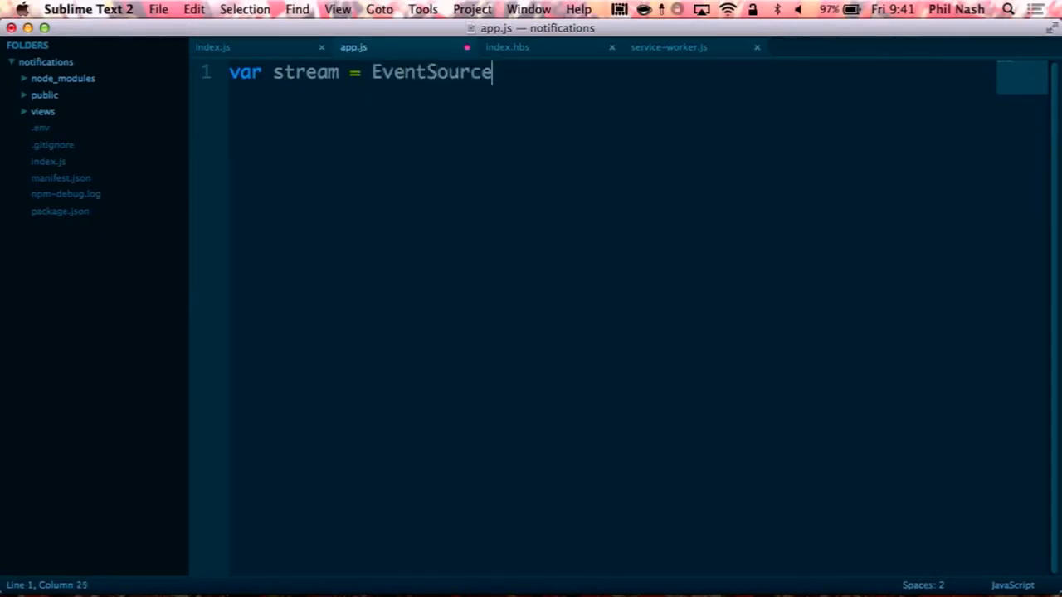
{"action": "type", "text": "new"}
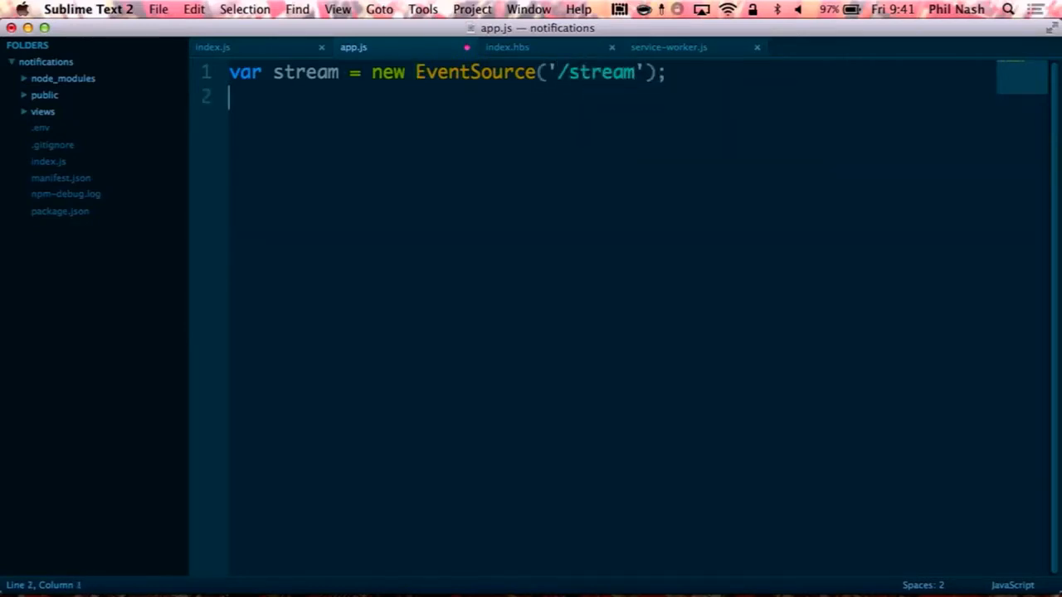
{"action": "type", "text": "var list = $('"}
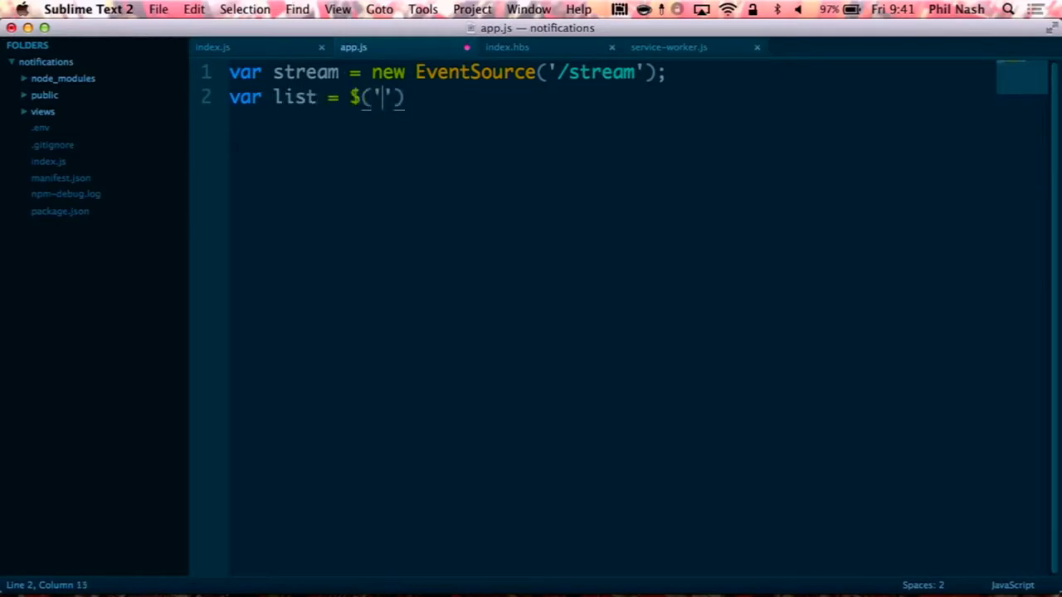
{"action": "type", "text": "#noti"}
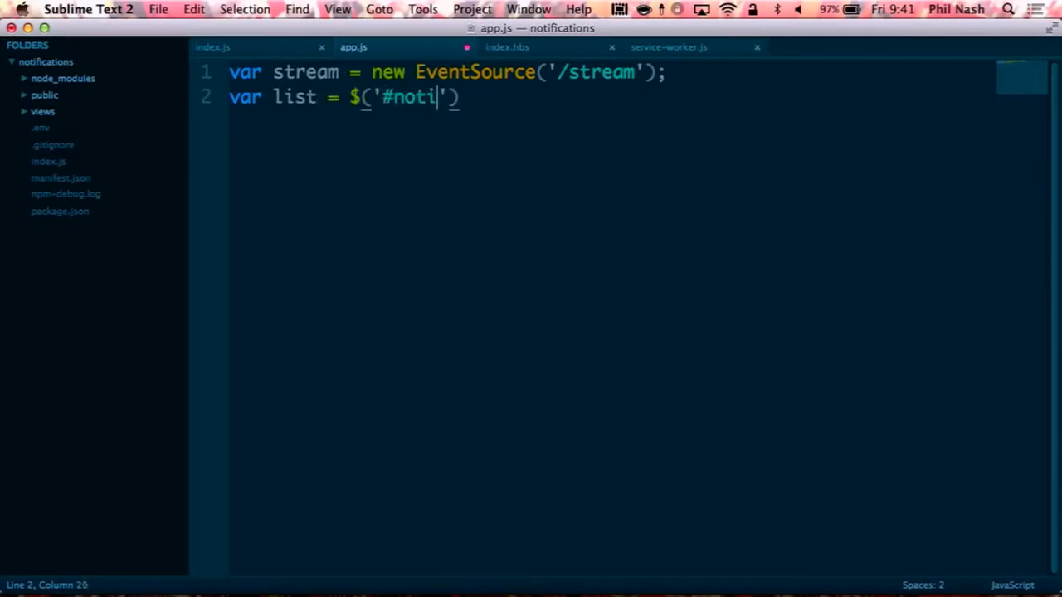
{"action": "type", "text": "fications');"}
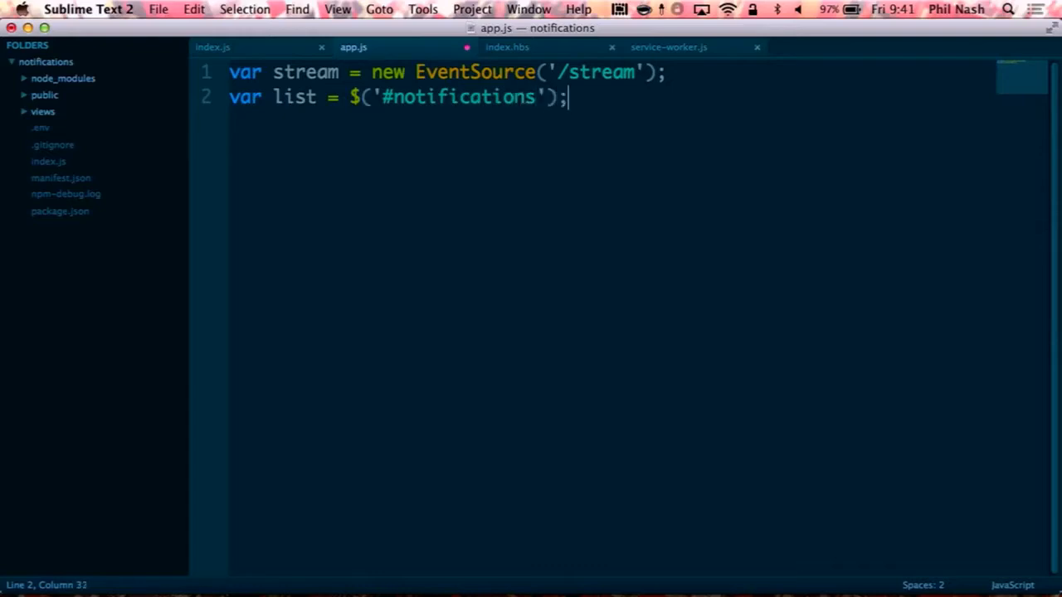
- Add a stream.addEventListener call below the list reference
{"action": "key", "text": "enter"}
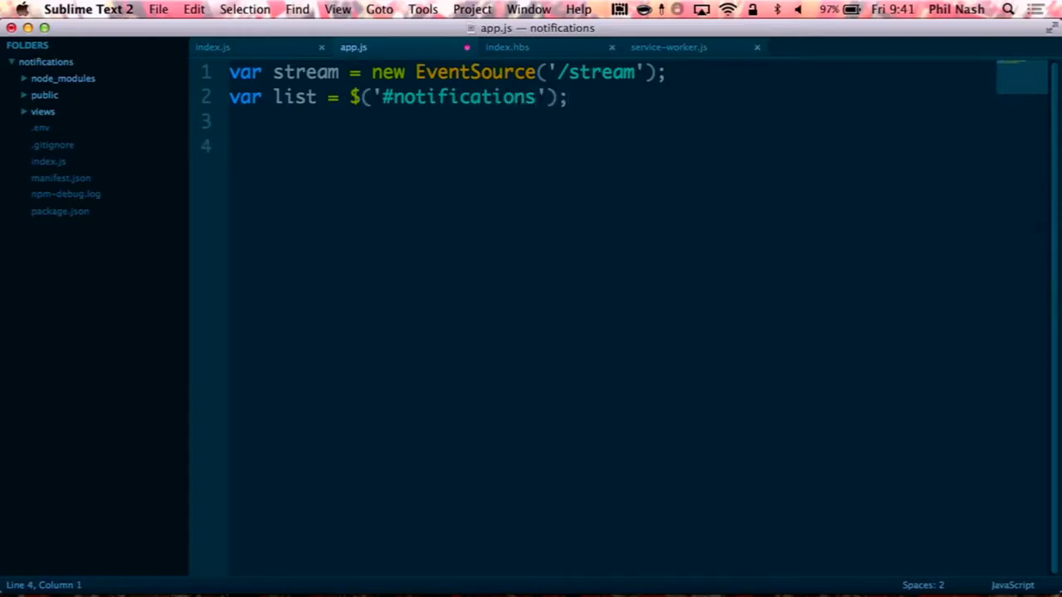
{"action": "type", "text": "stream.ad"}
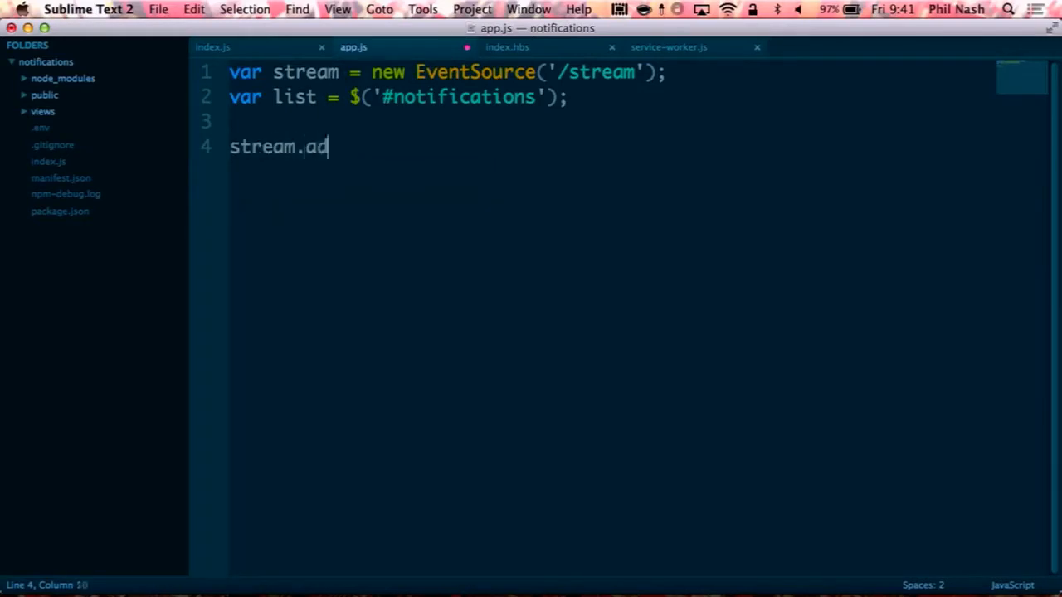
{"action": "type", "text": "dEventListe"}
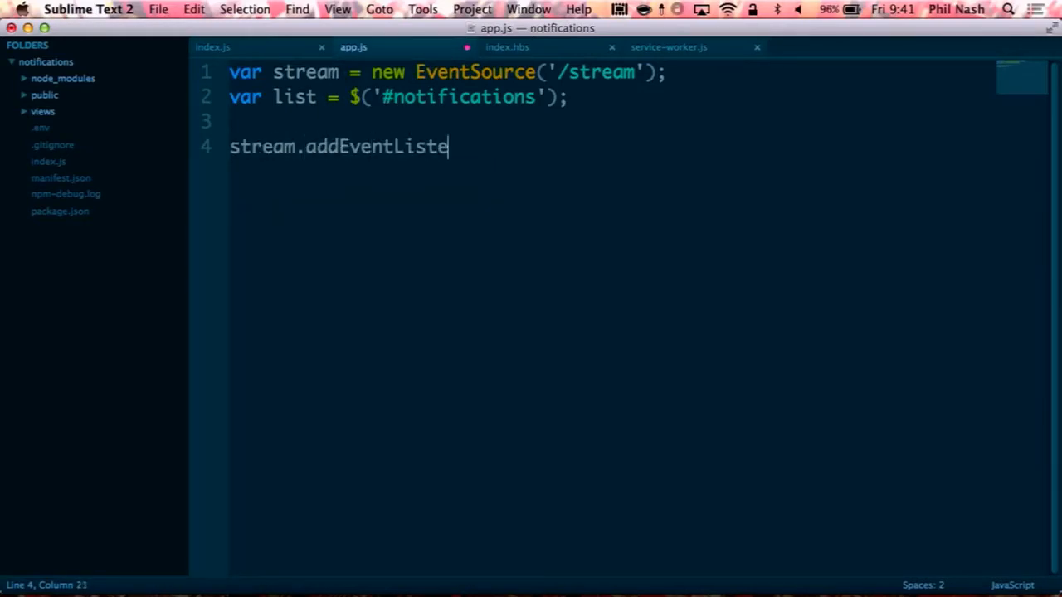
{"action": "type", "text": "ner('message', function(event){"}
{"action": "type", "text": "}, false);"}
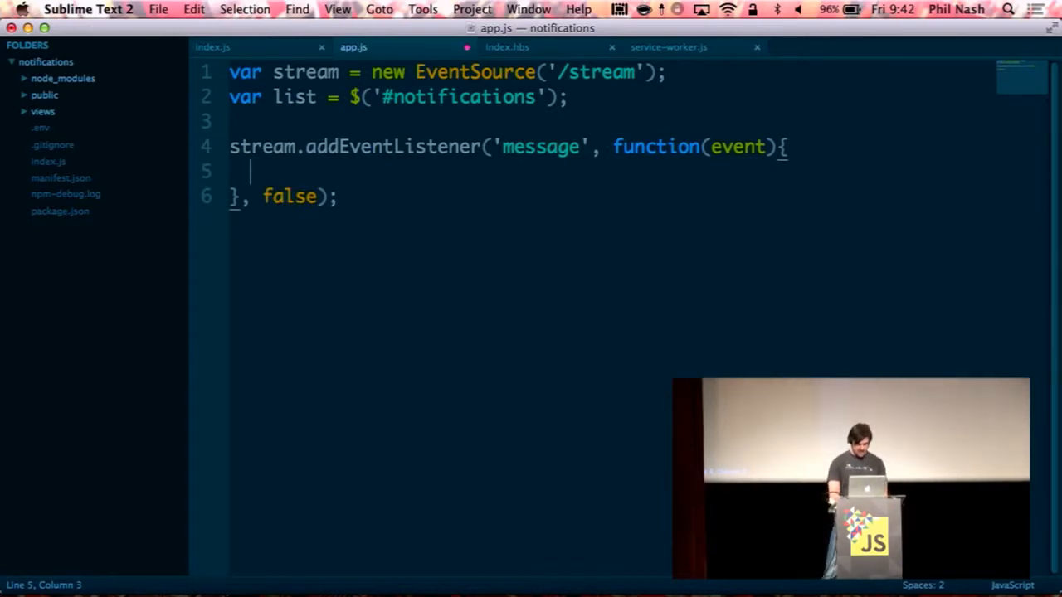
- Parse the event data into message and start an li template showing From: message.from
{"action": "type", "text": "var message = JSON.pa"}
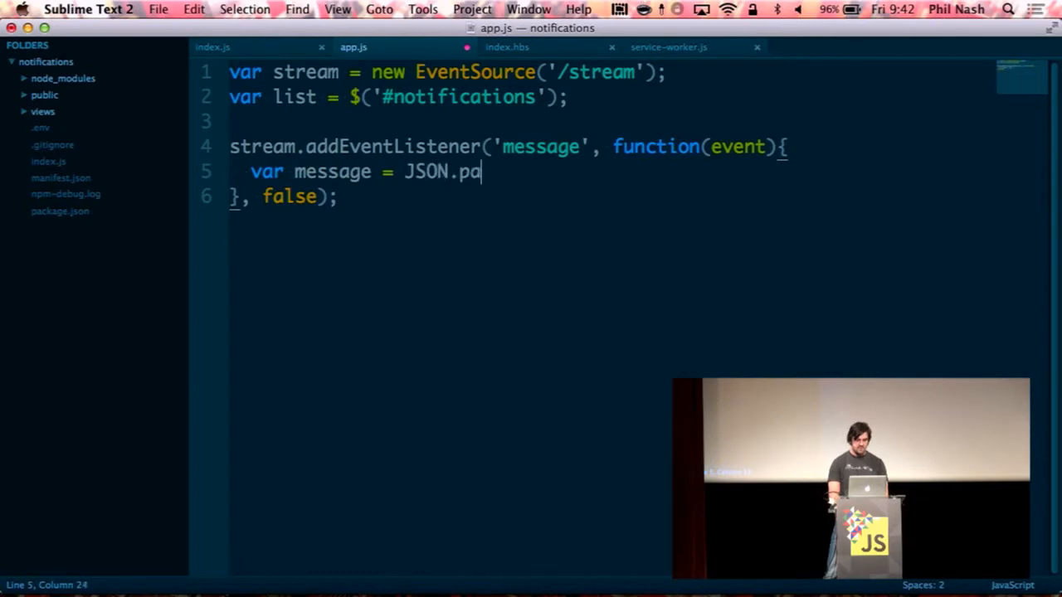
{"action": "type", "text": "rse(event.data);"}
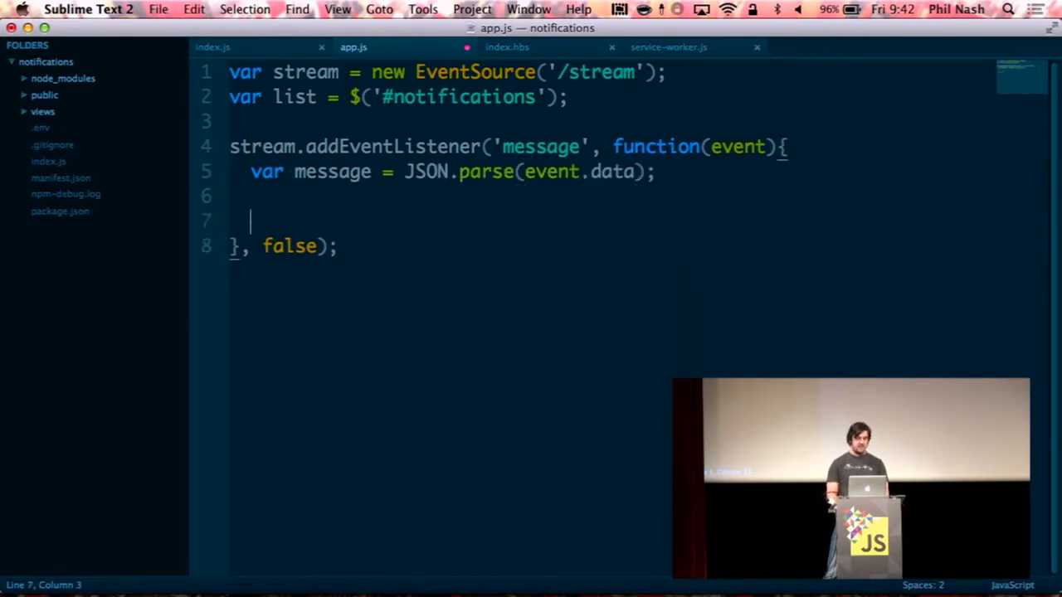
{"action": "type", "text": "var li"}
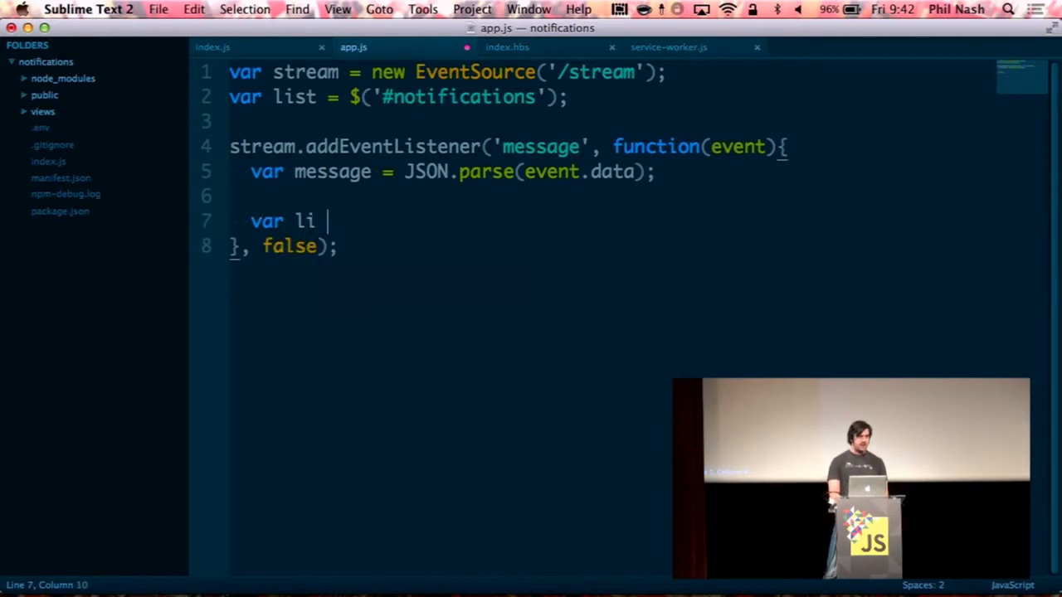
{"action": "type", "text": "="}
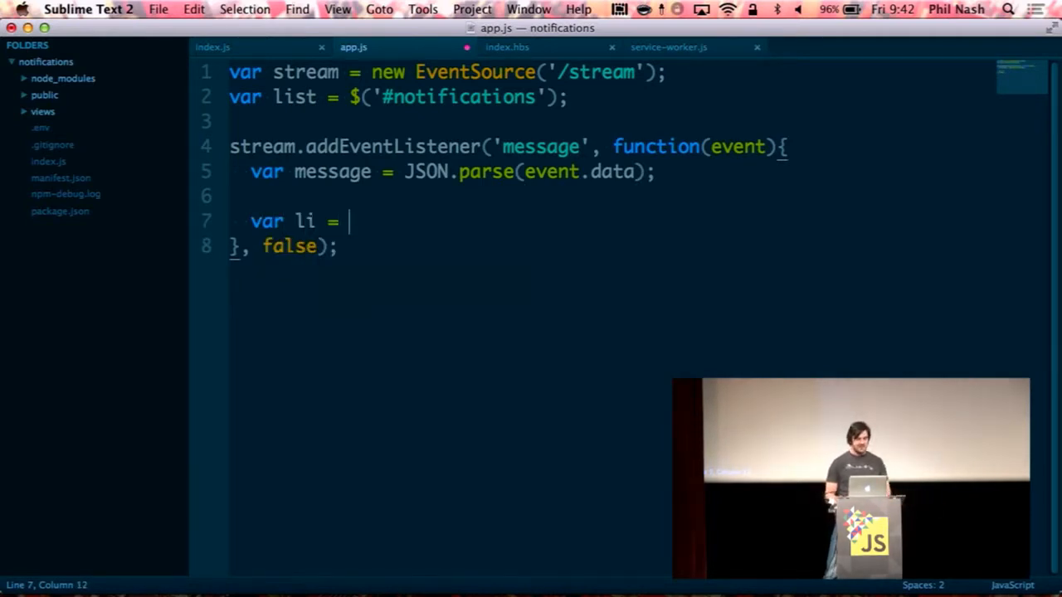
{"action": "type", "text": "$()"}
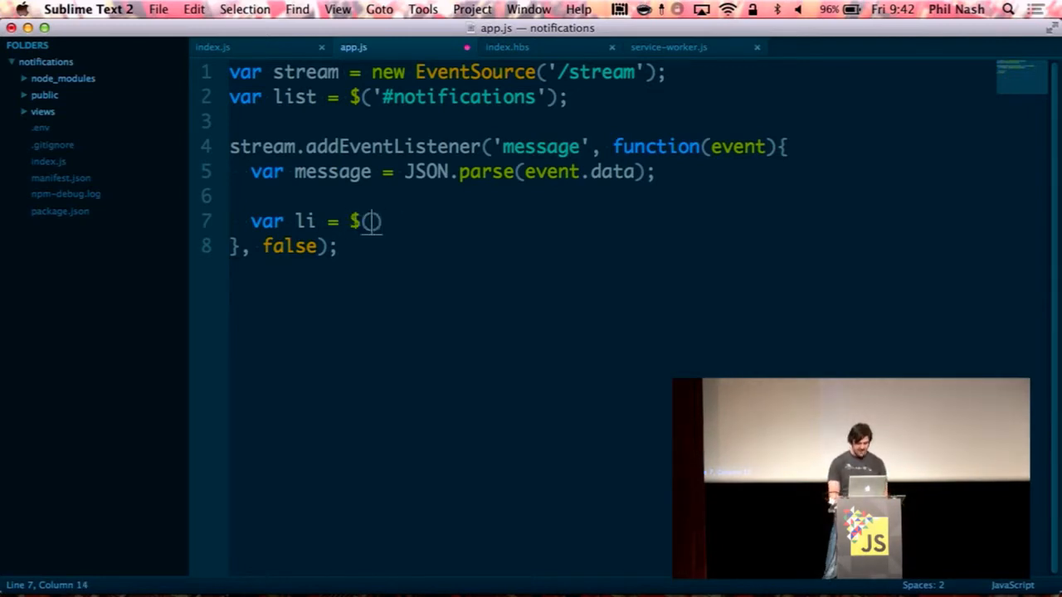
{"action": "type", "text": "`<li cl"}
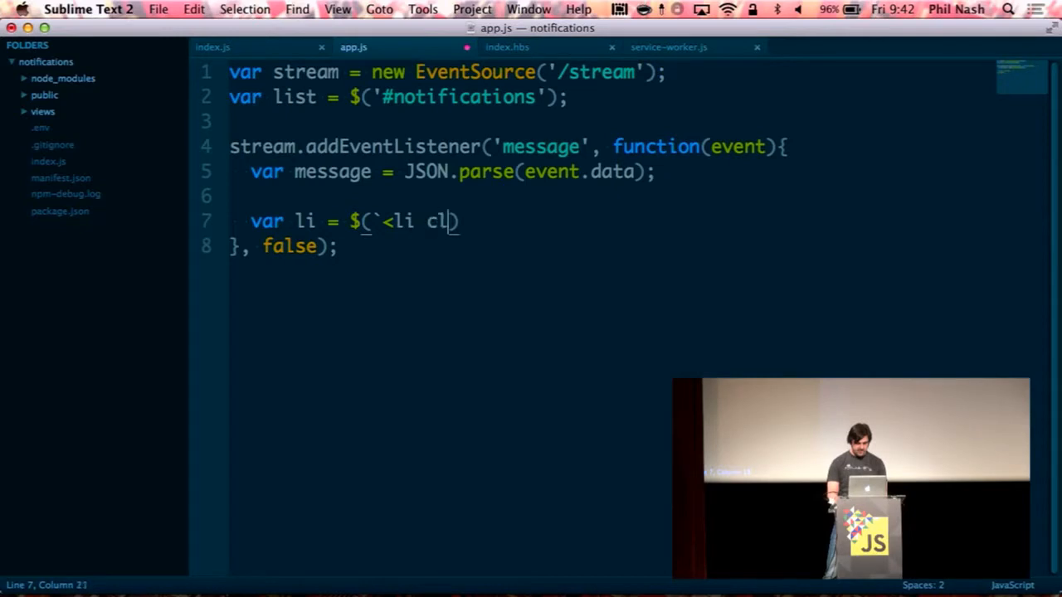
{"action": "type", "text": "ass=\"new\">"}
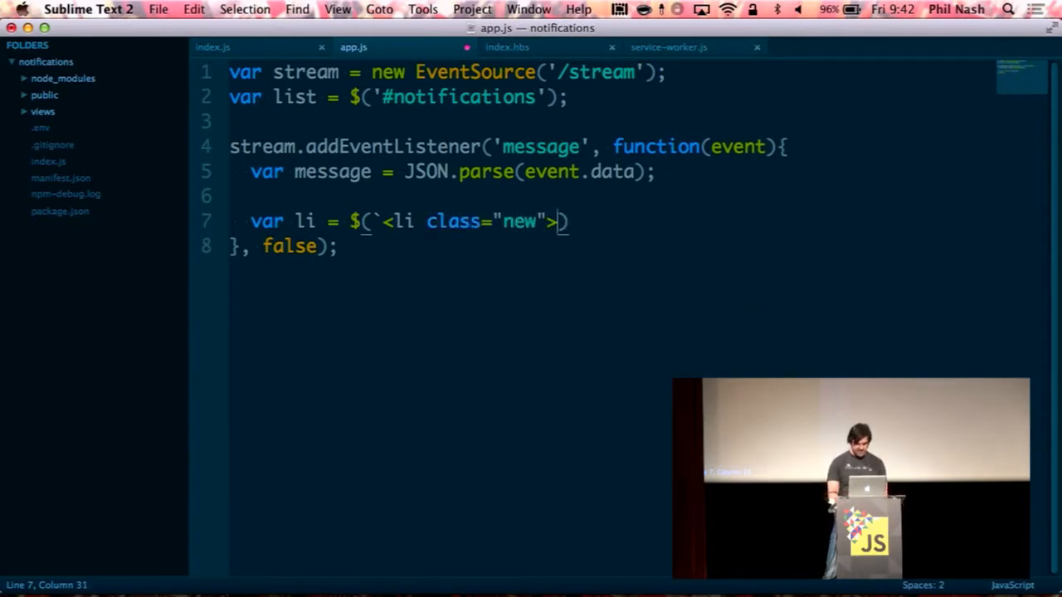
{"action": "type", "text": "<p><strong>"}
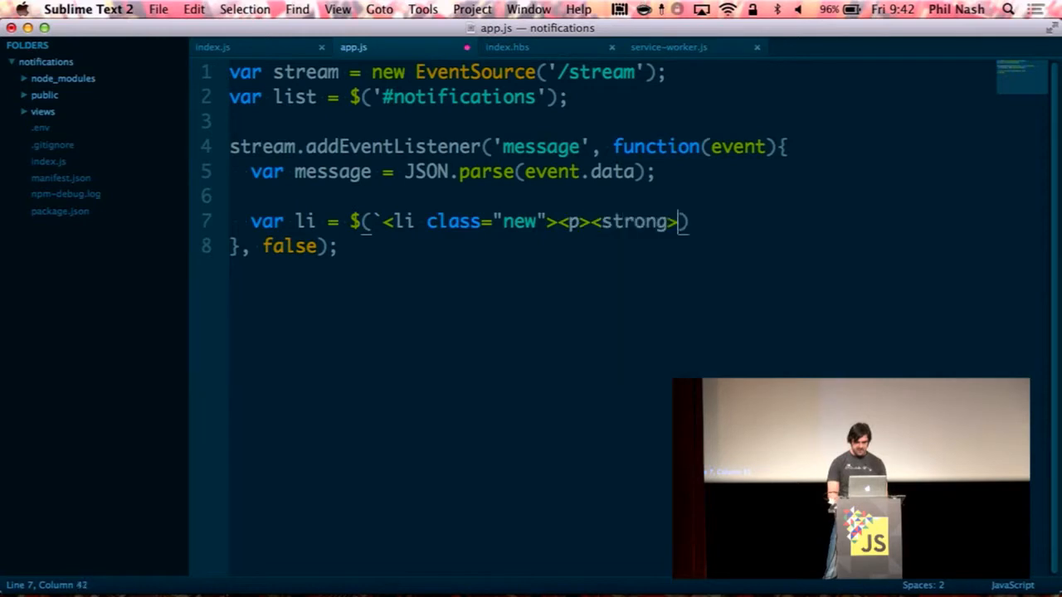
{"action": "type", "text": "From: </strog"}
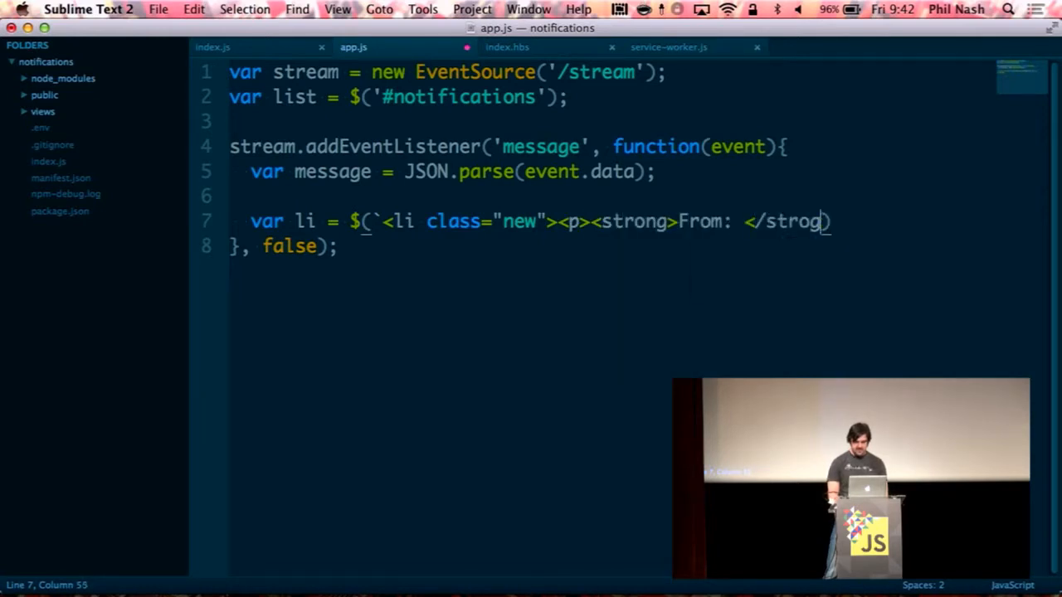
{"action": "type", "text": "n>"}
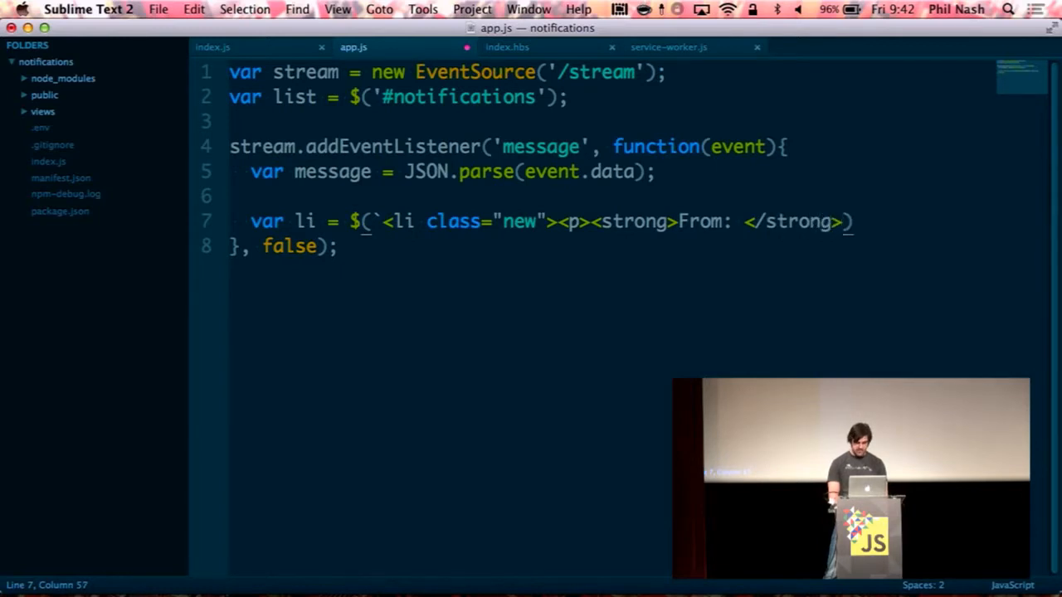
{"action": "type", "text": "${}"}
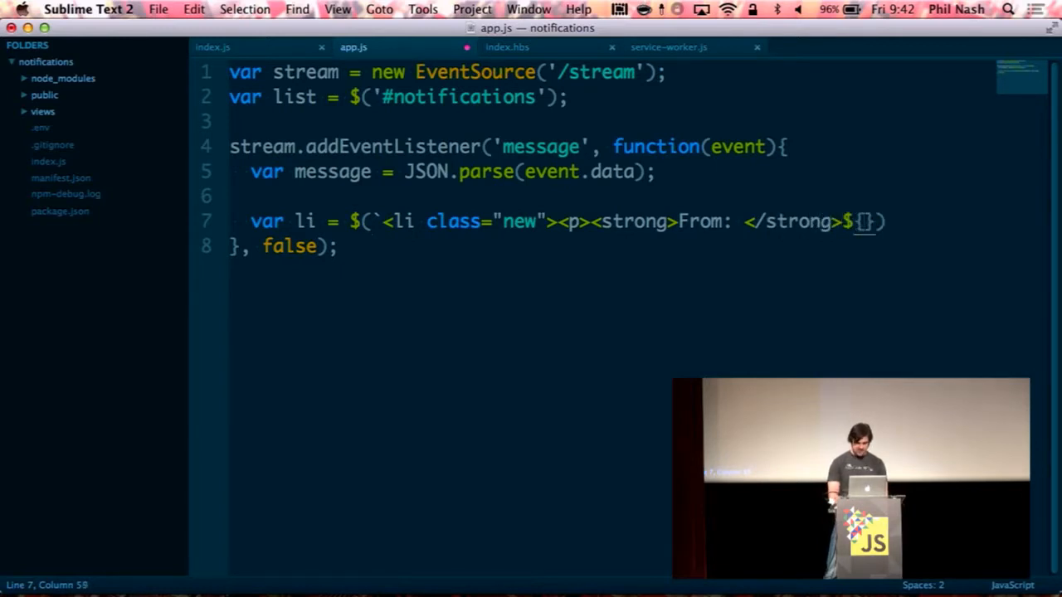
{"action": "type", "text": "mess"}
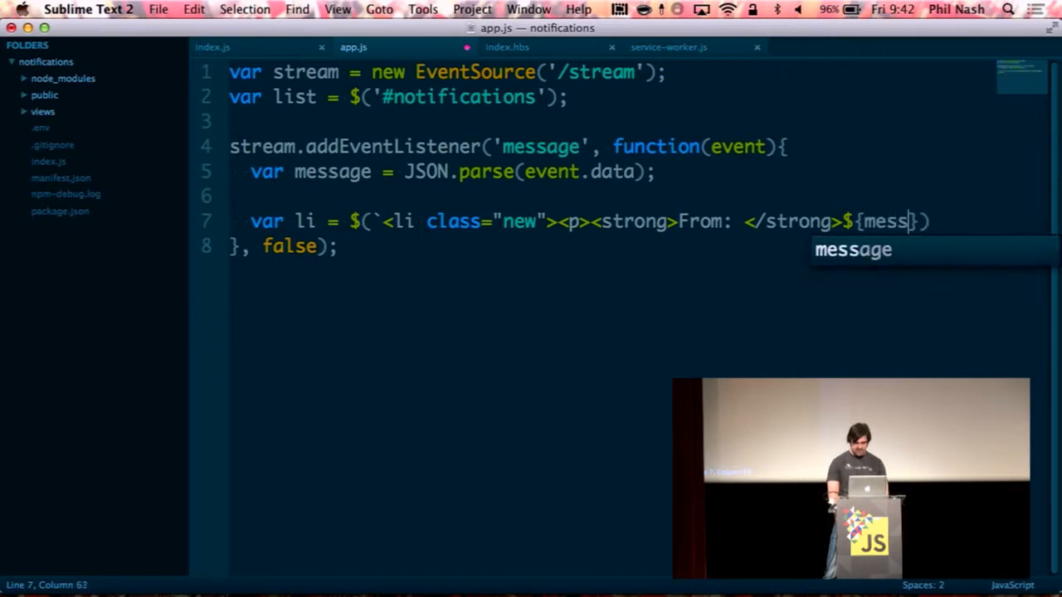
{"action": "type", "text": ".from"}
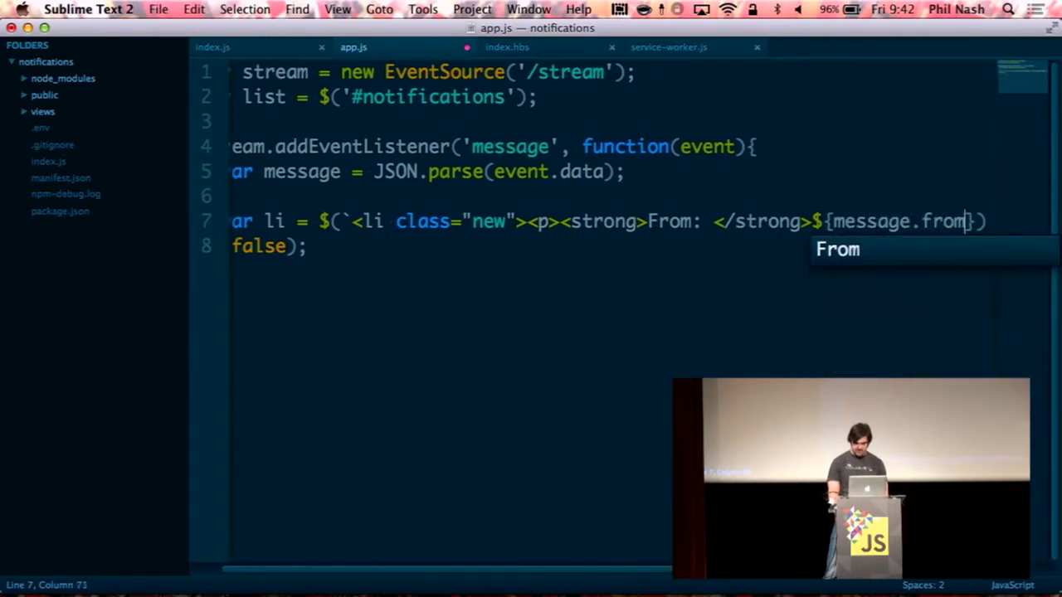
- Add the Message paragraph with message.body, close the li, and list.prepend(li)
{"action": "type", "text": "</p><p>"}
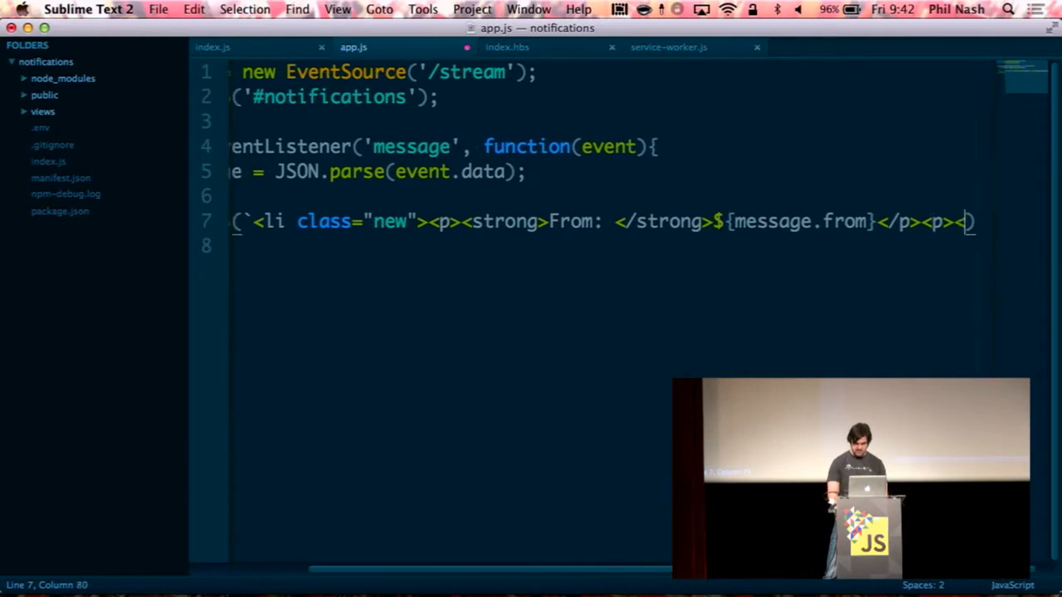
{"action": "type", "text": "<strong>"}
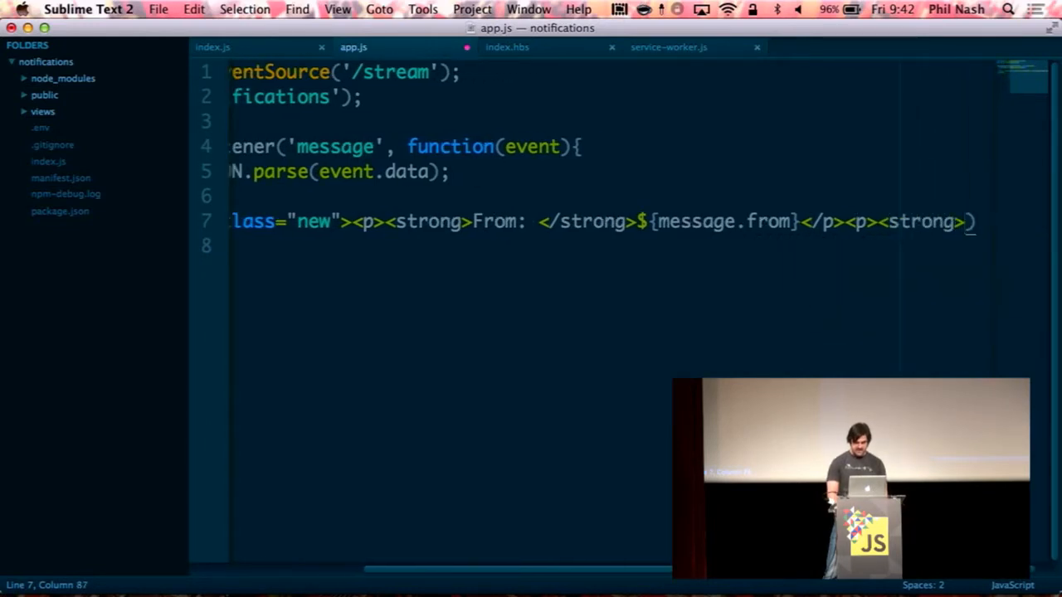
{"action": "type", "text": "Message:"}
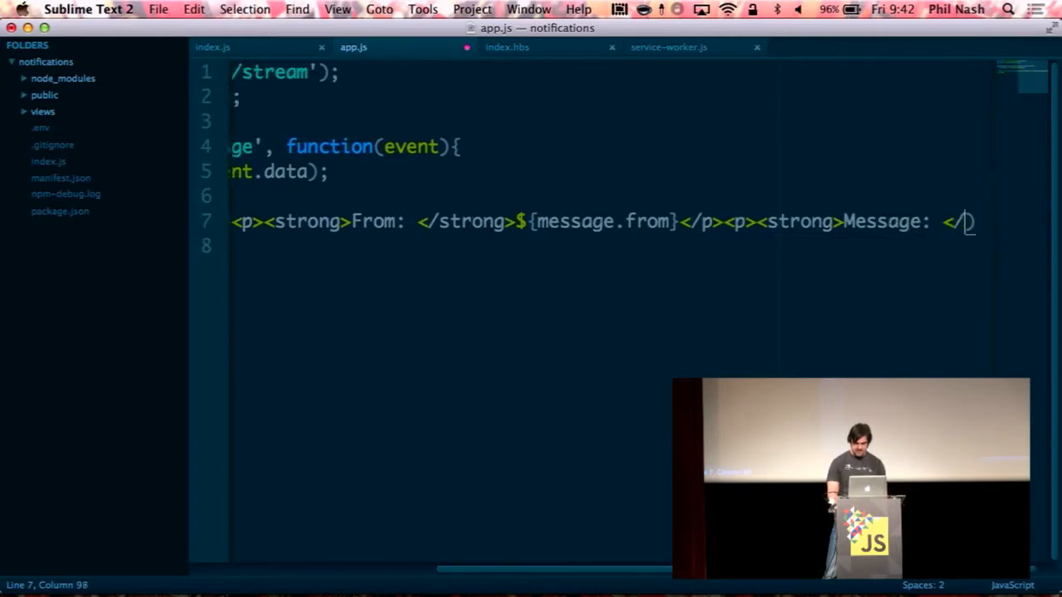
{"action": "type", "text": "</strong>"}
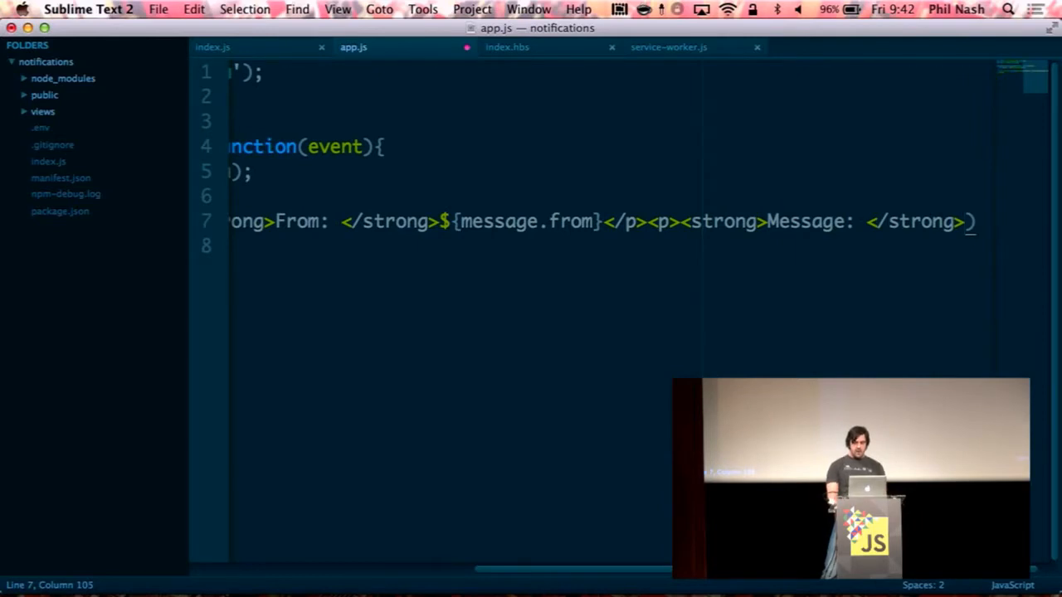
{"action": "type", "text": "${message"}
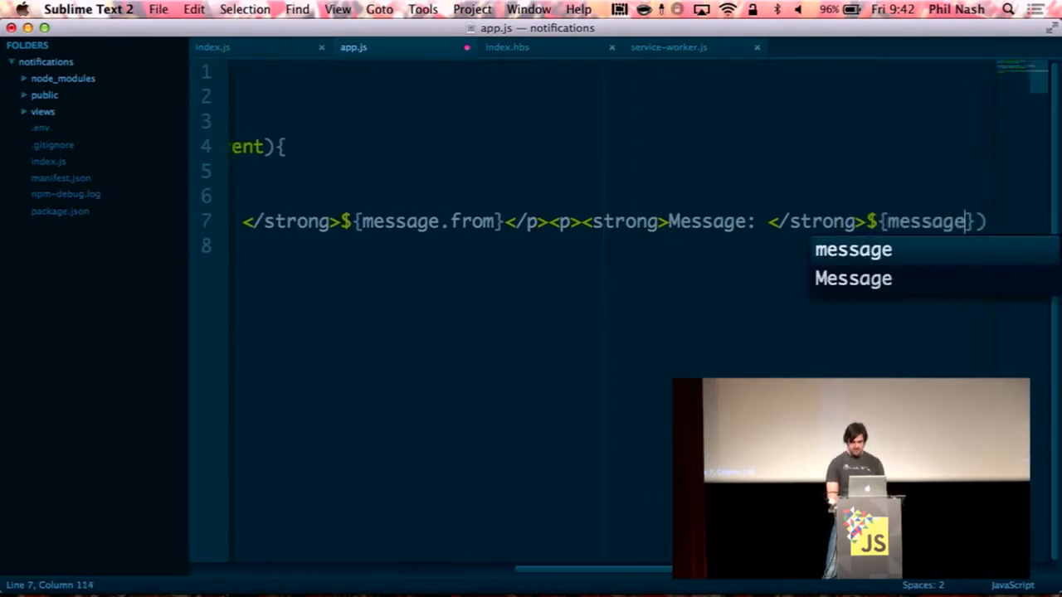
{"action": "type", "text": ".bdoy"}
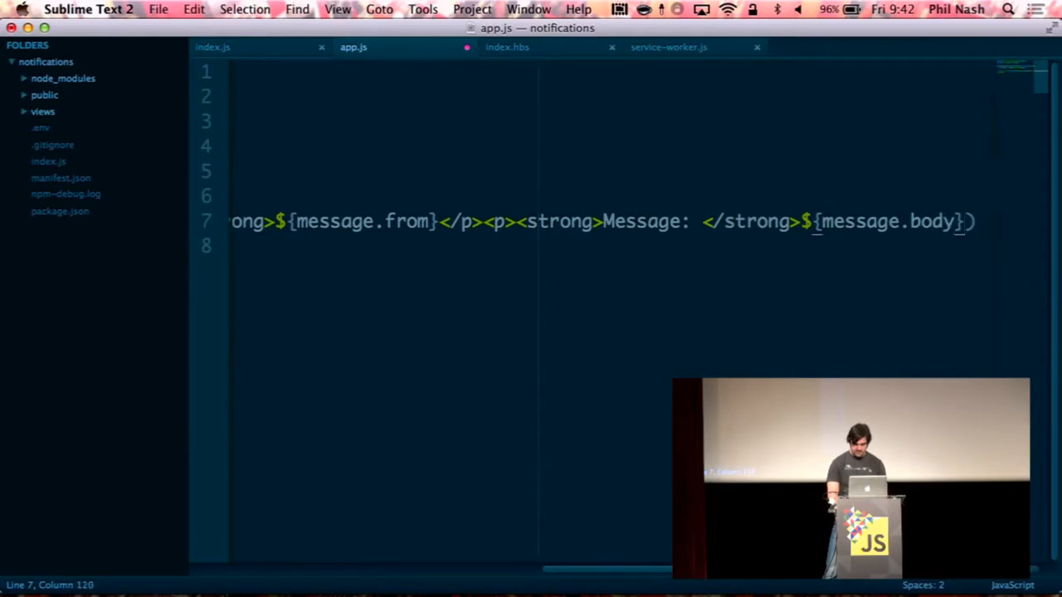
{"action": "type", "text": "</p>"}
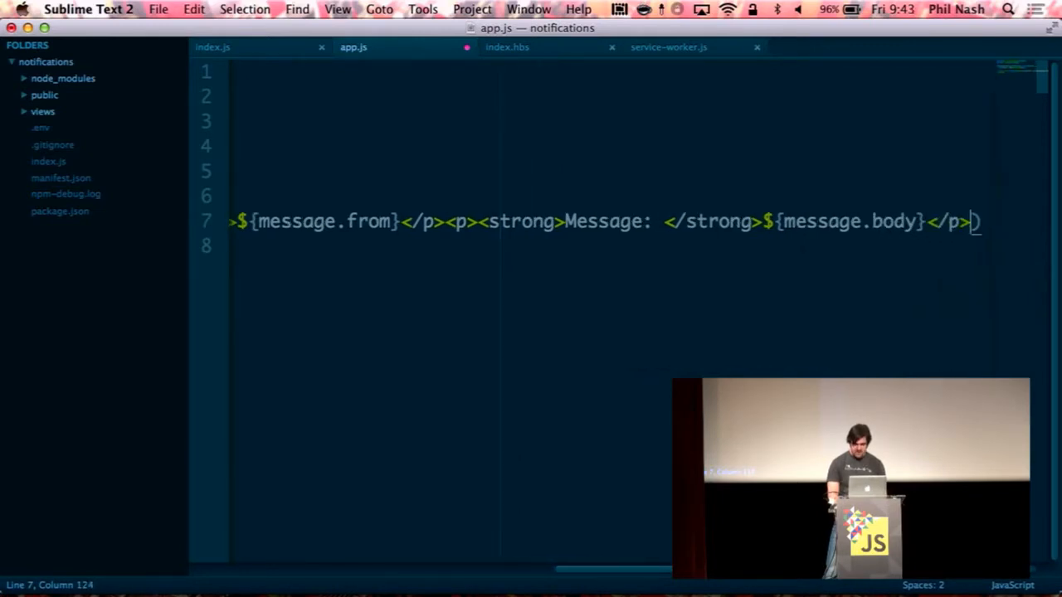
{"action": "type", "text": "</li>"}
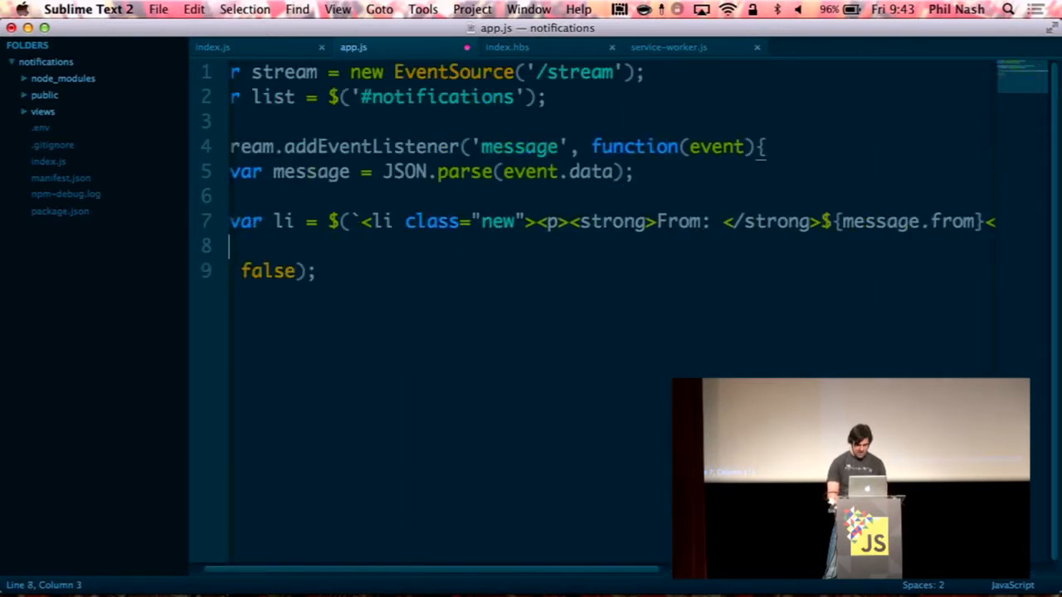
{"action": "type", "text": "list.prepend"}
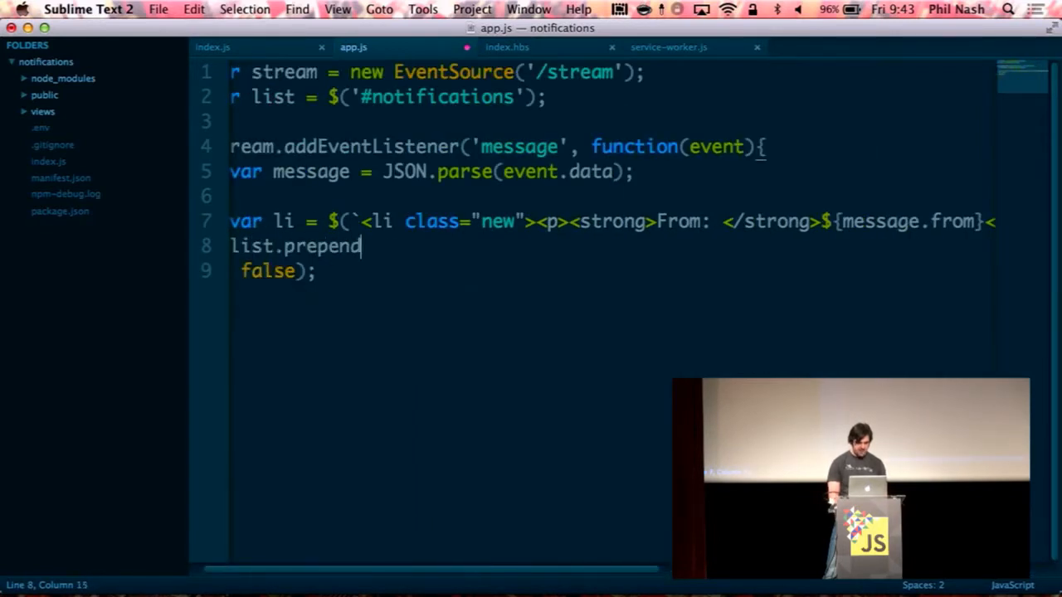
{"action": "type", "text": "(li);"}
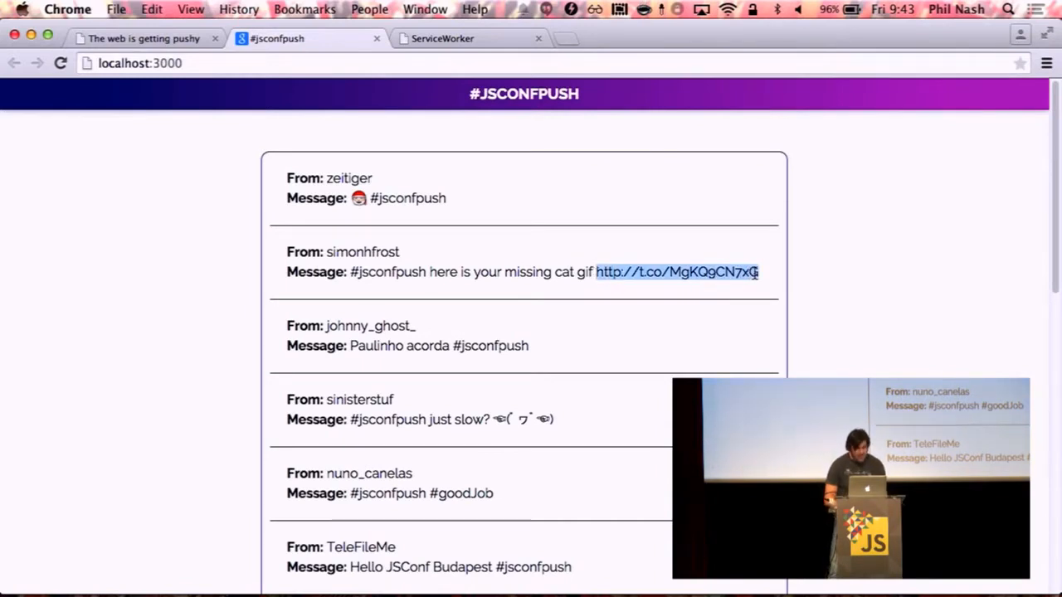
- Check the DevTools Console for errors, then reload localhost:3000 for the latest tweets
{"action": "left_click", "coordinate": [674, 272]}
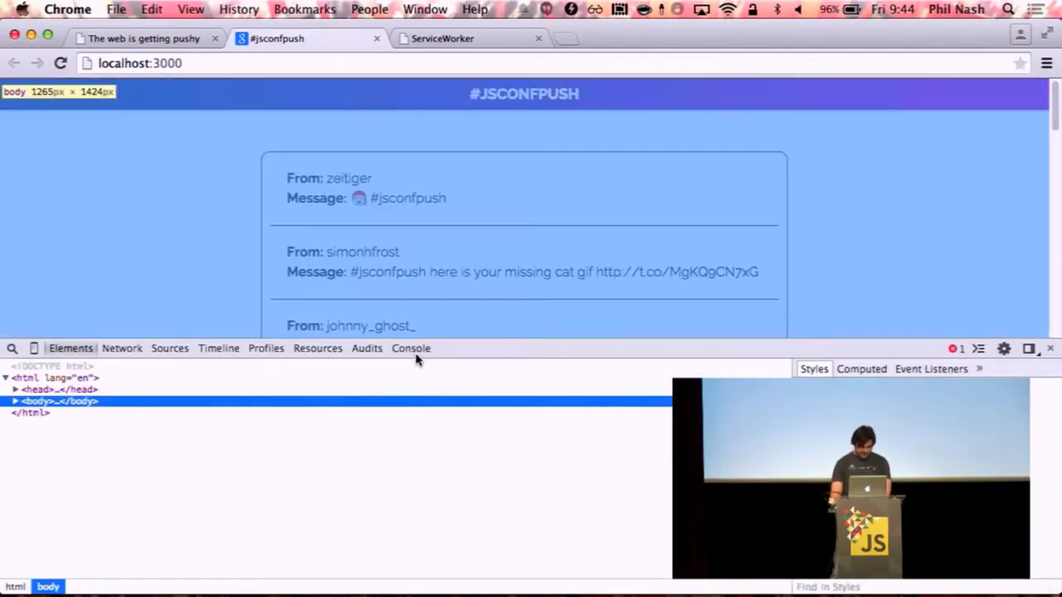
{"action": "left_click", "coordinate": [411, 348]}
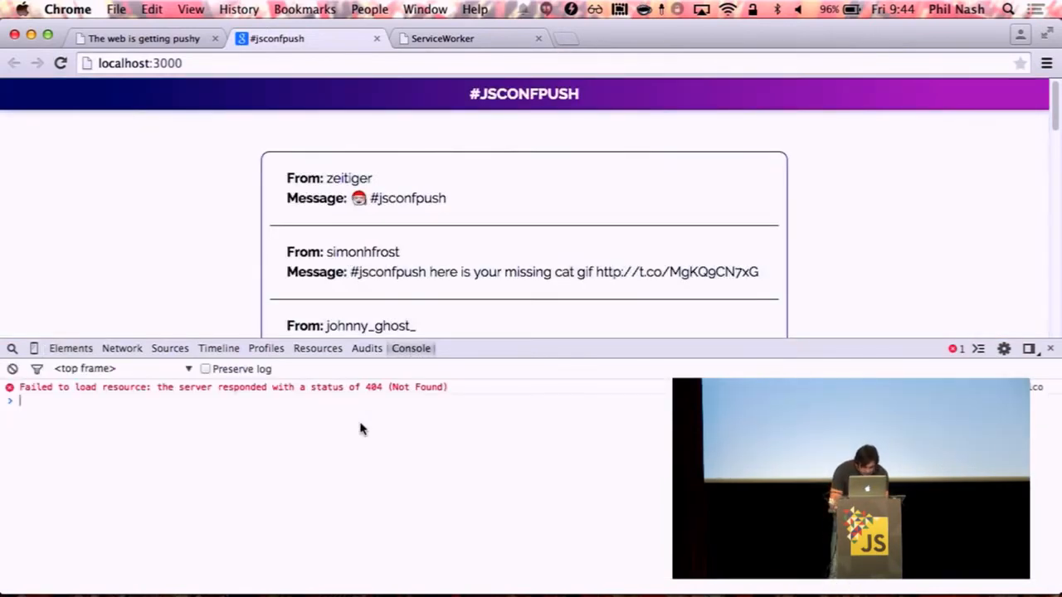
{"action": "mouse_move", "coordinate": [531, 436]}
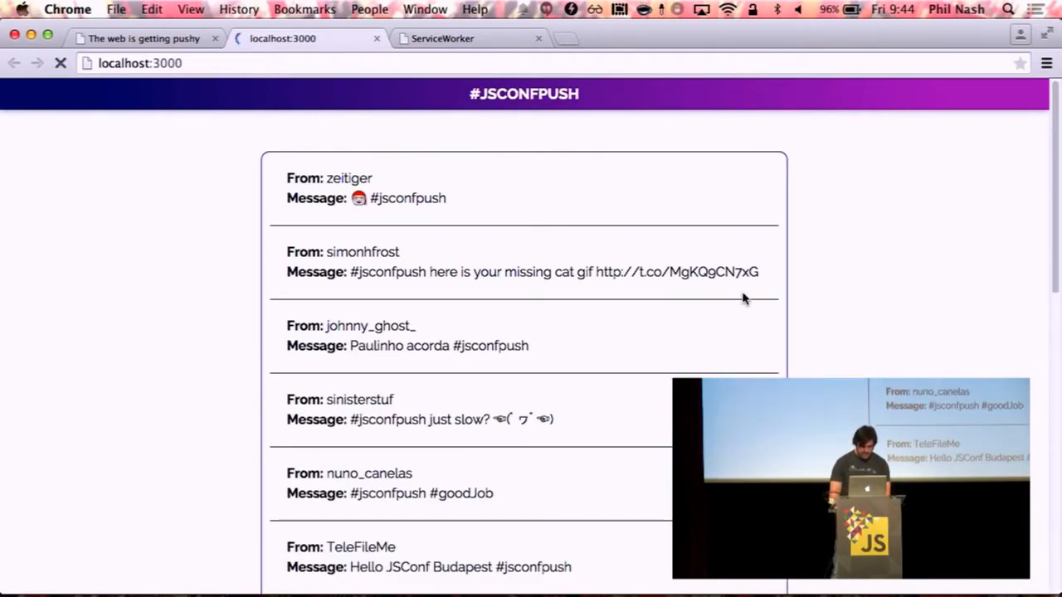
{"action": "left_click", "coordinate": [60, 63]}
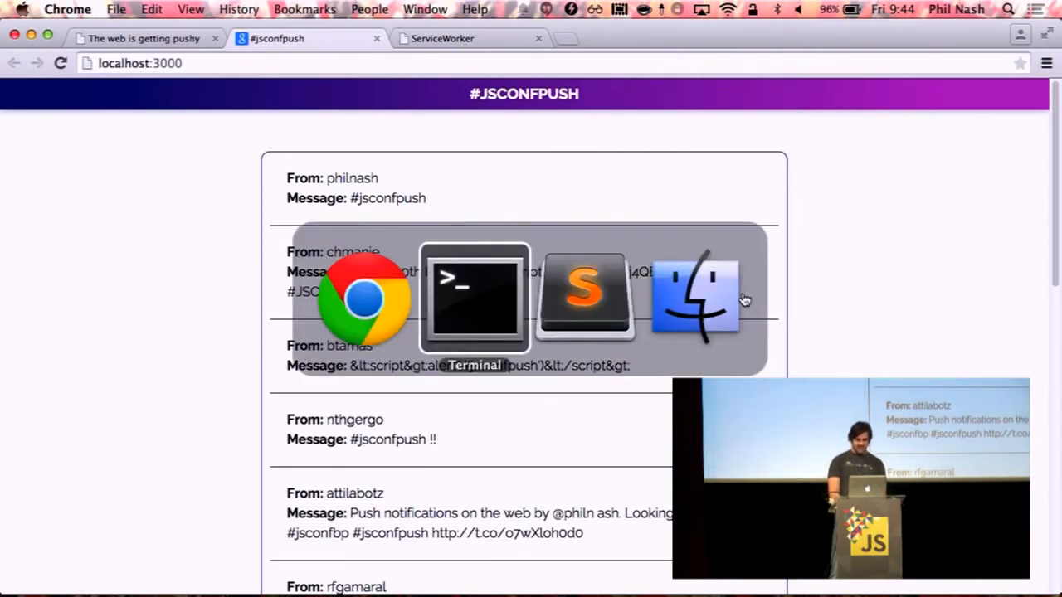
- Switch to Sublime and back to Chrome to show the DEMO slide tab
{"action": "left_click", "coordinate": [585, 296]}
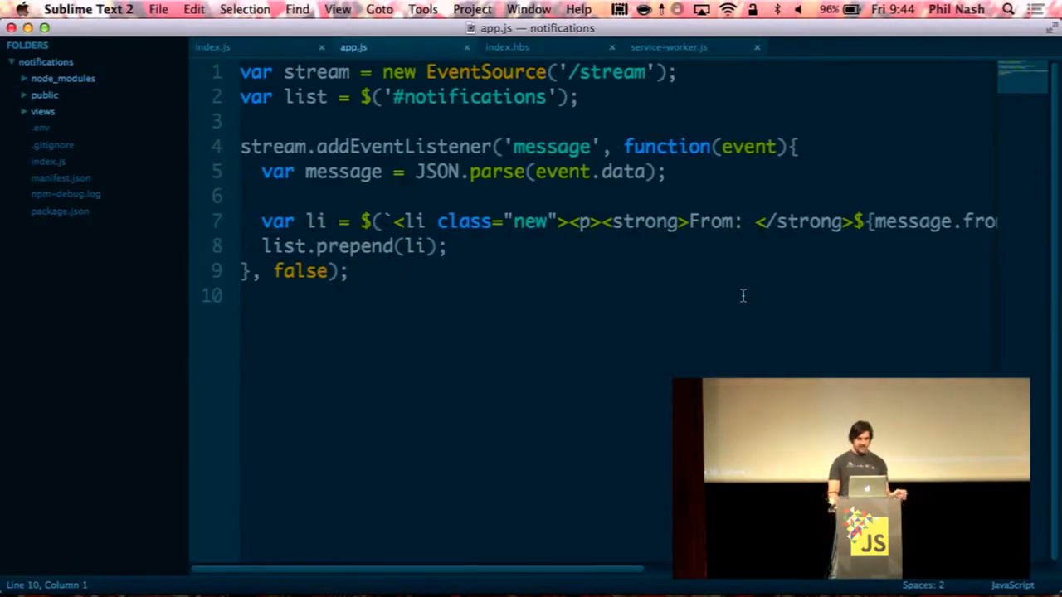
{"action": "key", "text": "cmd+tab"}
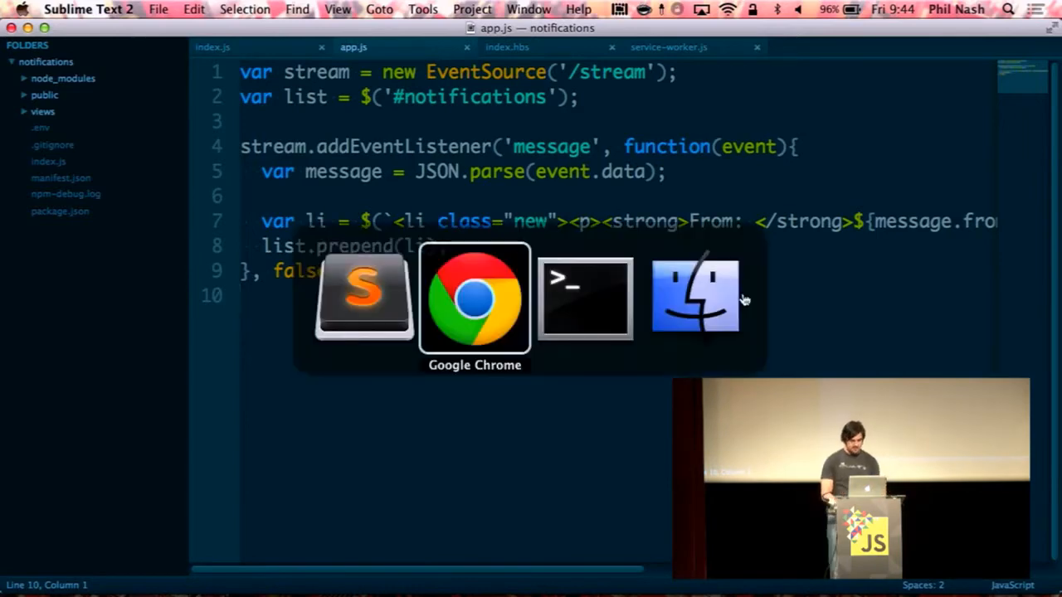
{"action": "left_click", "coordinate": [475, 299]}
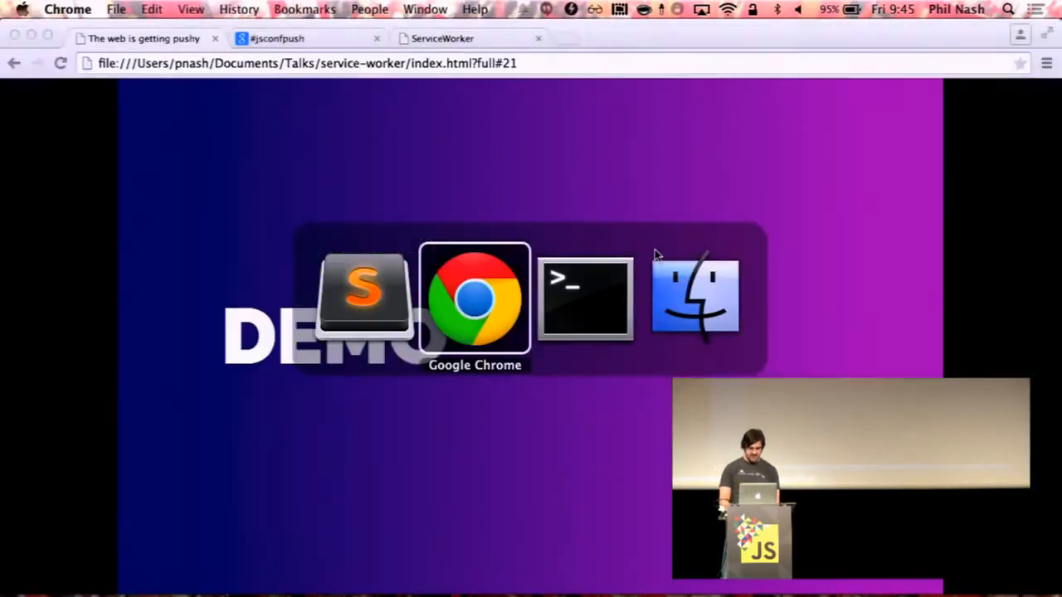
- In app.js, add a $('button') click handler calling Notification.requestPermission()
{"action": "left_click", "coordinate": [474, 297]}
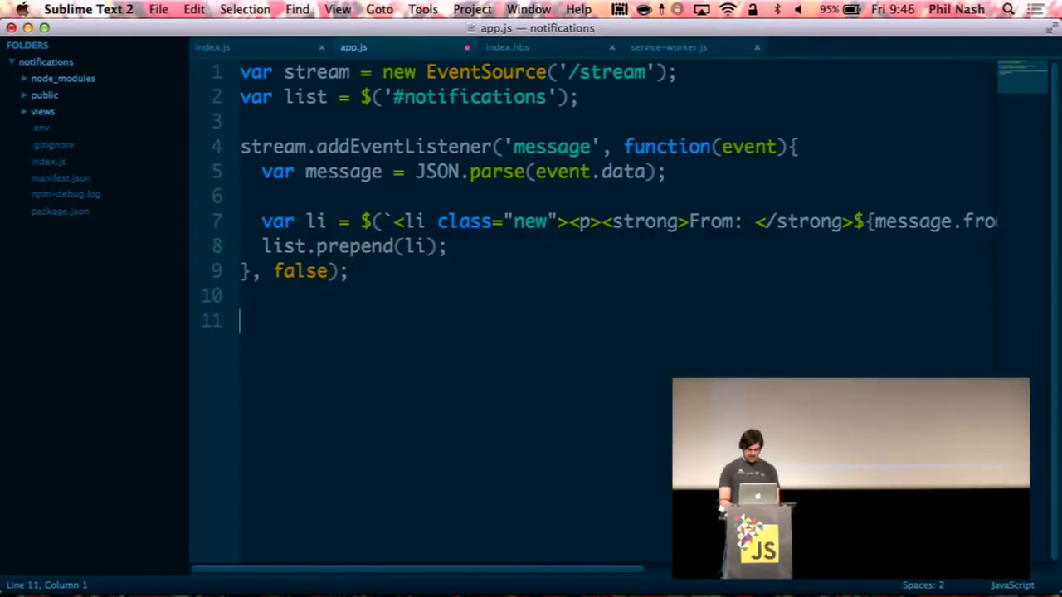
{"action": "type", "text": "$('button')"}
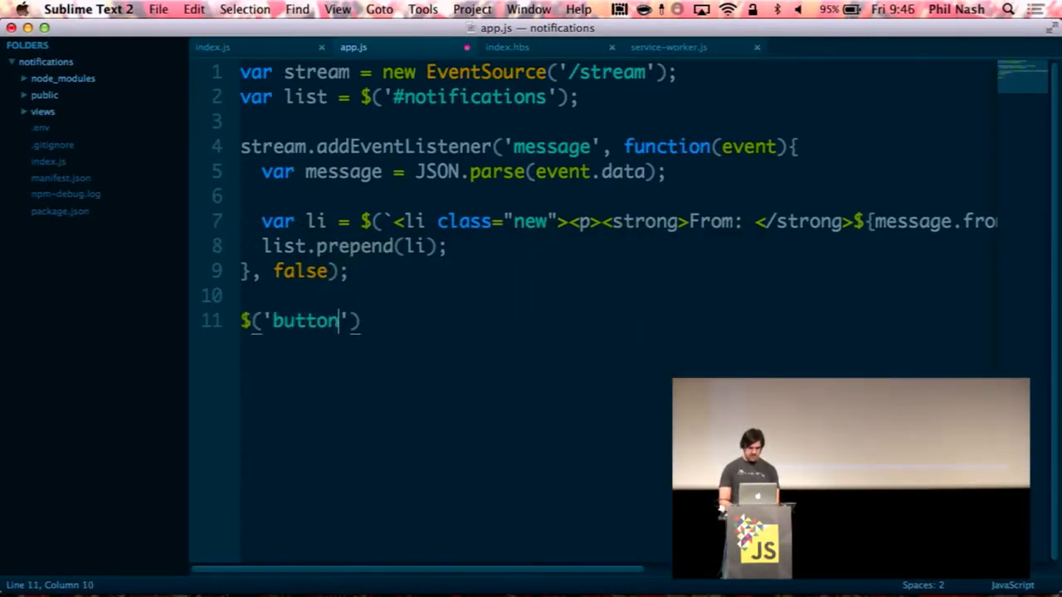
{"action": "type", "text": ".on('click"}
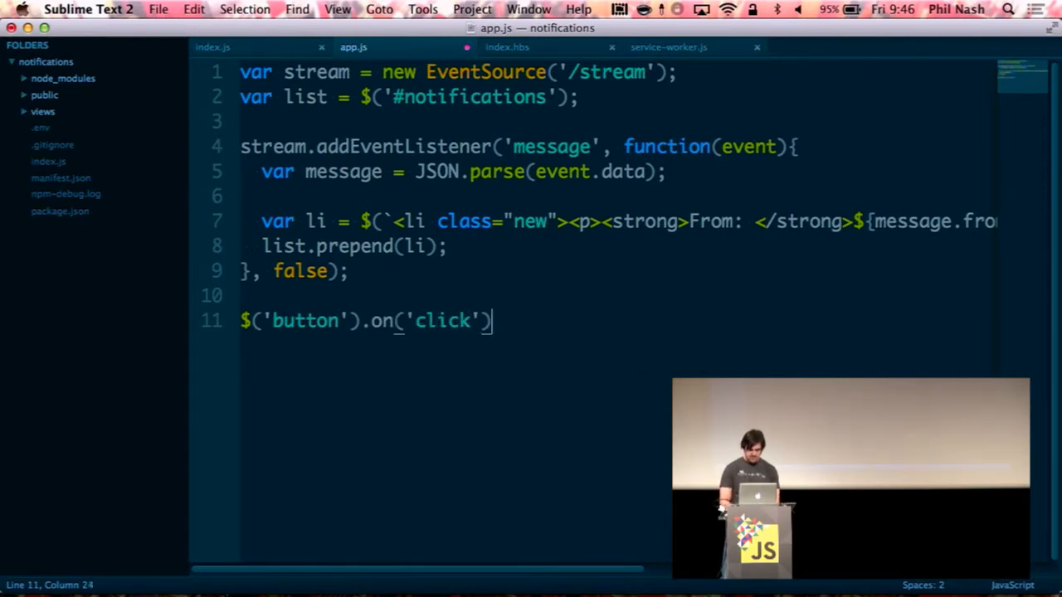
{"action": "type", "text": ", fn"}
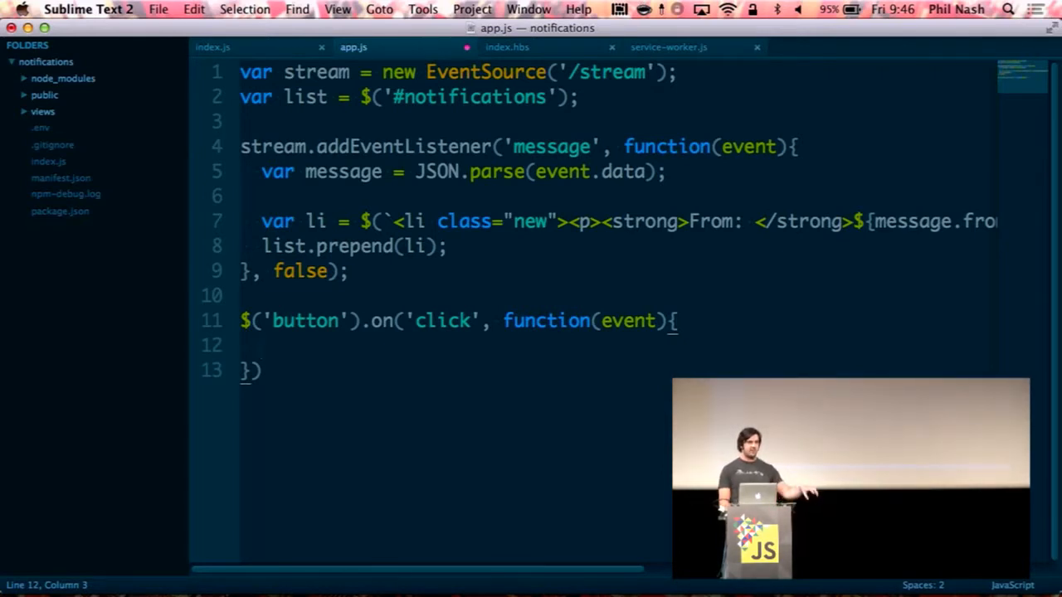
{"action": "type", "text": ";"}
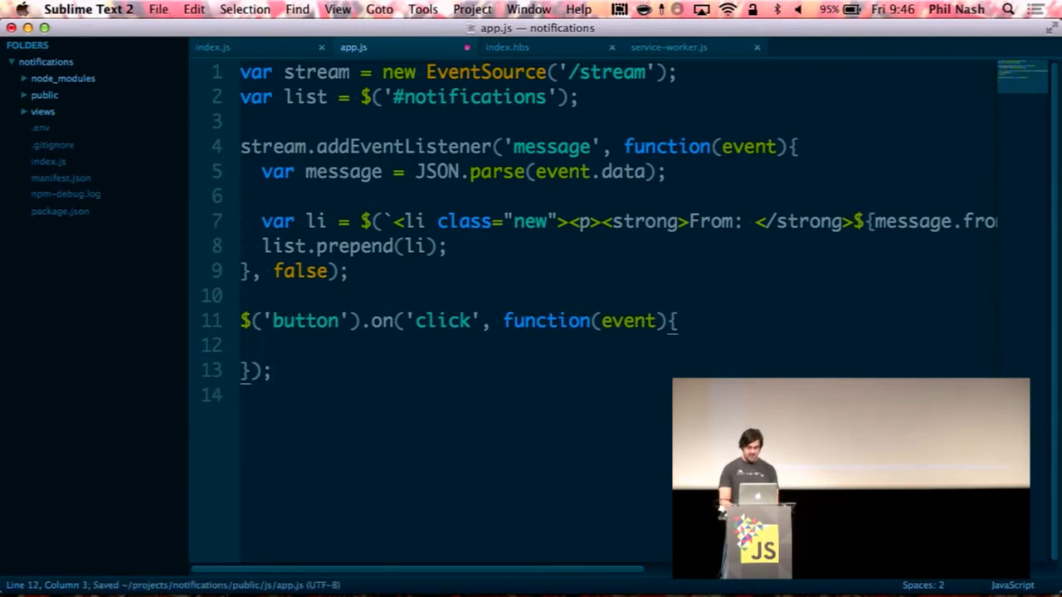
{"action": "type", "text": "Notification."}
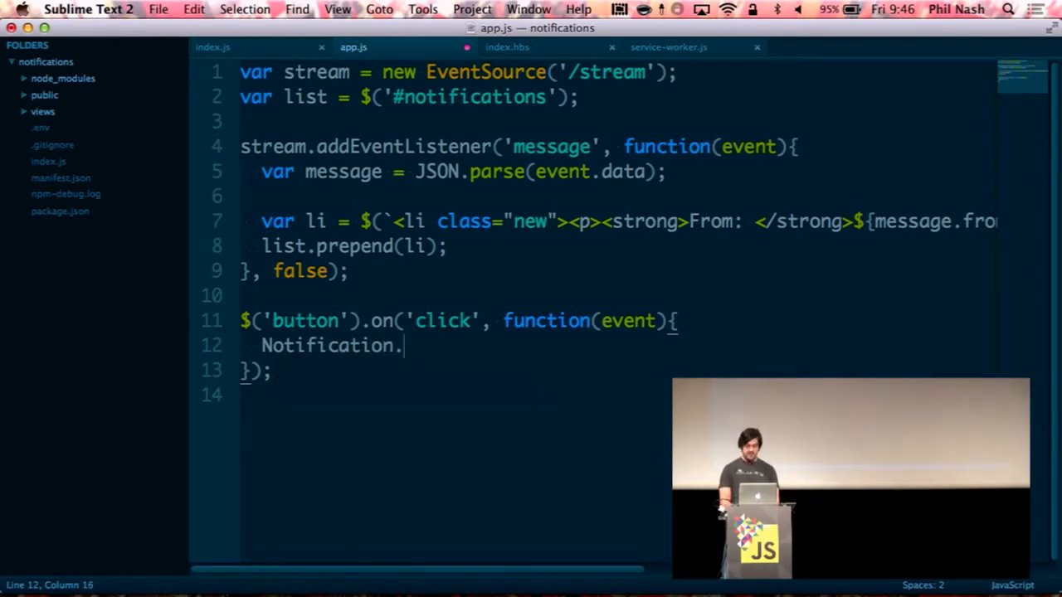
{"action": "type", "text": "requestPe"}
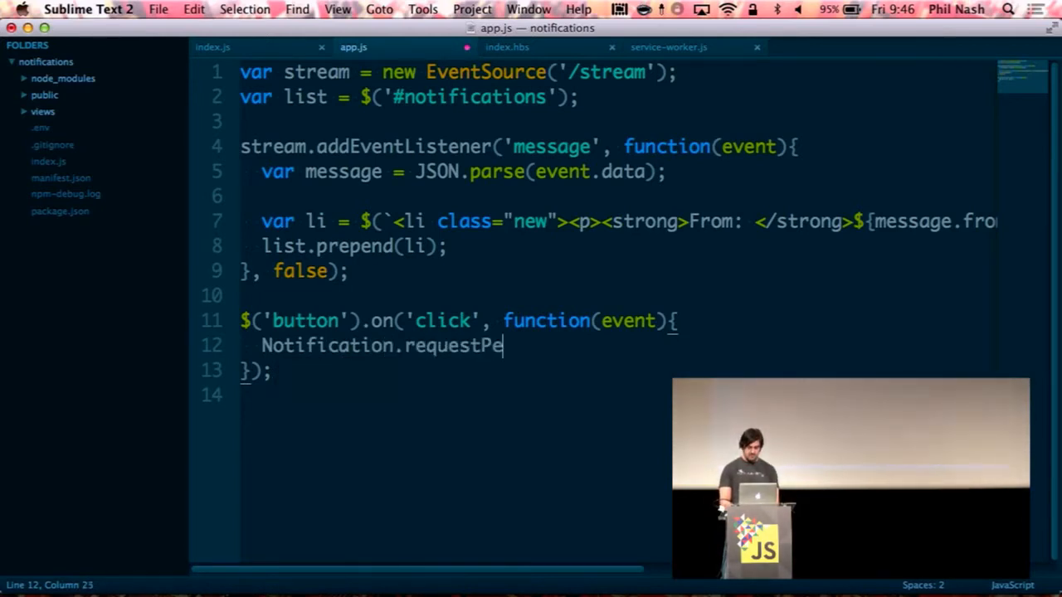
{"action": "type", "text": "rmission();"}
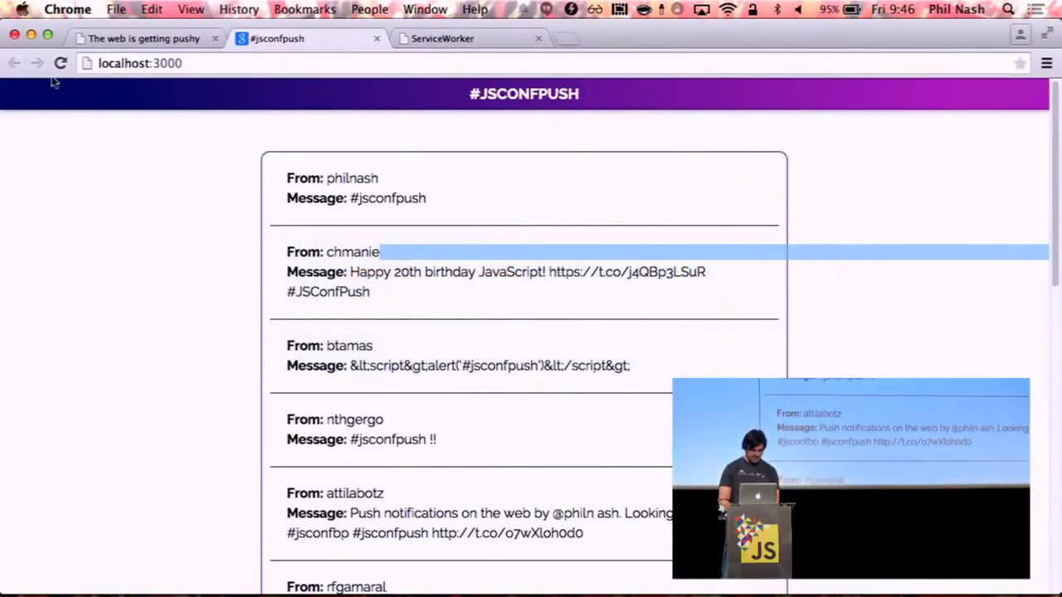
- Reload, click Get notifications, change Notifications in site info, reload, and retry the button
{"action": "left_click", "coordinate": [61, 64]}
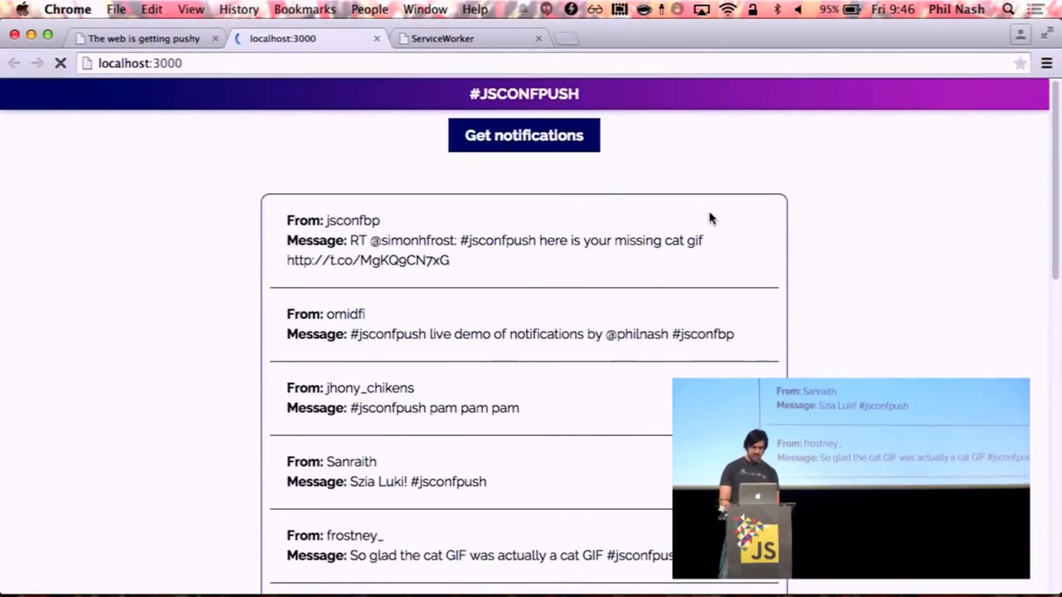
{"action": "left_click", "coordinate": [524, 136]}
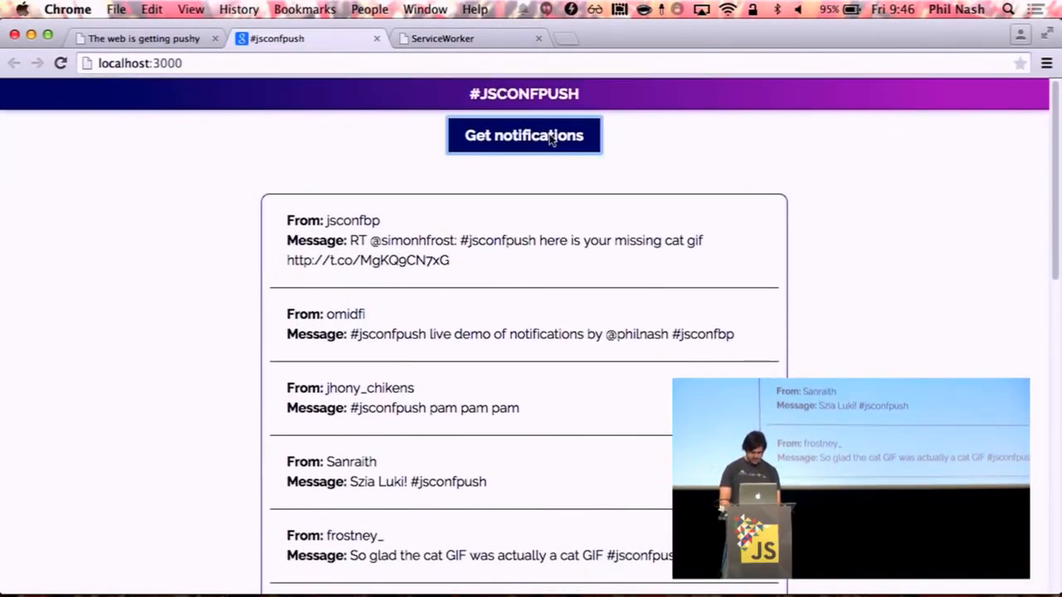
{"action": "left_click", "coordinate": [87, 64]}
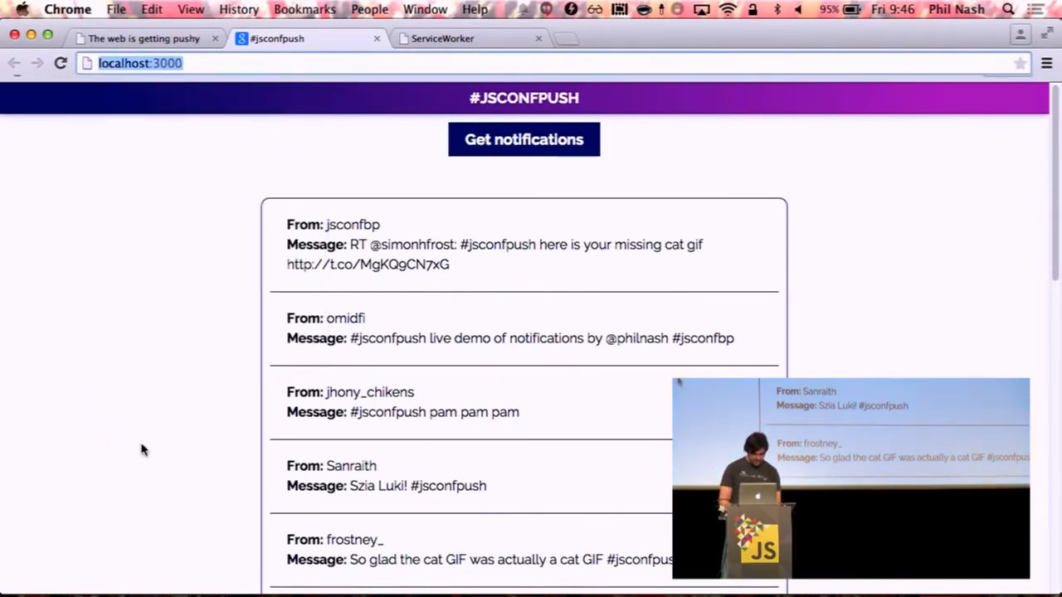
{"action": "left_click", "coordinate": [524, 139]}
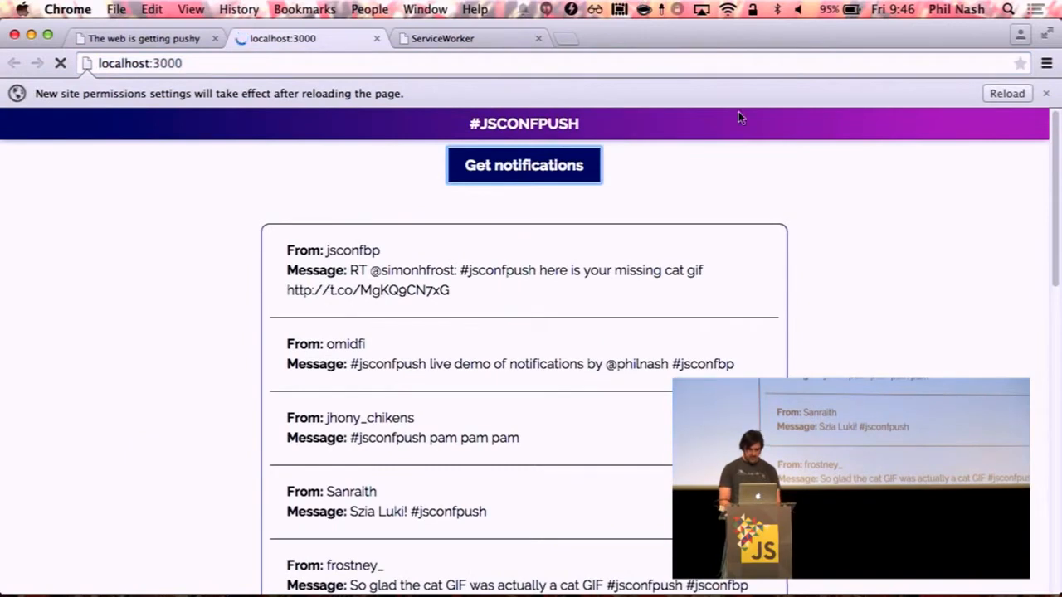
{"action": "left_click", "coordinate": [1008, 93]}
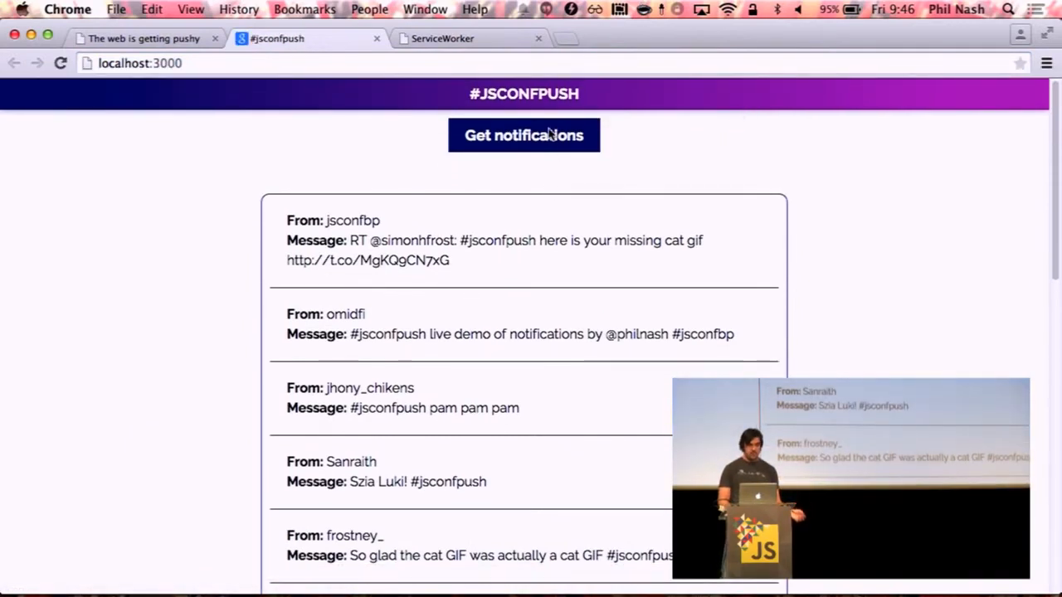
{"action": "left_click", "coordinate": [523, 135]}
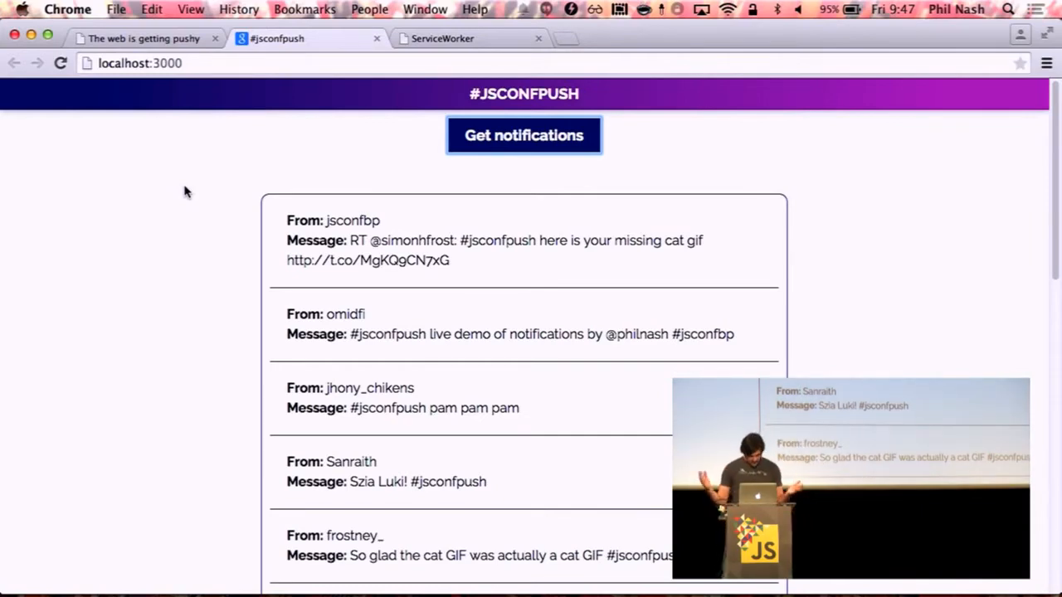
{"action": "key", "text": "cmd+tab"}
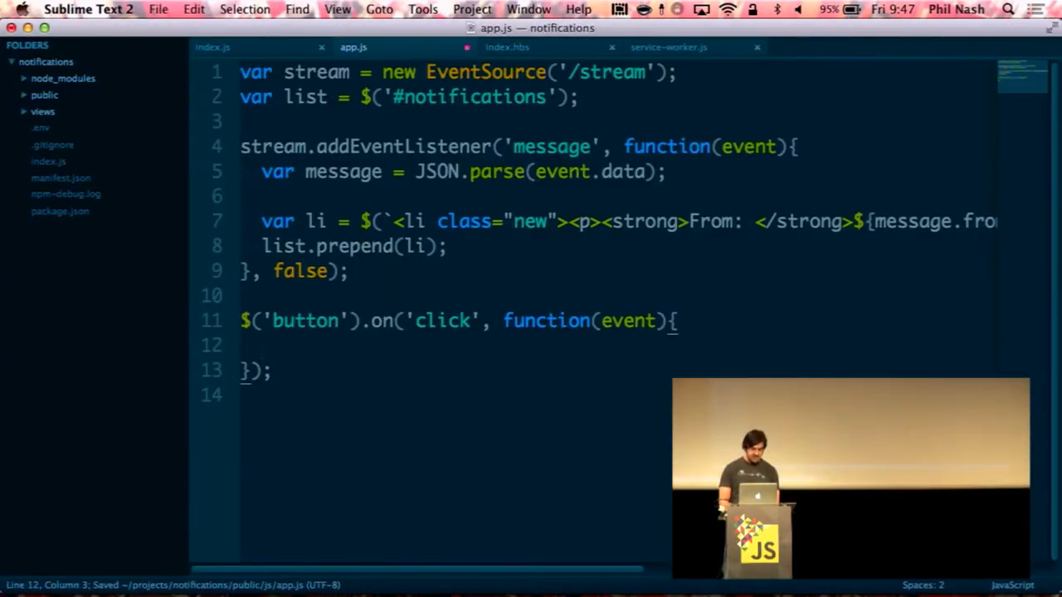
- Comment out Notification.requestPermission() and add console.log(event)
{"action": "type", "text": "//"}
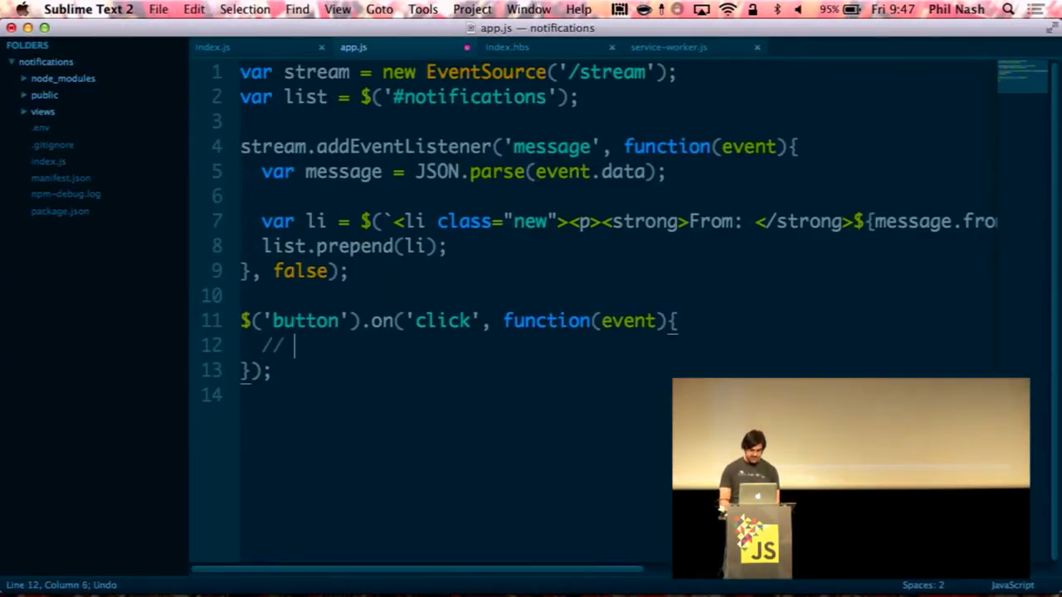
{"action": "type", "text": "Notification.requestPermission();"}
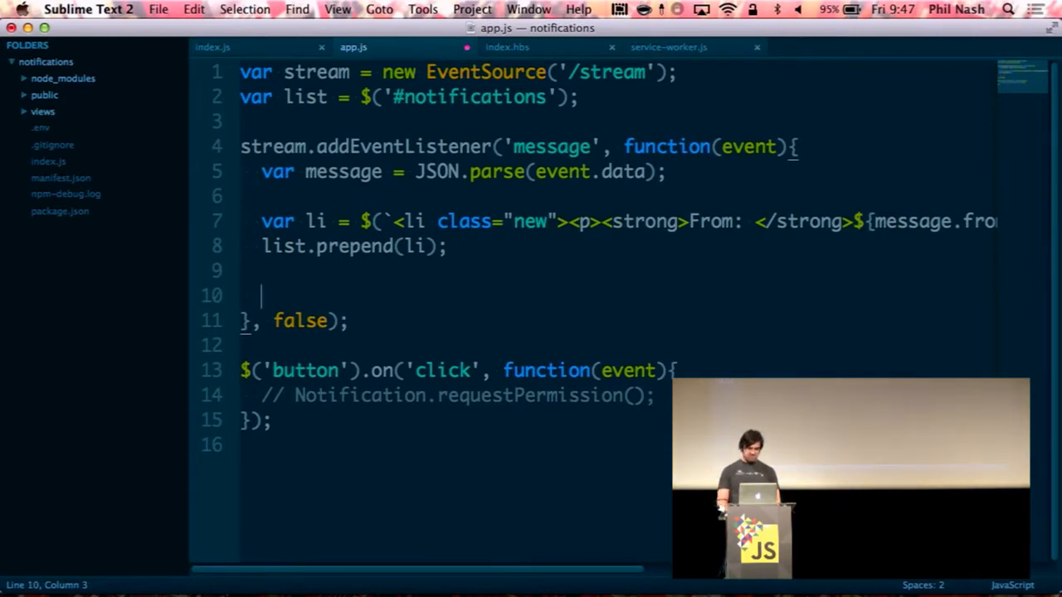
{"action": "type", "text": "con"}
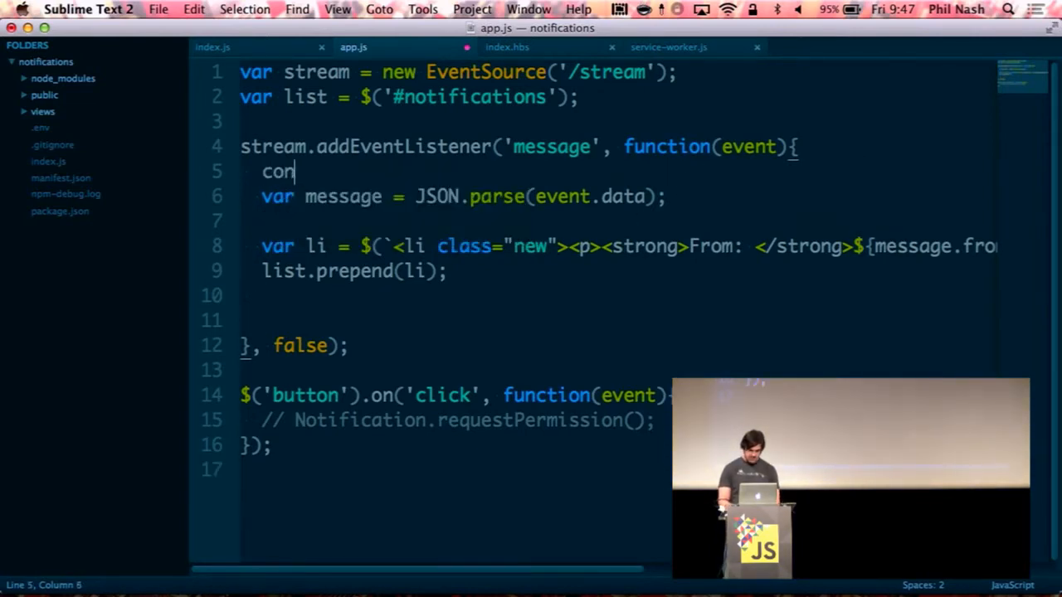
{"action": "type", "text": "sole"}
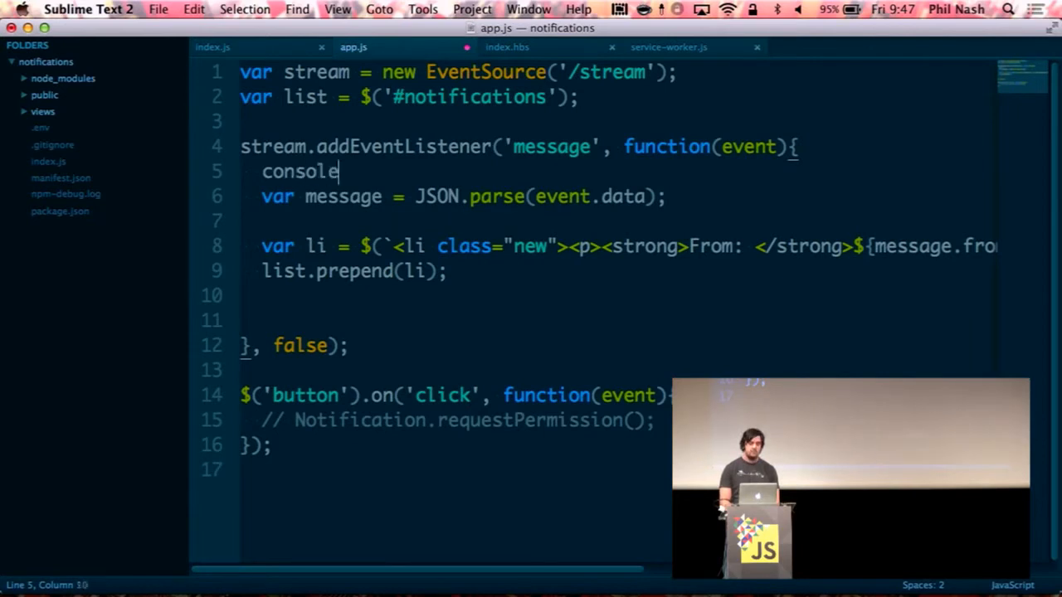
{"action": "type", "text": ".log(event);"}
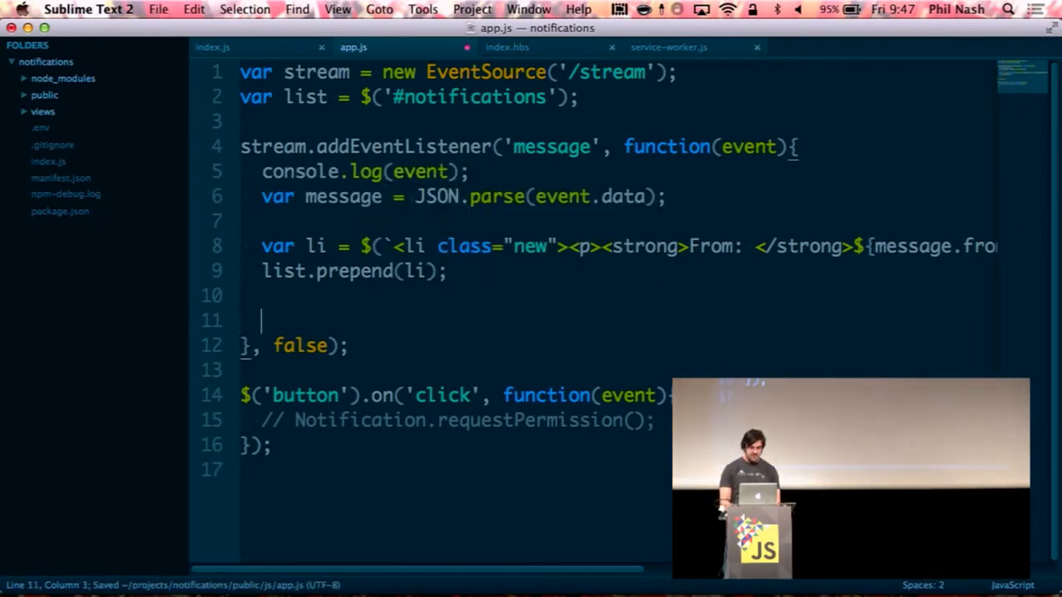
- When permission === 'granted', create a new Notification with From title and Message body
{"action": "type", "text": "if("}
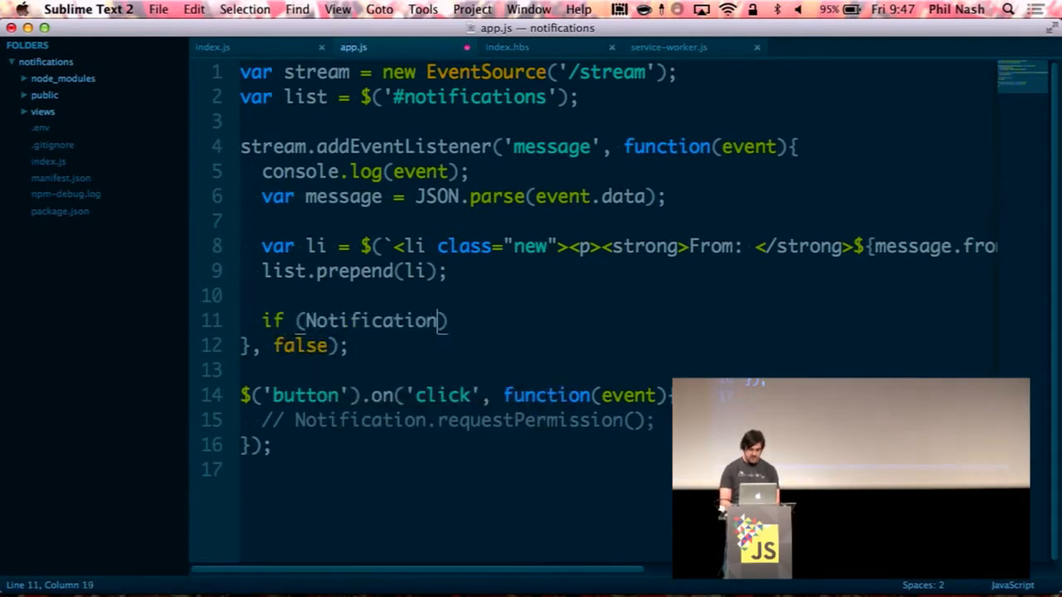
{"action": "type", "text": ".permission == 'g"}
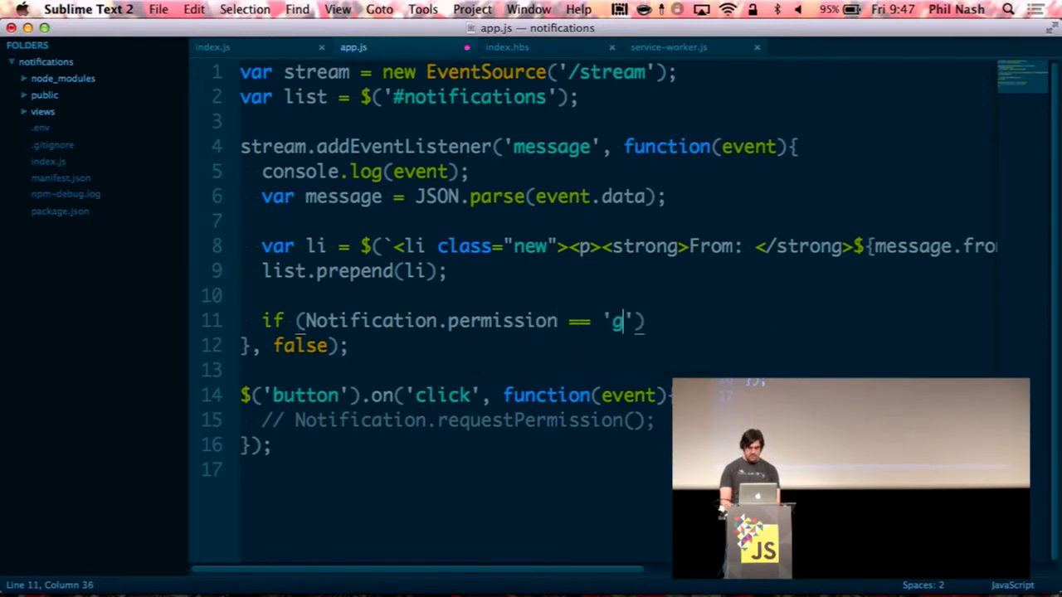
{"action": "type", "text": "ranted"}
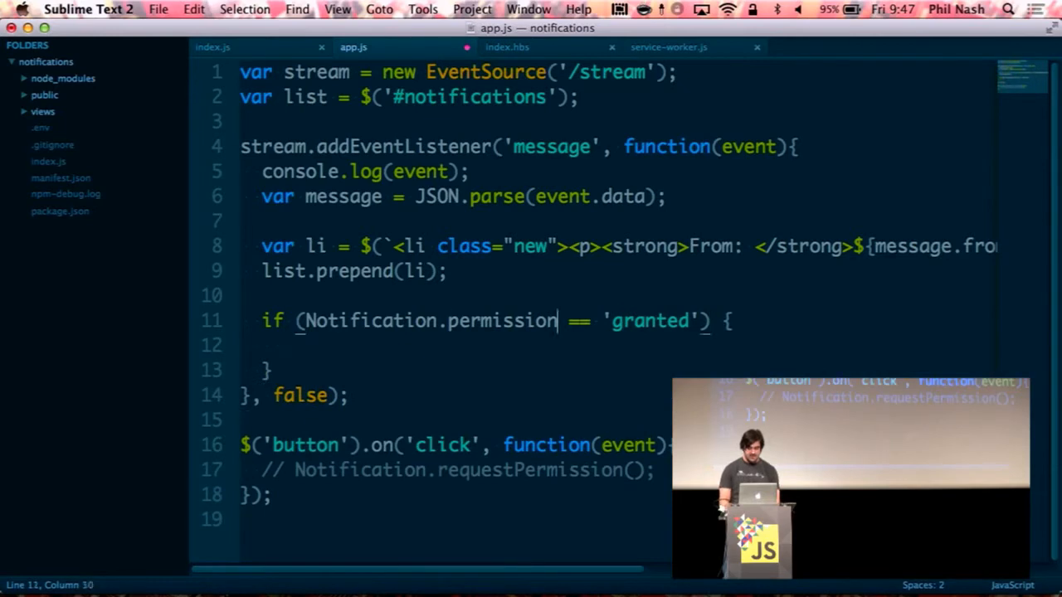
{"action": "type", "text": "="}
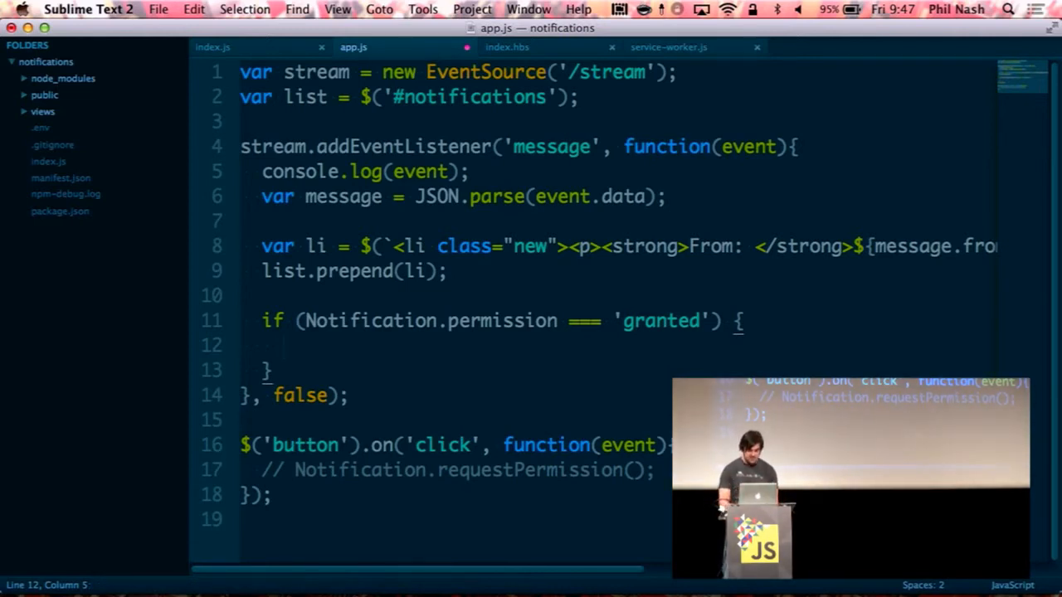
{"action": "type", "text": "new Notification("}
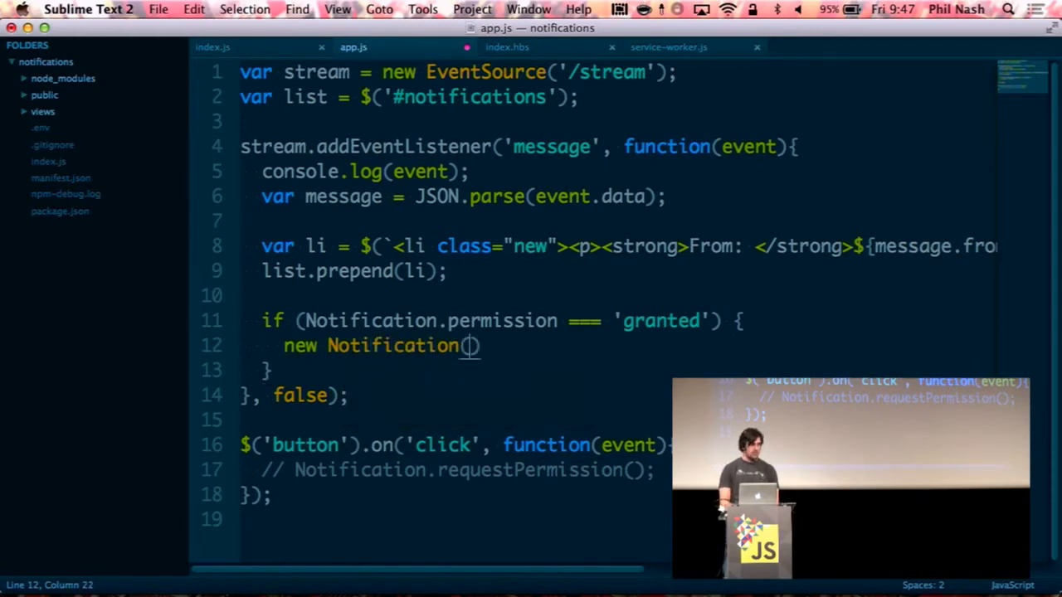
{"action": "type", "text": "`From: ${message.from}`, {"}
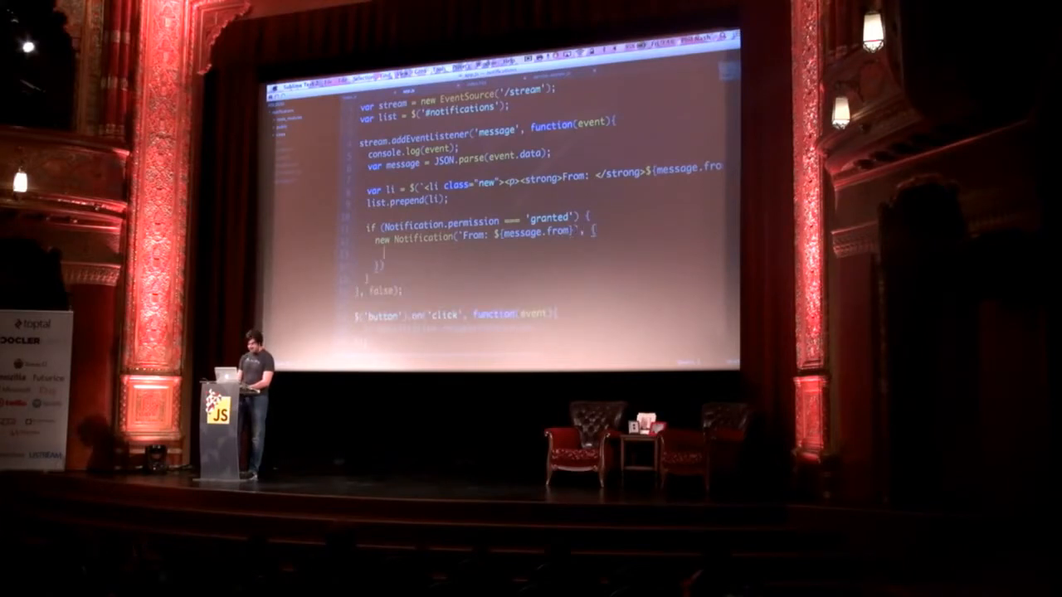
{"action": "type", "text": "body:"}
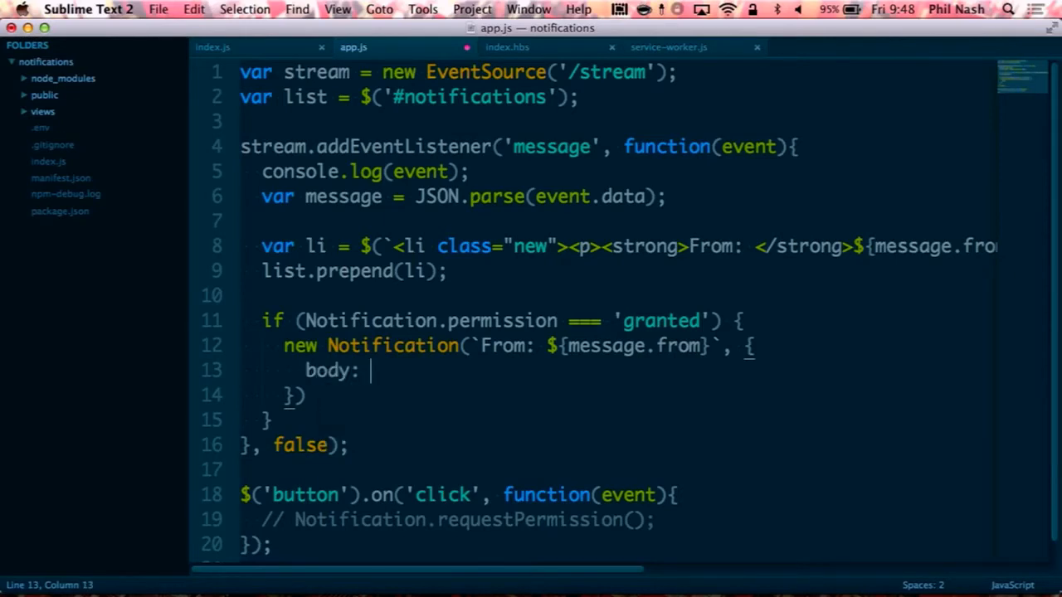
{"action": "type", "text": "`Message:"}
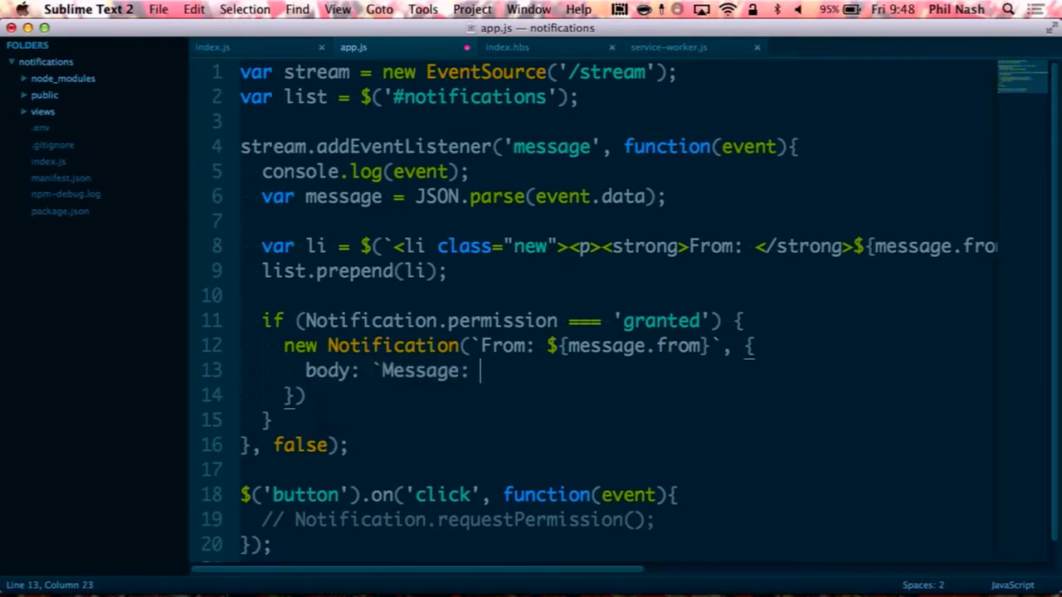
{"action": "type", "text": "${m,e"}
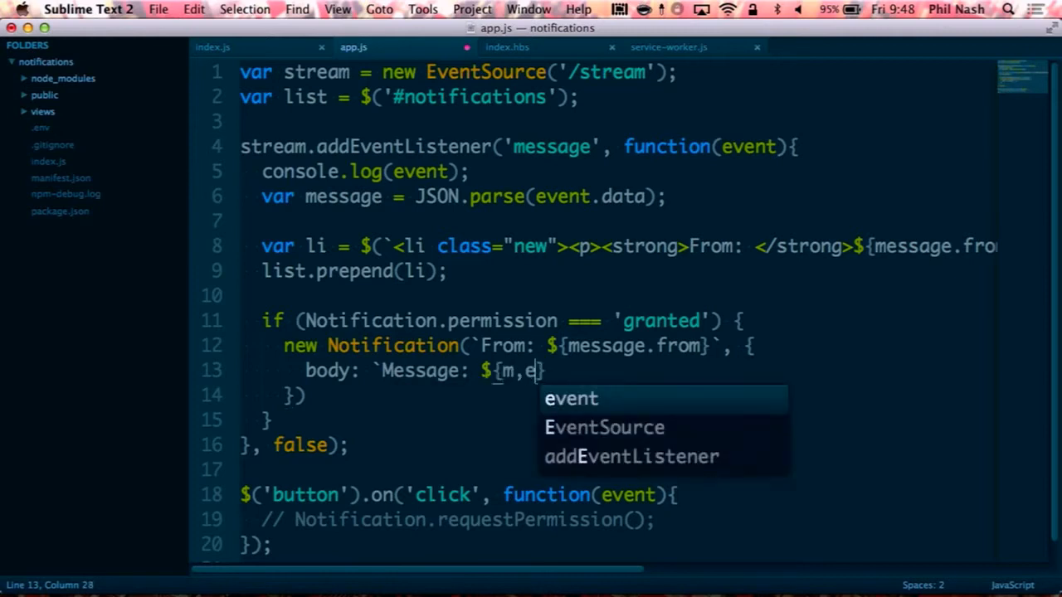
{"action": "type", "text": "essage.body"}
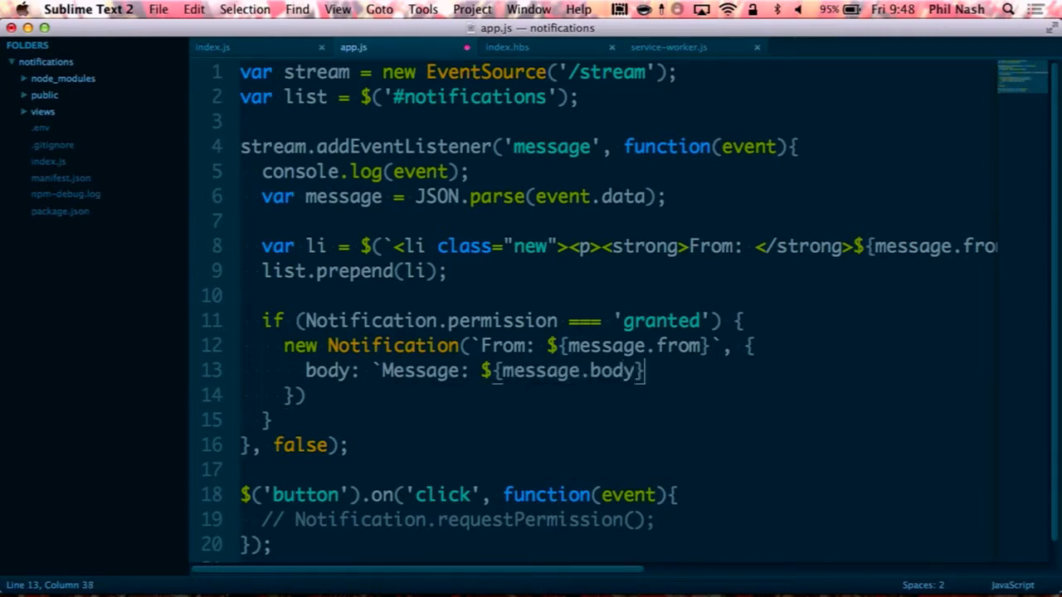
{"action": "type", "text": ");"}
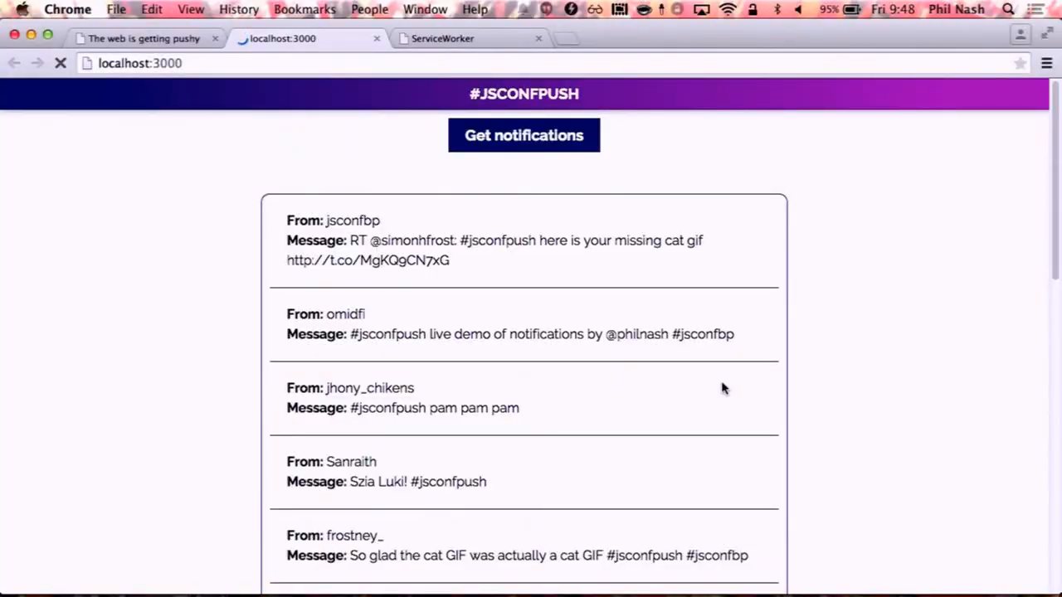
- Open DevTools via Inspect Element on localhost:3000 and show the Console
{"action": "right_click", "coordinate": [721, 388]}
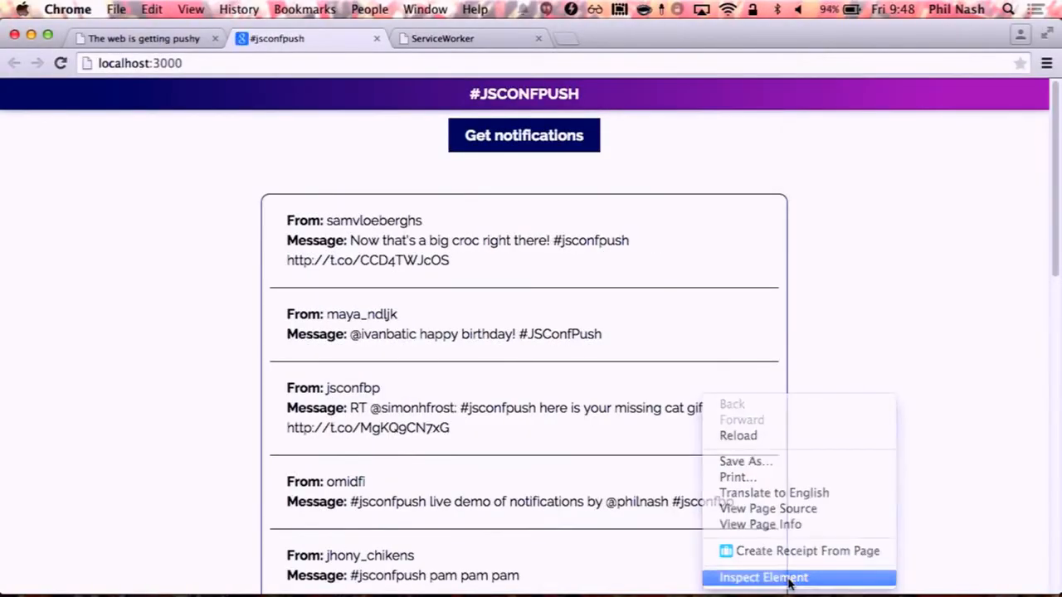
{"action": "left_click", "coordinate": [763, 578]}
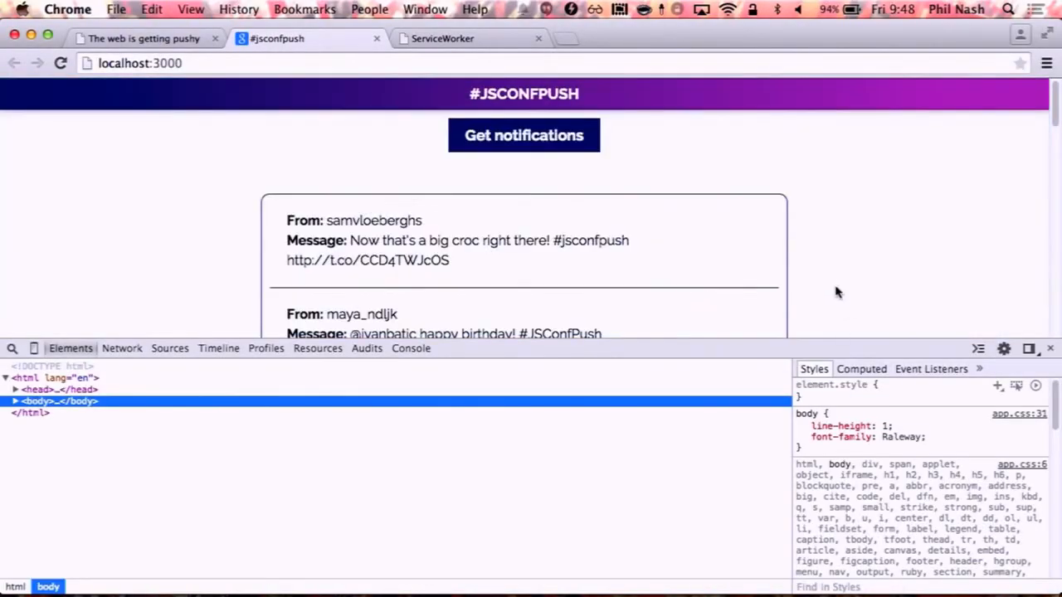
{"action": "left_click", "coordinate": [411, 348]}
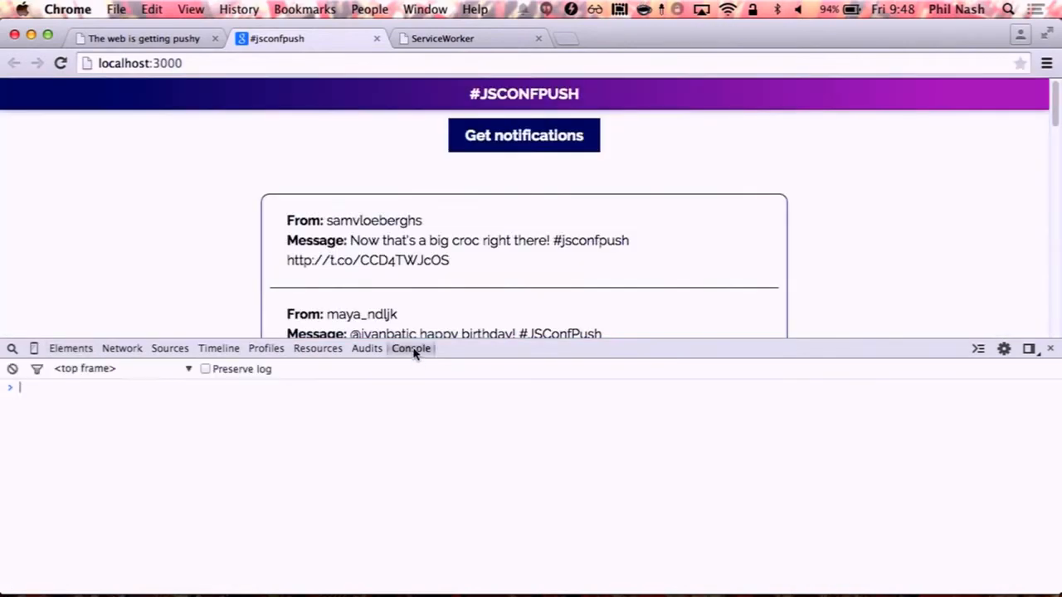
{"action": "mouse_move", "coordinate": [818, 341]}
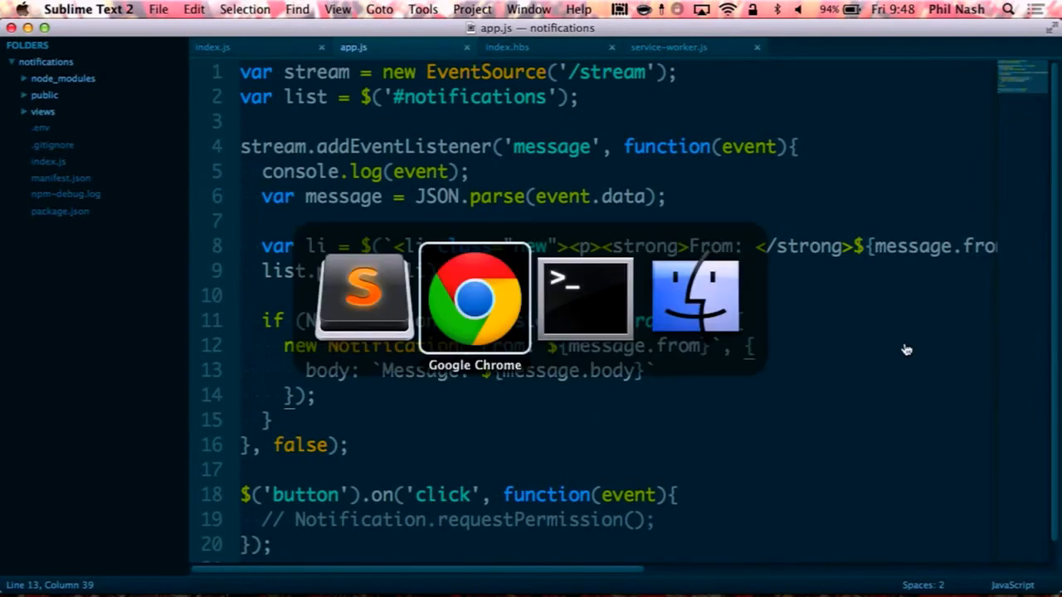
- Show the permission-prompt slide demo, then watch #jsconfpush tweet notifications arrive and dismiss them
{"action": "left_click", "coordinate": [475, 298]}
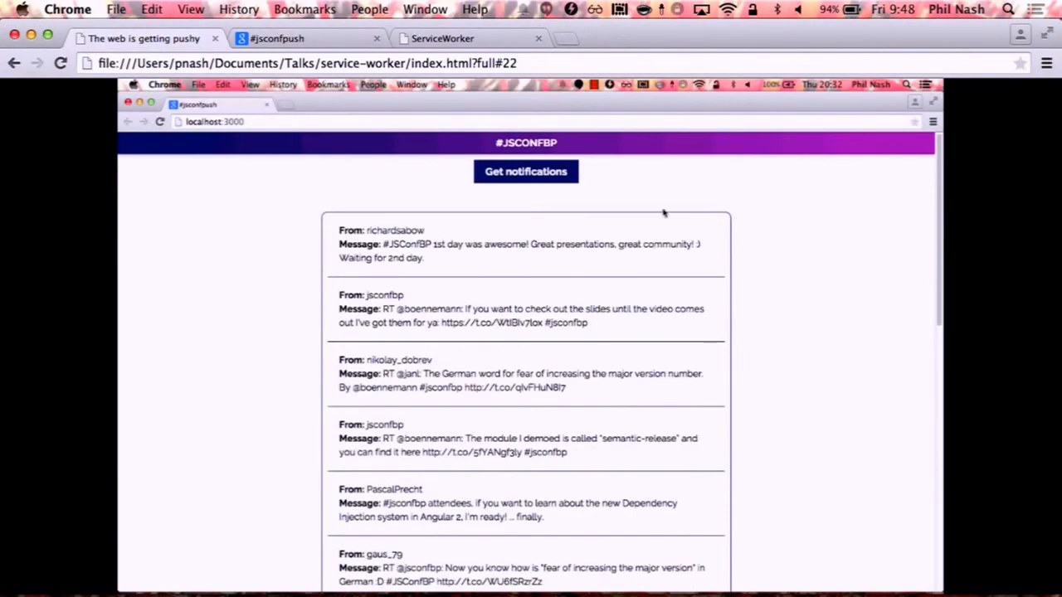
{"action": "left_click", "coordinate": [525, 172]}
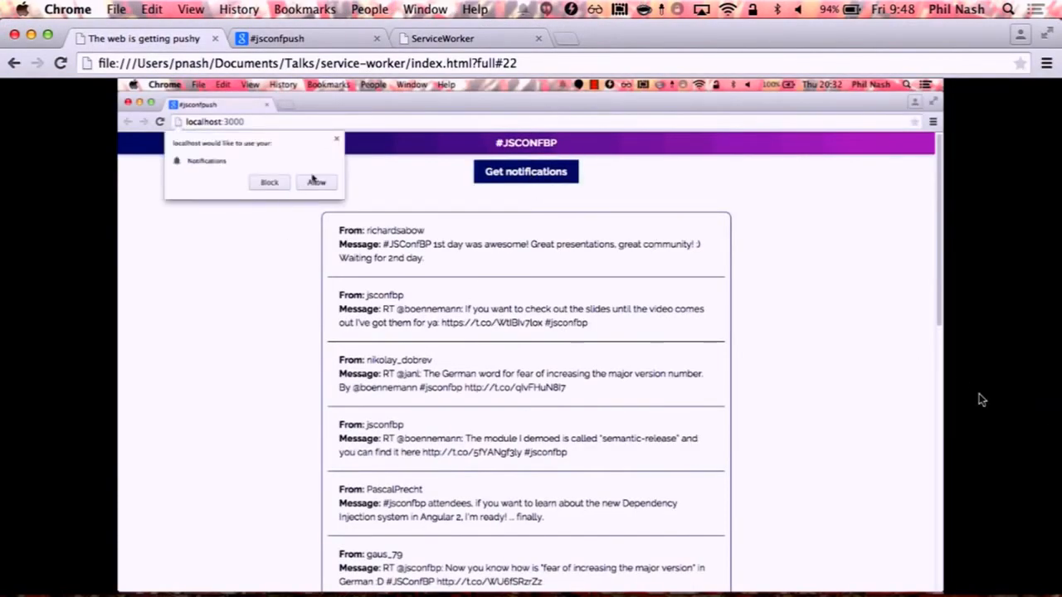
{"action": "left_click", "coordinate": [315, 183]}
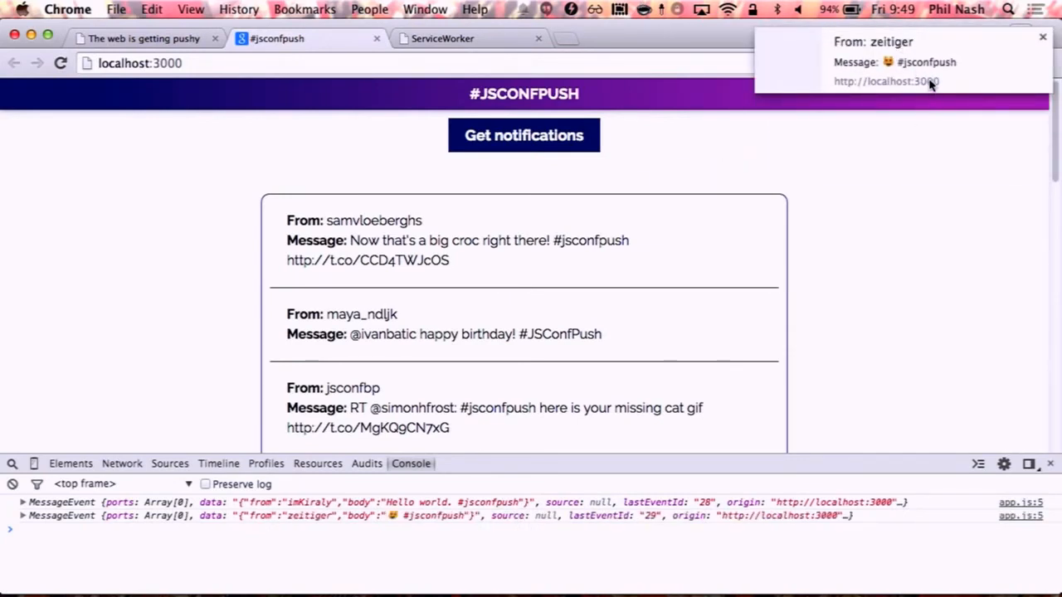
{"action": "mouse_move", "coordinate": [950, 83]}
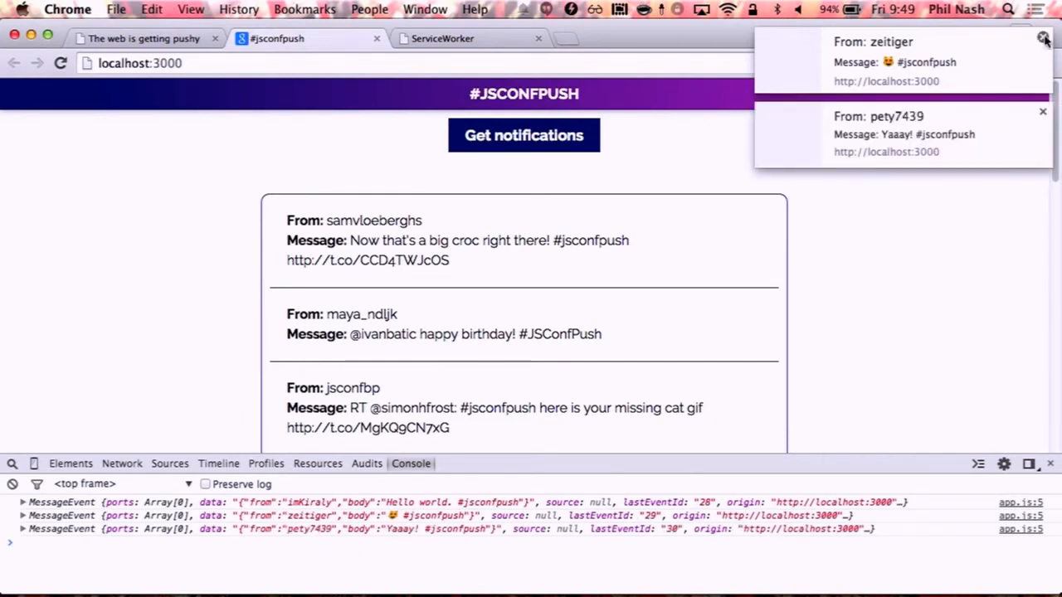
{"action": "left_click", "coordinate": [1044, 39]}
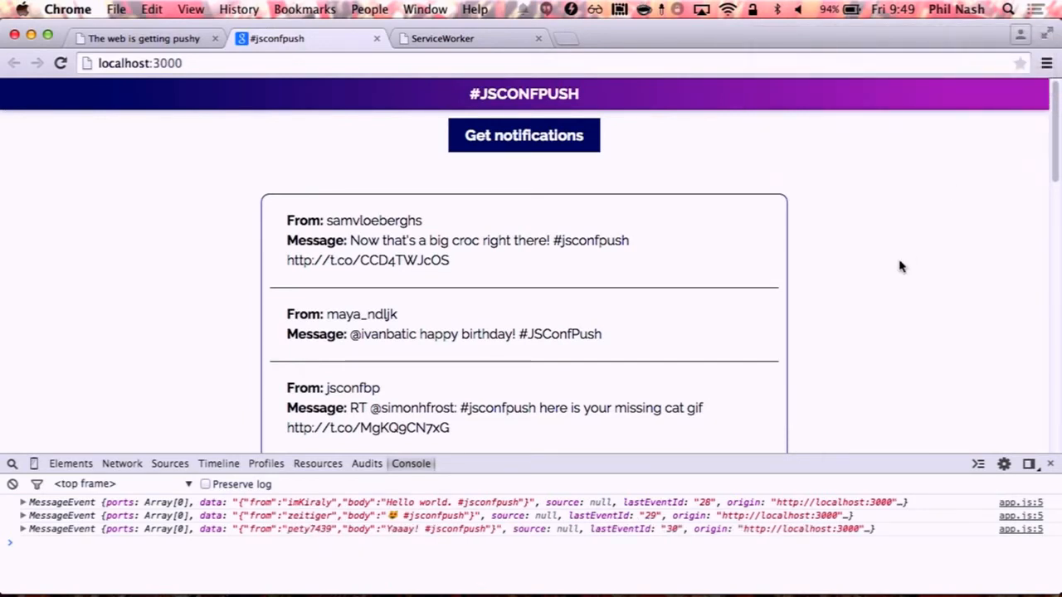
{"action": "mouse_move", "coordinate": [881, 267]}
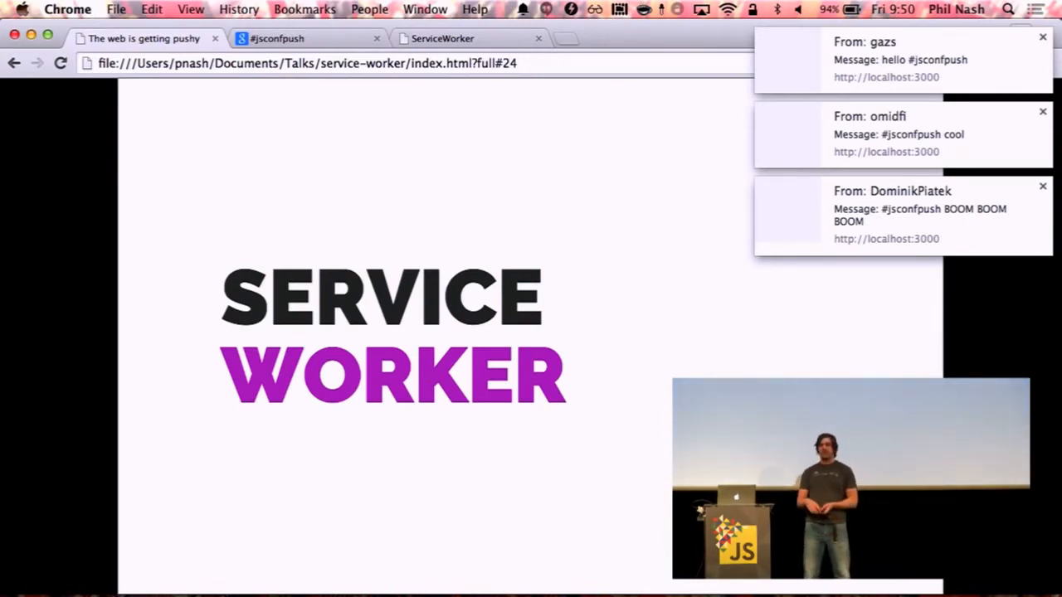
- Advance past the app-cache quote and 'Not just for offline' slides to Service Worker Support
{"action": "key", "text": "right"}
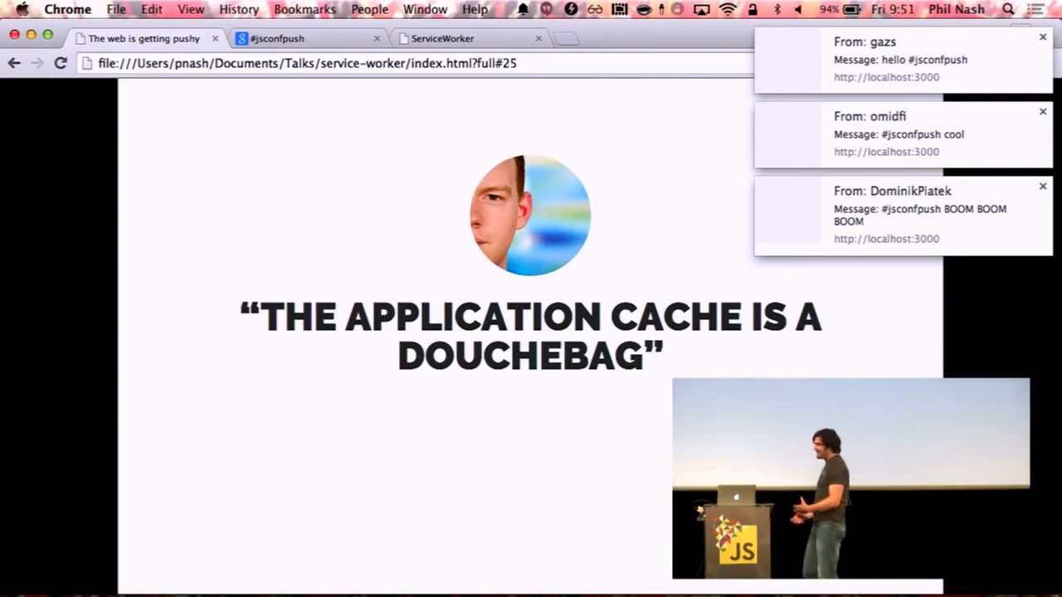
{"action": "key", "text": "right"}
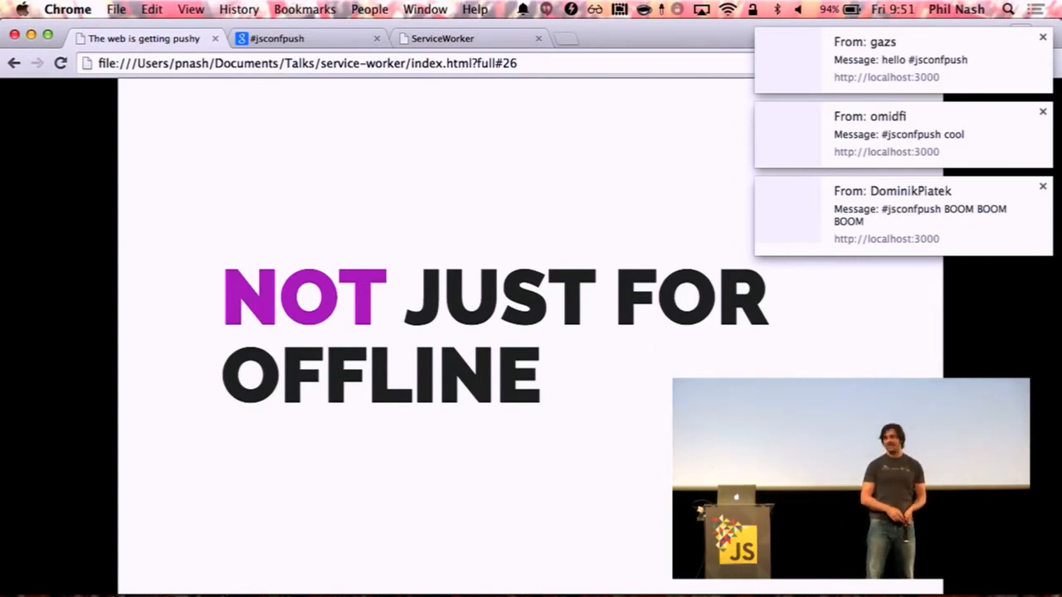
{"action": "key", "text": "right"}
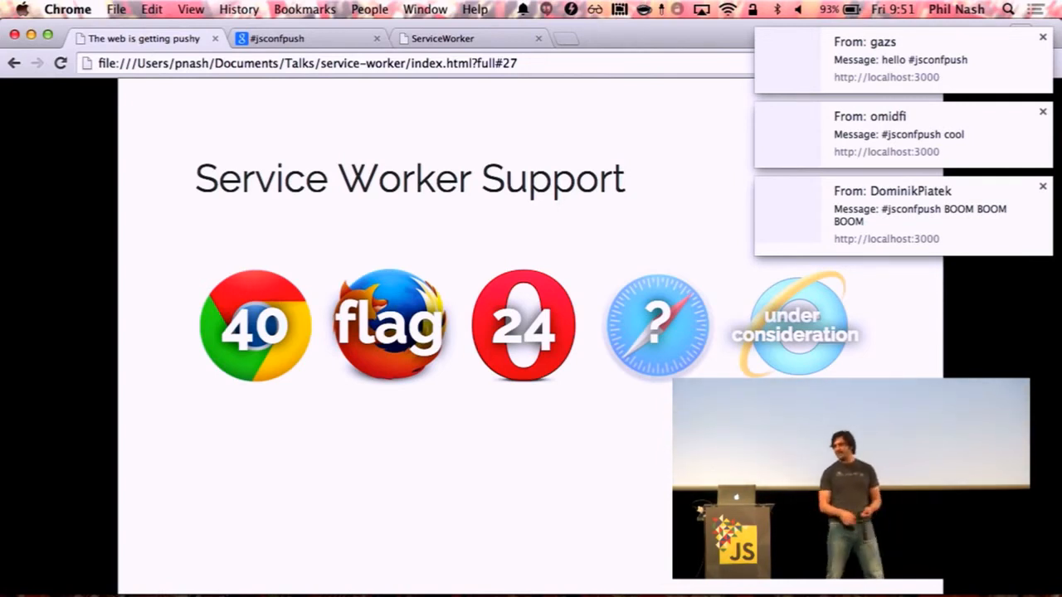
{"action": "key", "text": "right"}
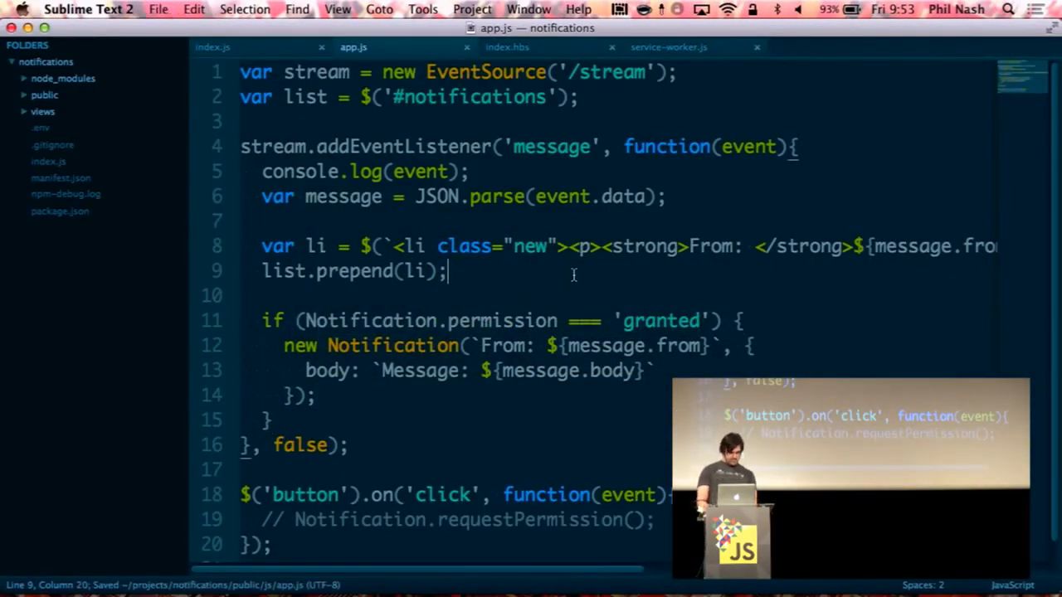
{"action": "mouse_move", "coordinate": [695, 124]}
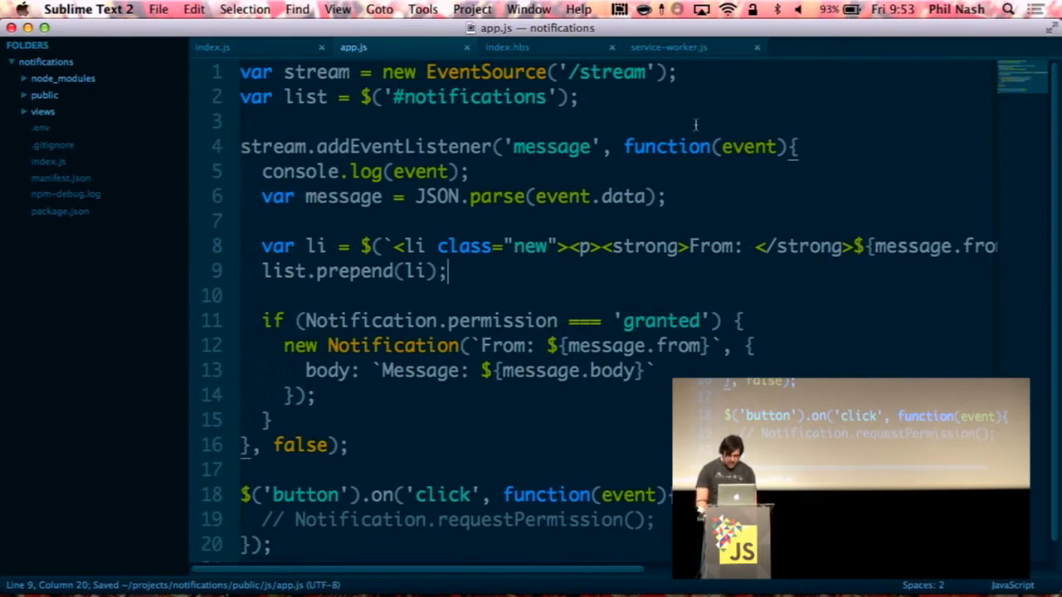
- On line 4 of app.js, add var serviceWorker = navigator.serviceWorker.register('/service-worker.js')
{"action": "type", "text": "var"}
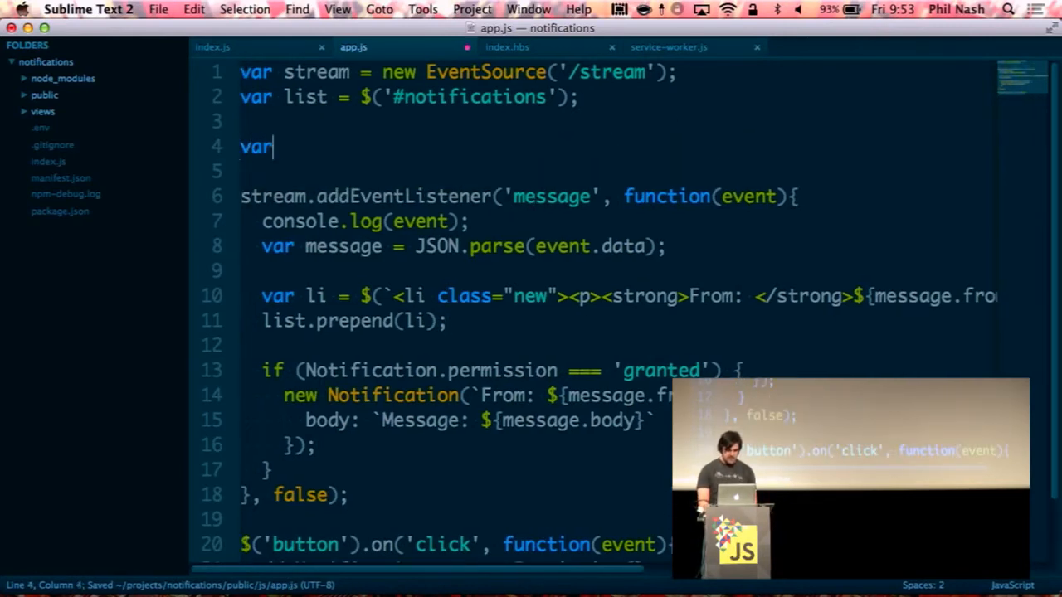
{"action": "type", "text": "serviceWo"}
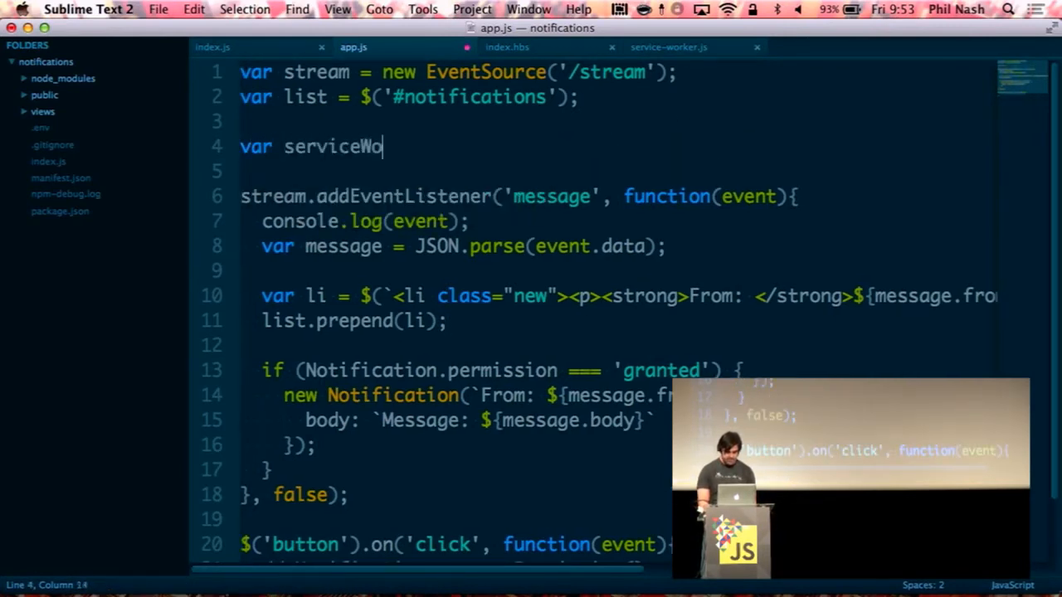
{"action": "type", "text": "rker ="}
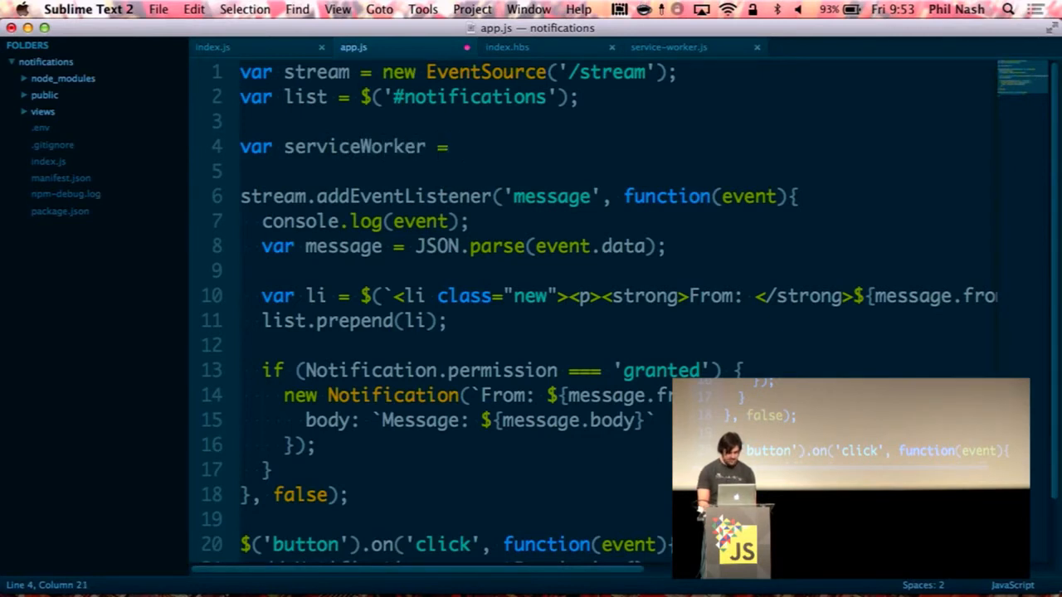
{"action": "type", "text": "navig"}
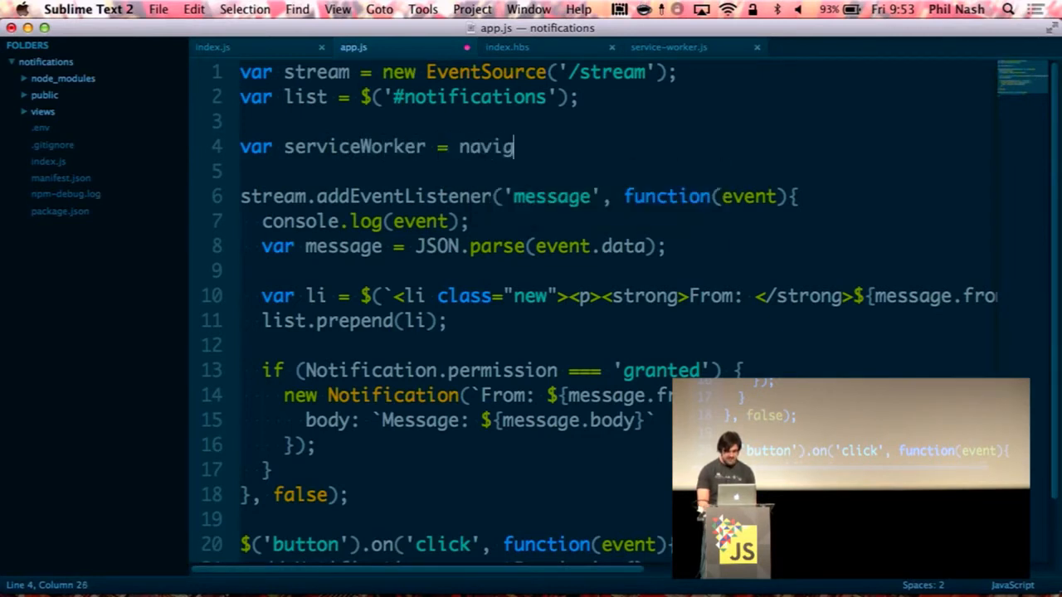
{"action": "type", "text": "ator."}
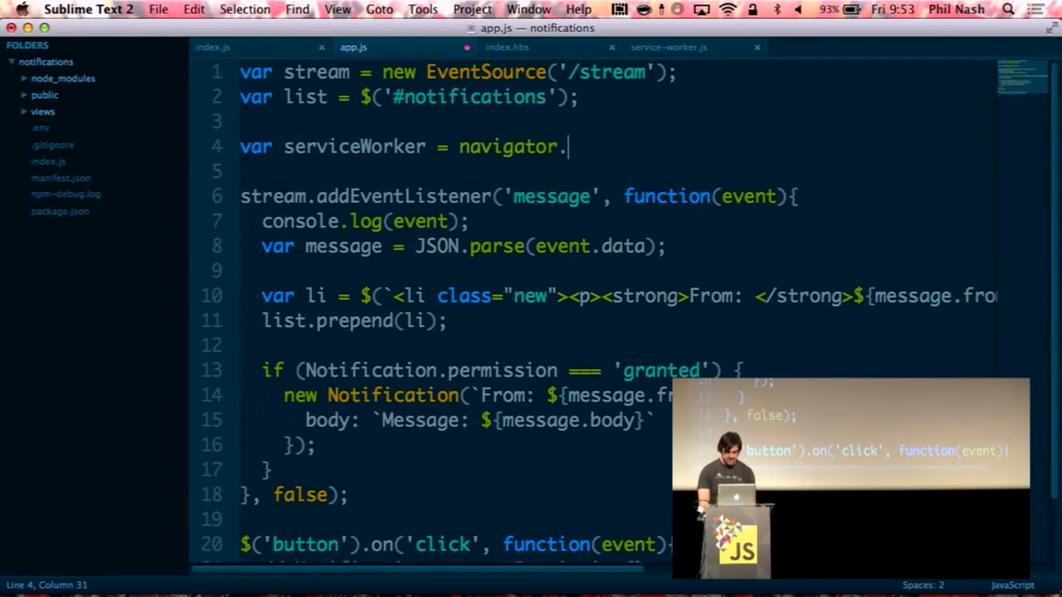
{"action": "type", "text": "serviceWorker."}
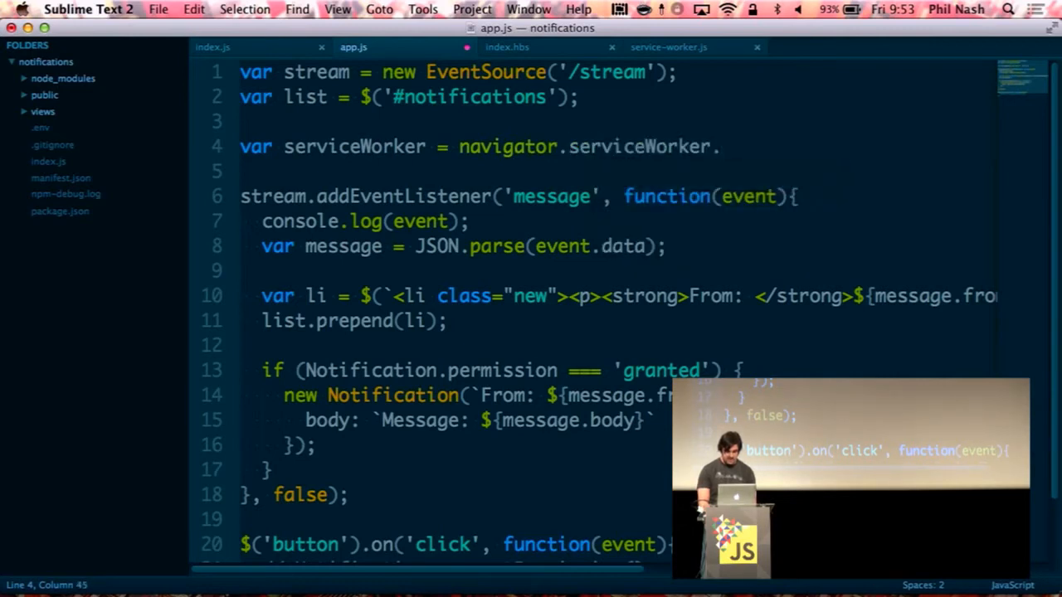
{"action": "type", "text": "register('')"}
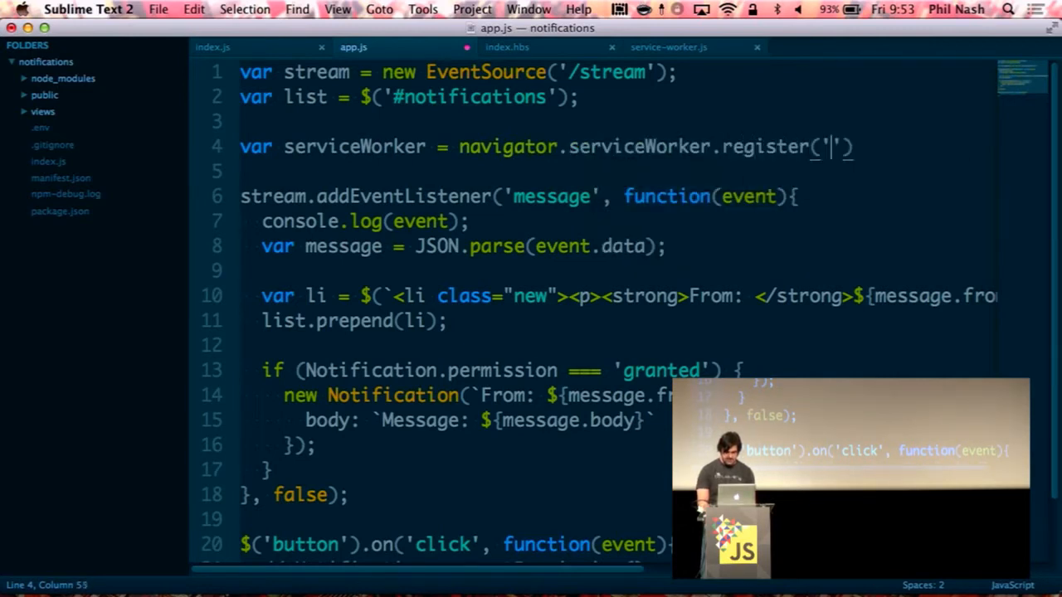
{"action": "type", "text": "/service-"}
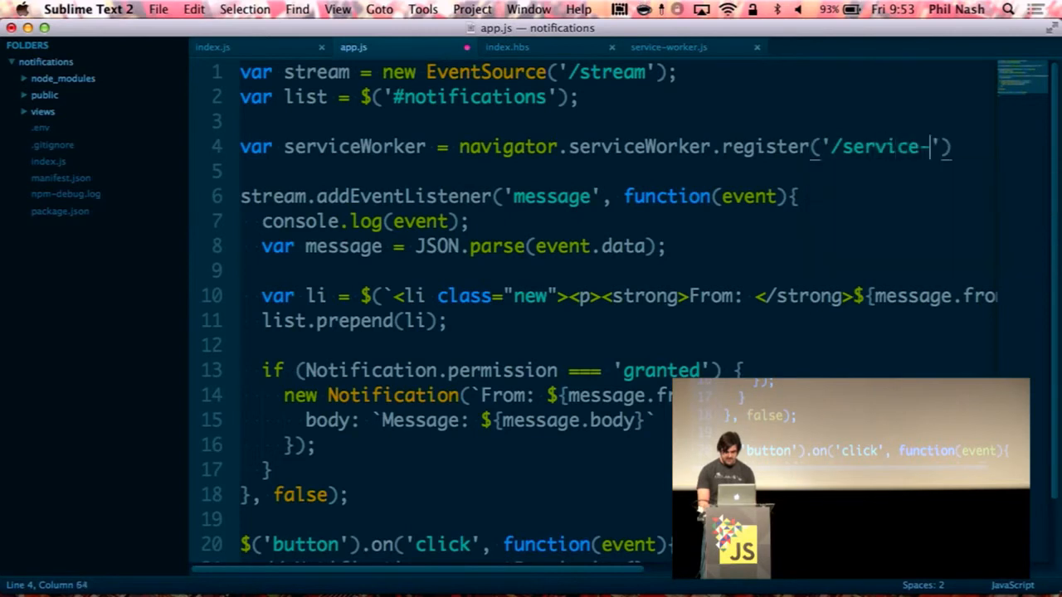
{"action": "type", "text": "worker.js"}
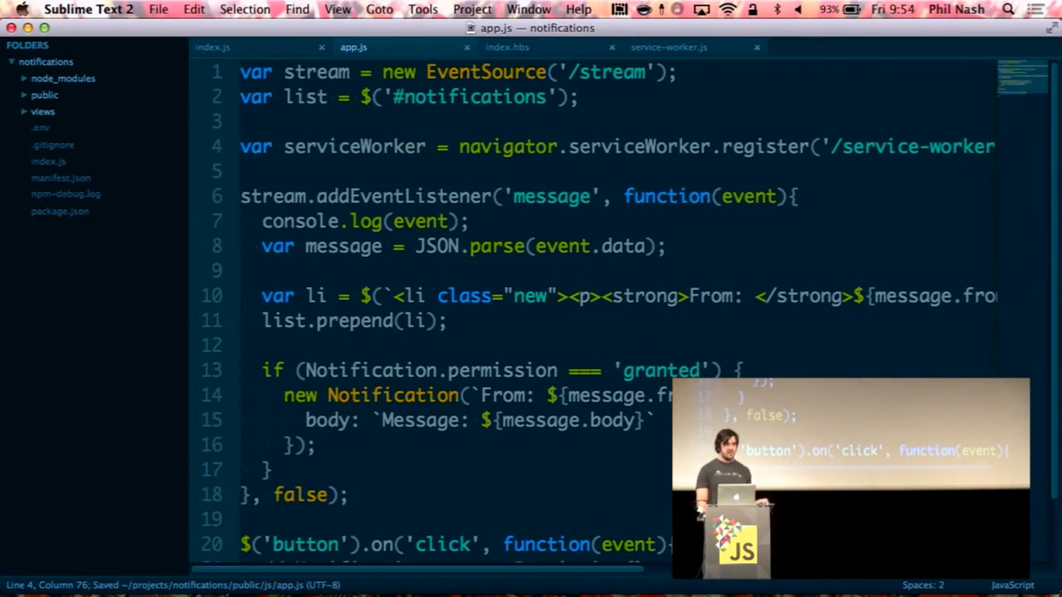
{"action": "scroll", "scroll_direction": "down", "scroll_amount": 3}
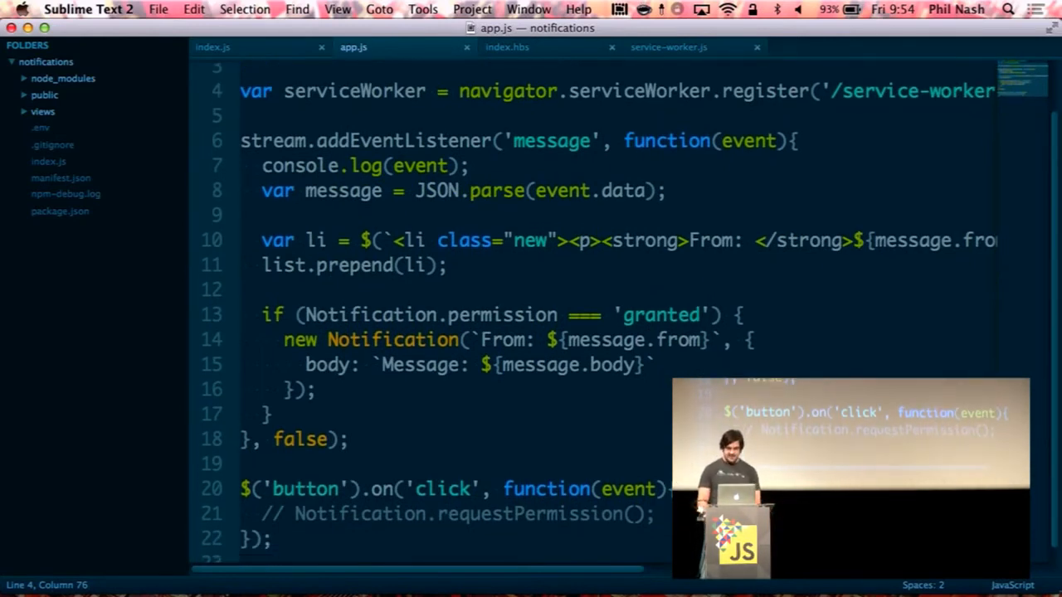
{"action": "scroll", "scroll_direction": "down", "scroll_amount": 3}
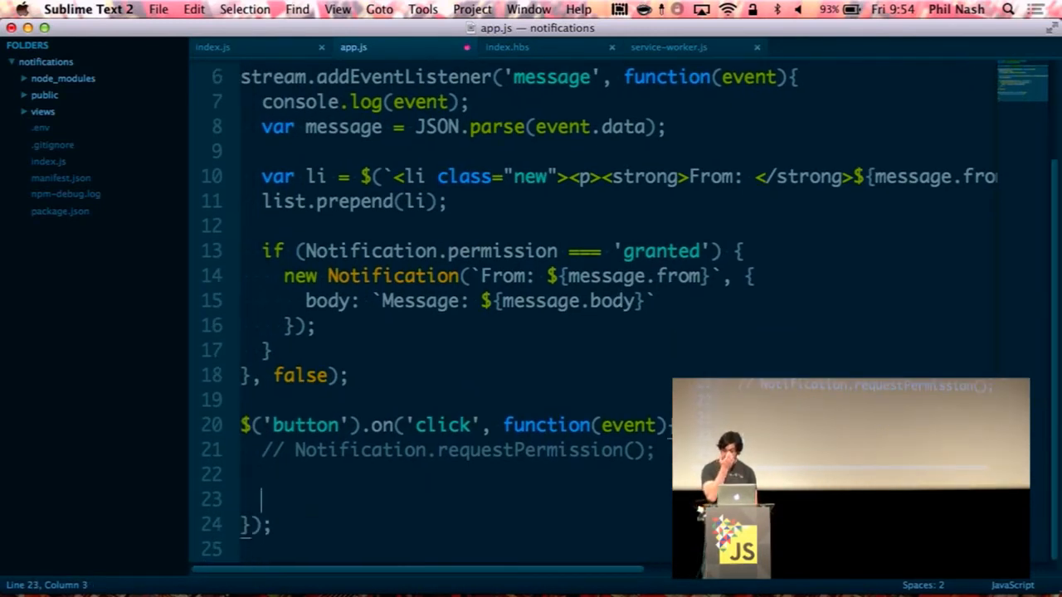
- In the click handler, chain serviceWorker.then into registration.pushManager.subscribe().then with an empty callback
{"action": "type", "text": "serviceWorker.then("}
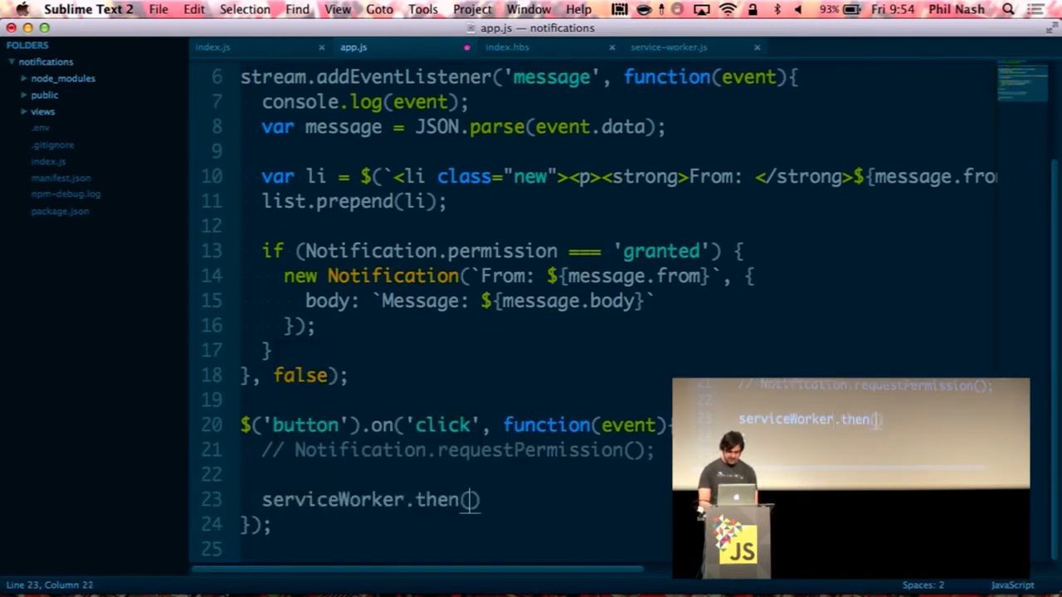
{"action": "type", "text": "function("}
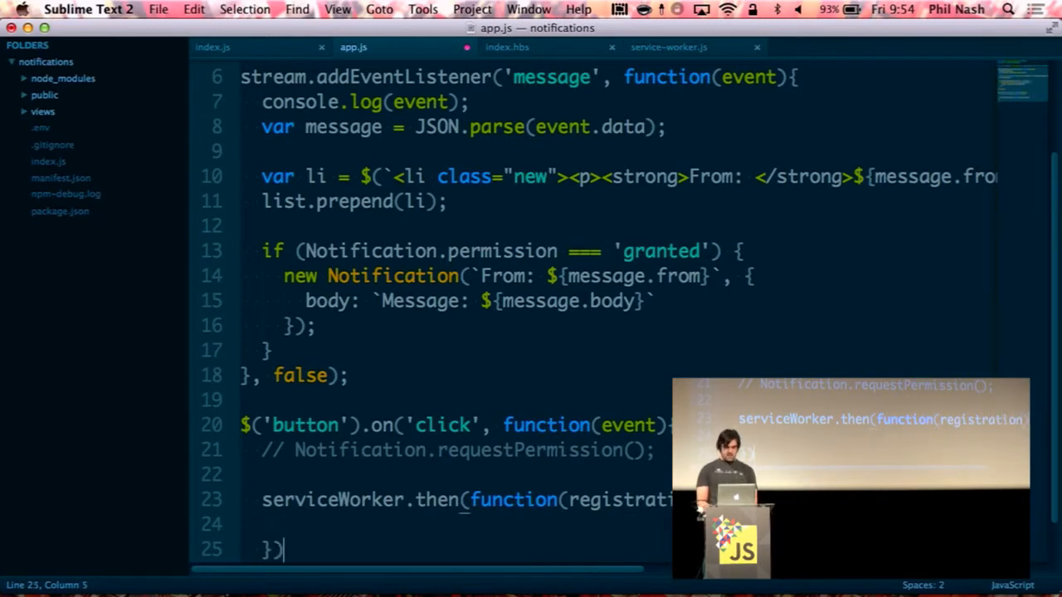
{"action": "type", "text": "re"}
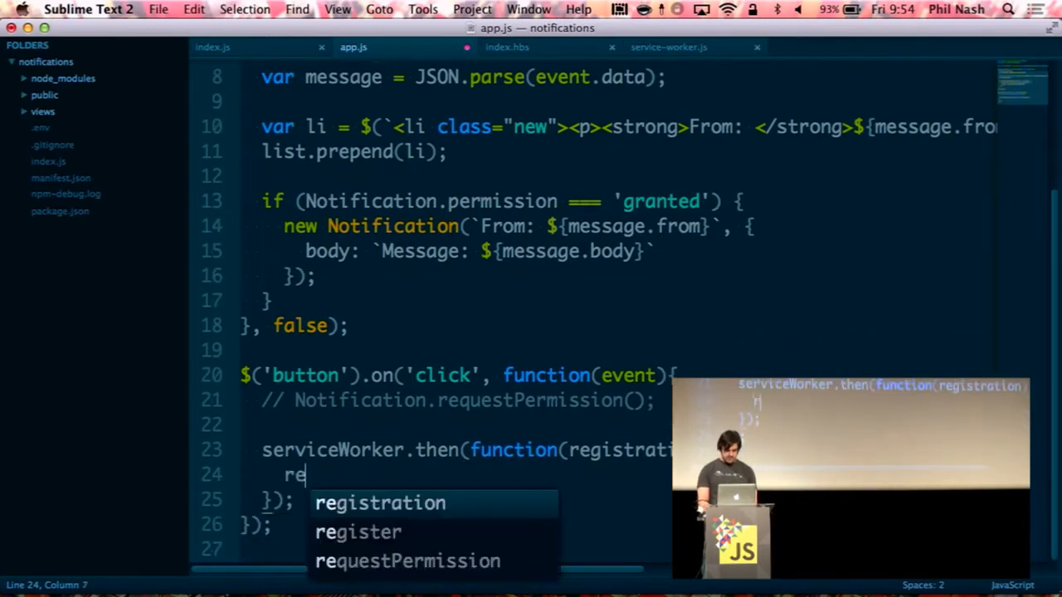
{"action": "type", "text": "gistration.pusb"}
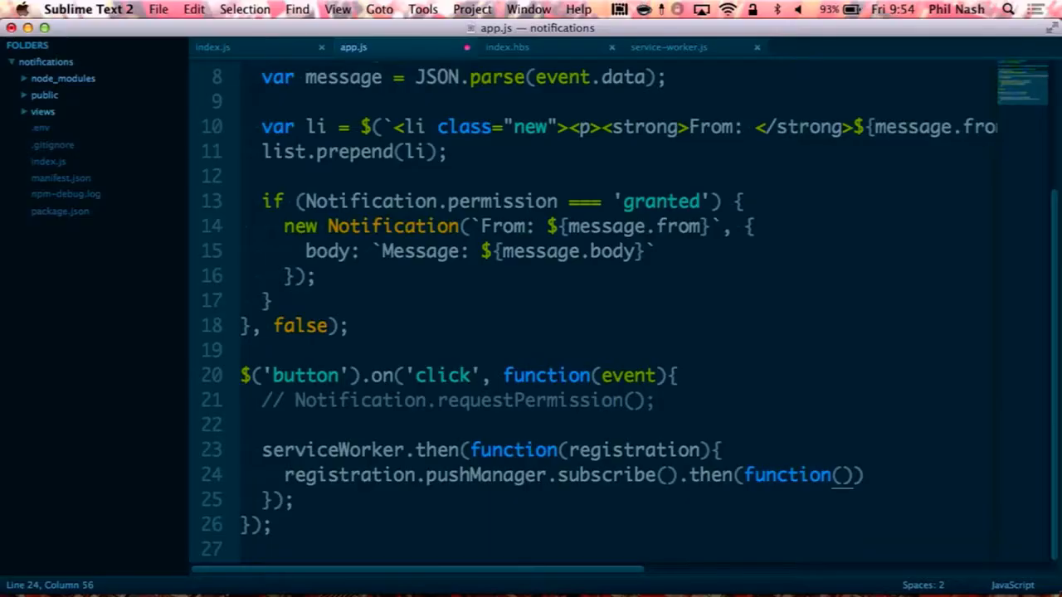
{"action": "type", "text": "subscription"}
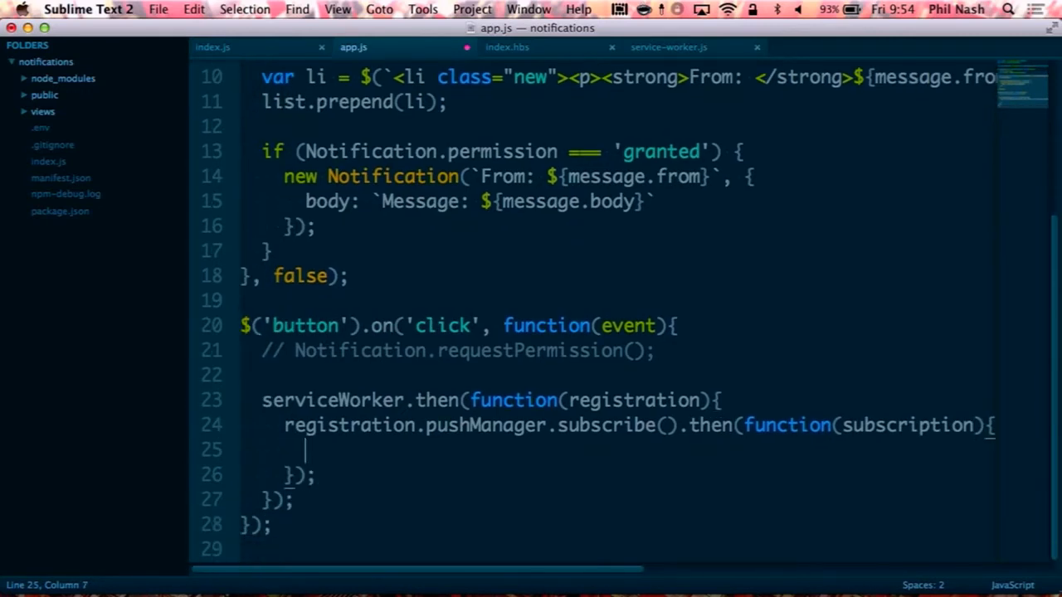
{"action": "type", "text": "subscription."}
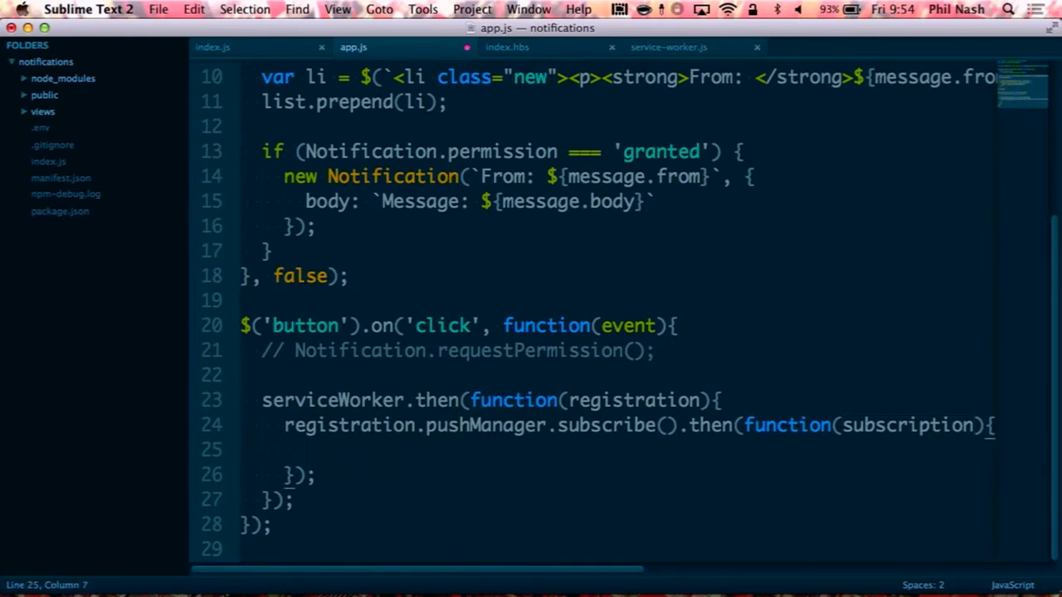
{"action": "left_click", "coordinate": [212, 47]}
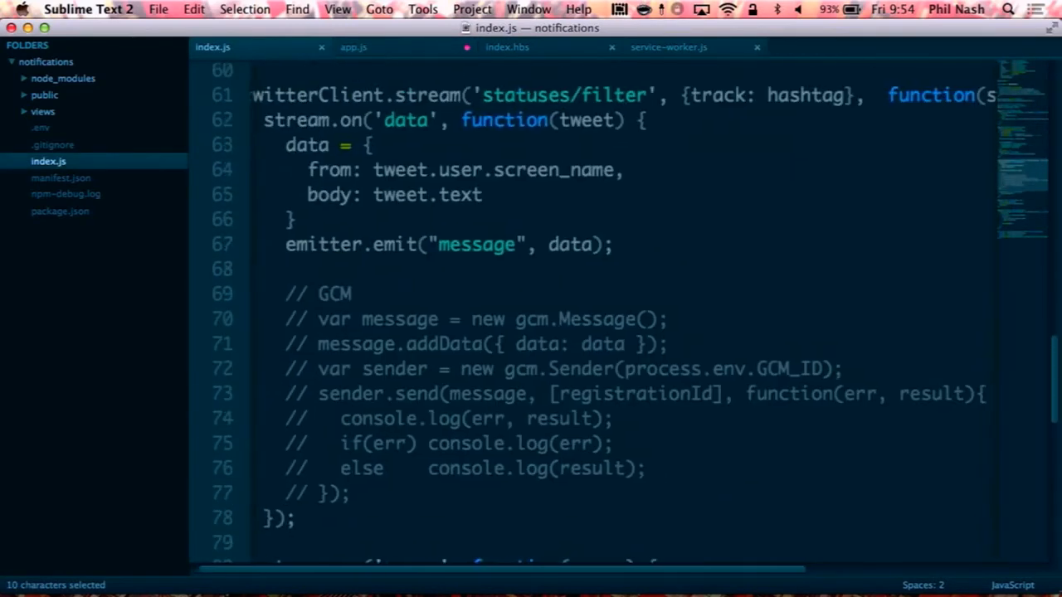
- Inspect the registrationId stored by index.js's /sub route, then return to app.js
{"action": "scroll", "scroll_direction": "down", "scroll_amount": 3}
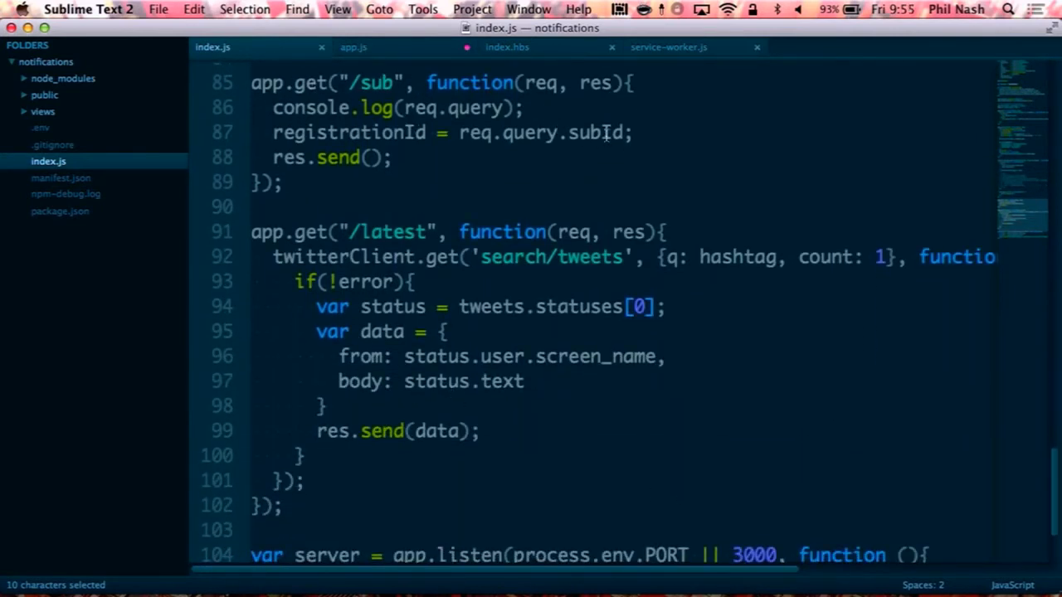
{"action": "double_click", "coordinate": [349, 133]}
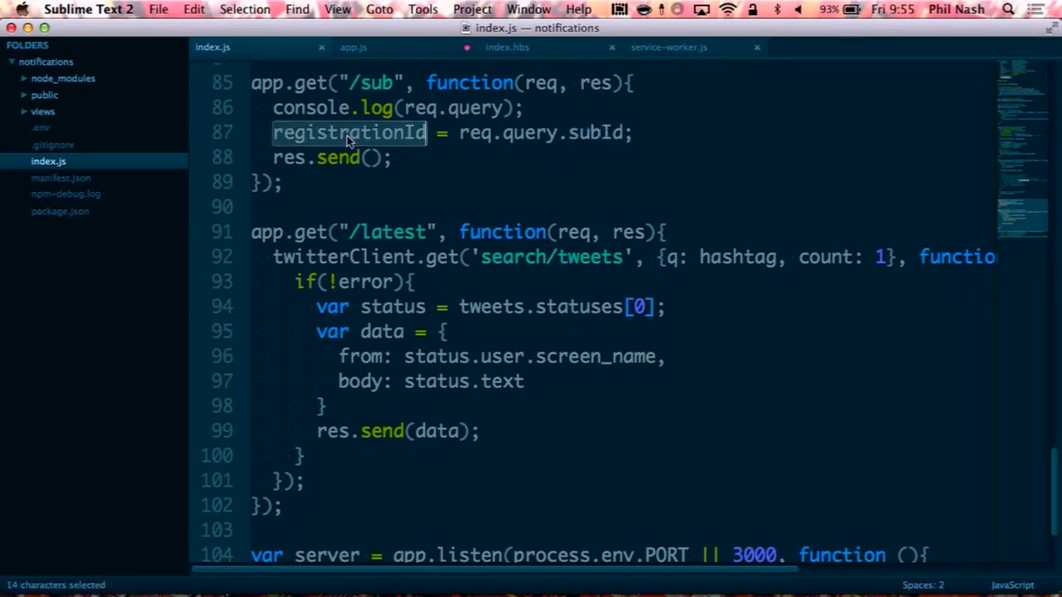
{"action": "left_click", "coordinate": [346, 133]}
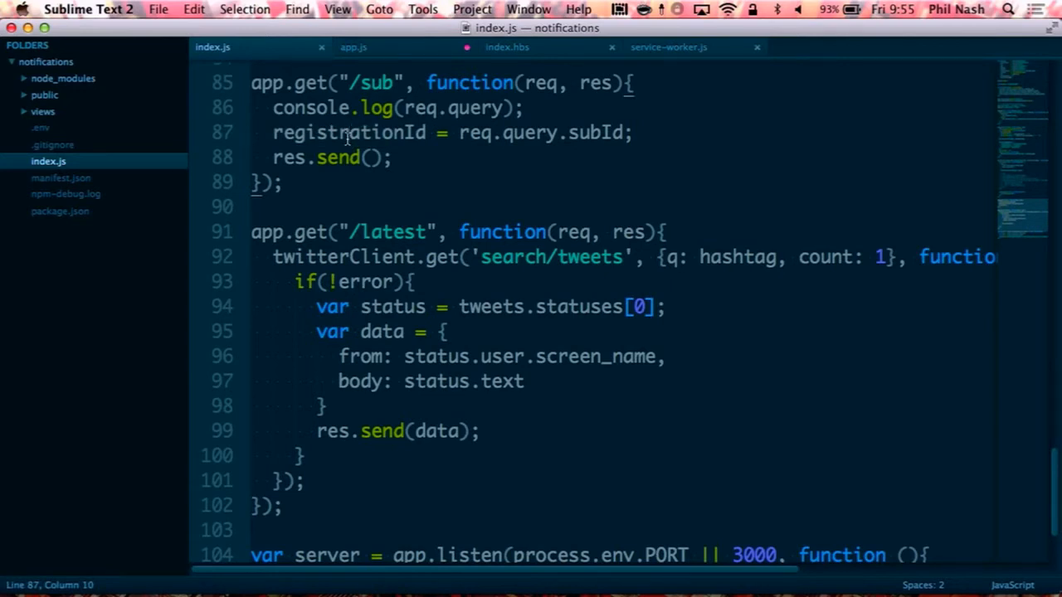
{"action": "left_click", "coordinate": [353, 46]}
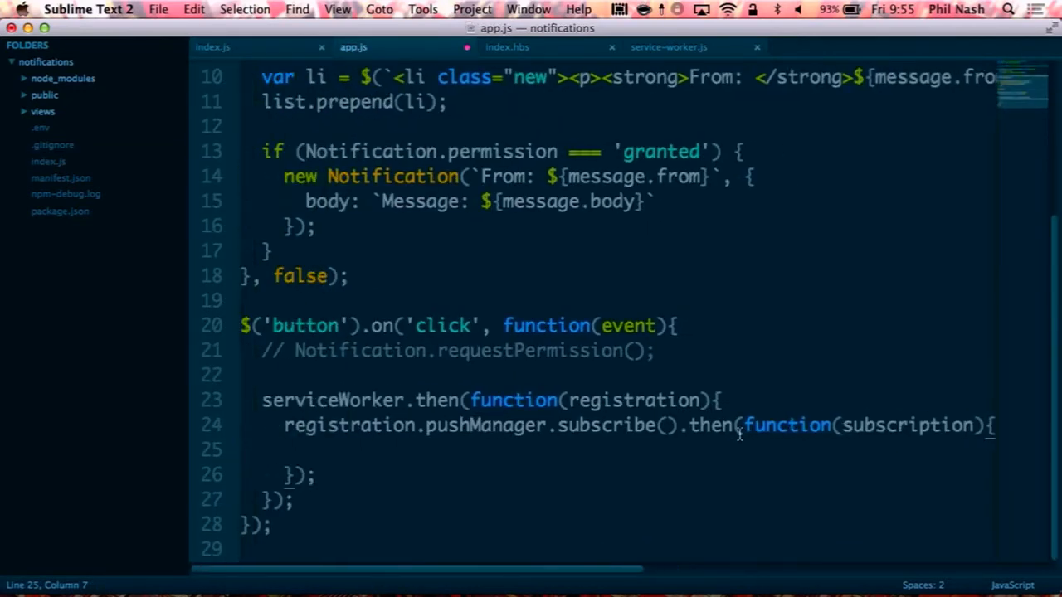
- Make the subscription callback fetch `/sub?subId=${subscription.subscriptionId}` and save app.js
{"action": "type", "text": "fetvh"}
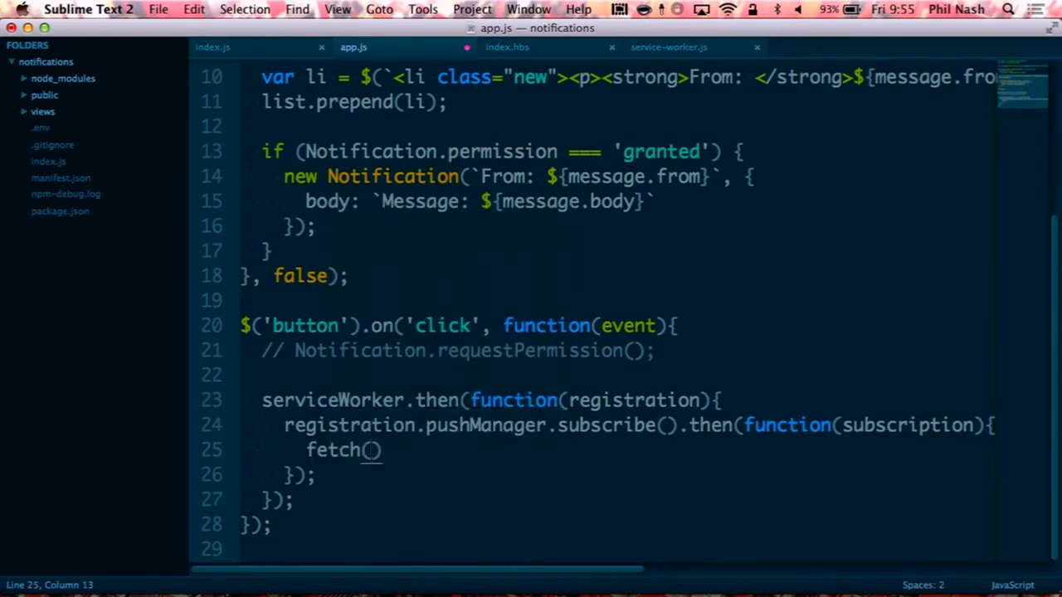
{"action": "type", "text": "/sub"}
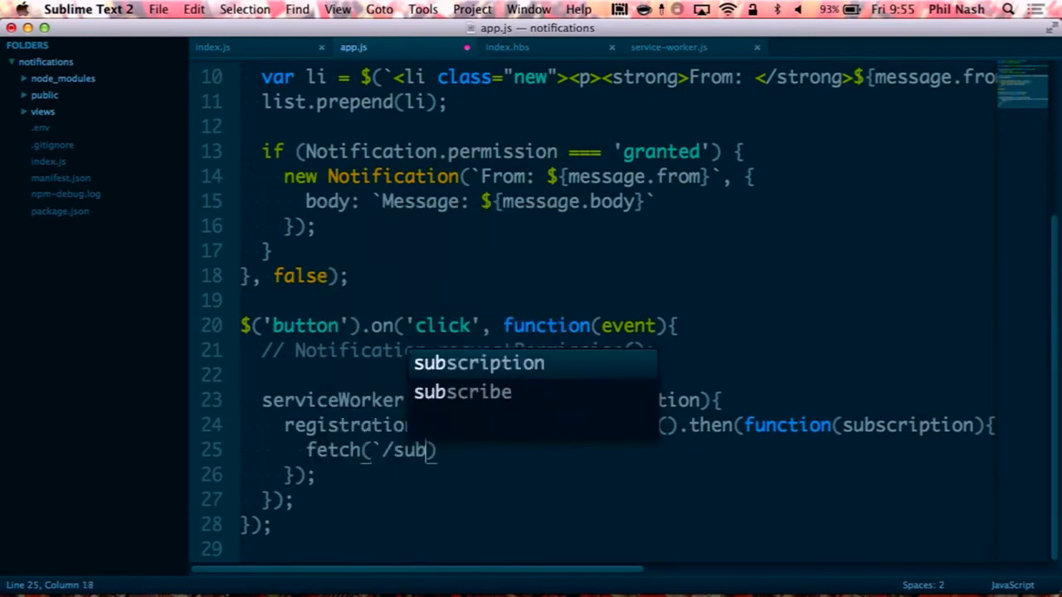
{"action": "type", "text": "?subI"}
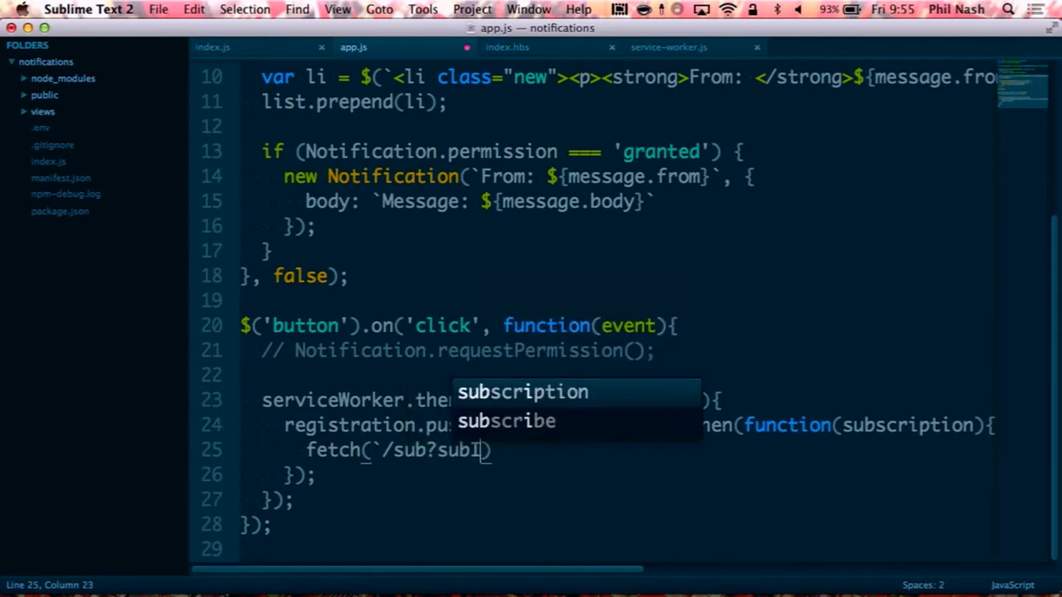
{"action": "type", "text": "Id="}
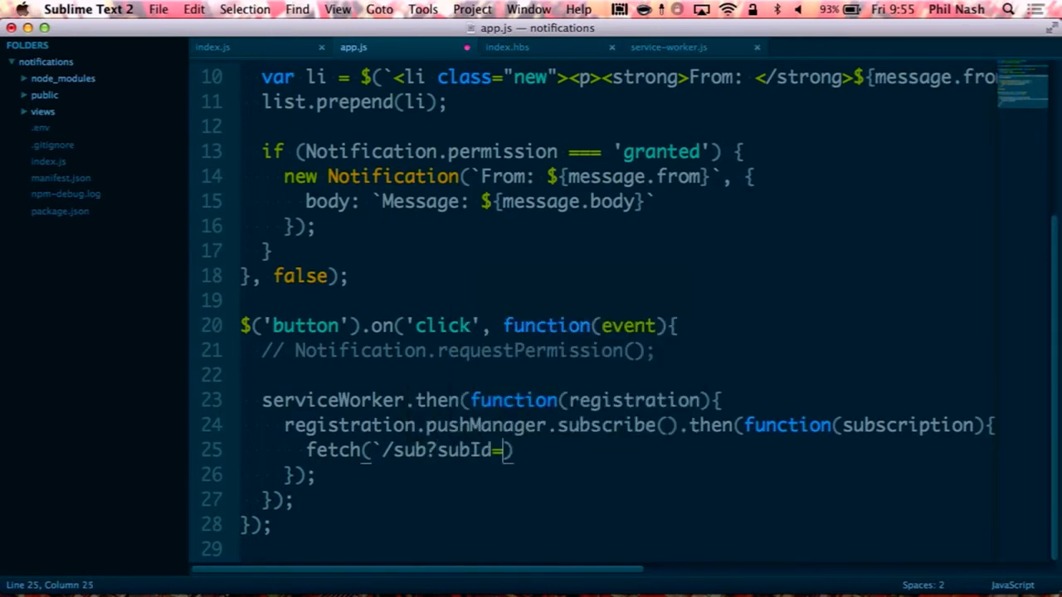
{"action": "type", "text": "${"}
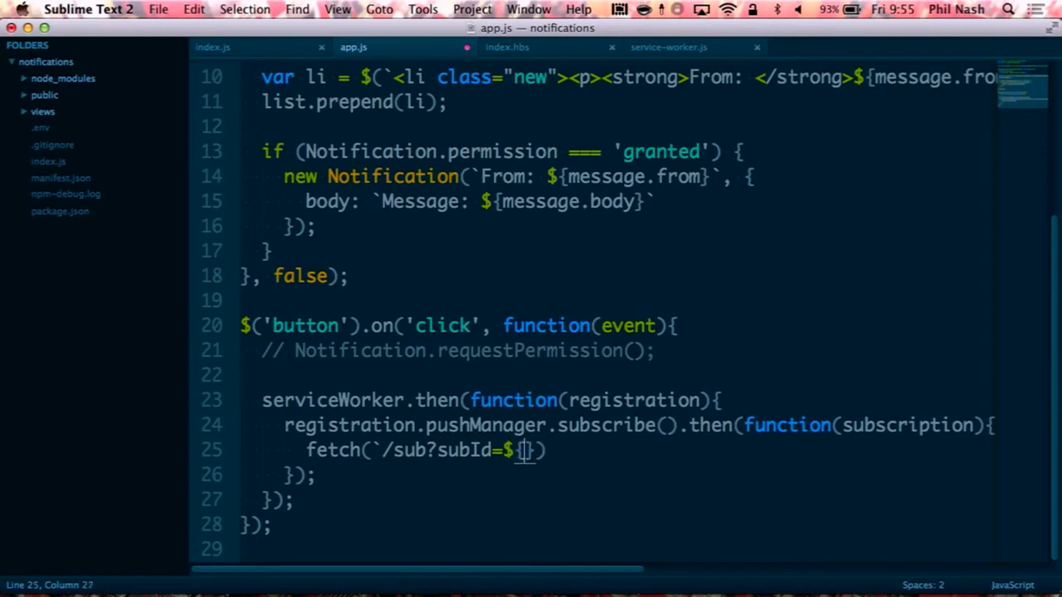
{"action": "type", "text": "subscription."}
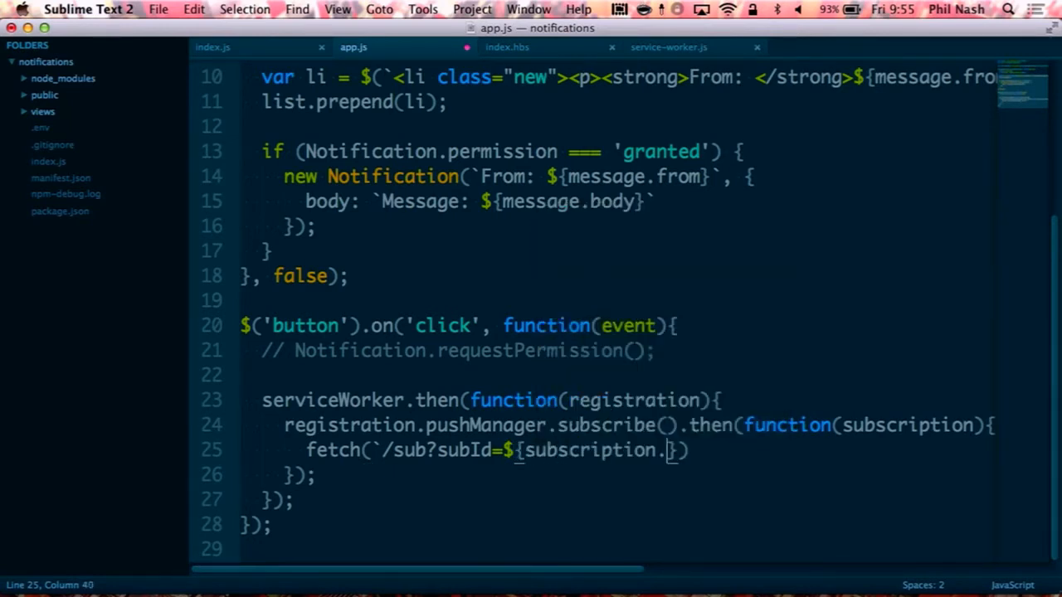
{"action": "type", "text": "subscriptionId"}
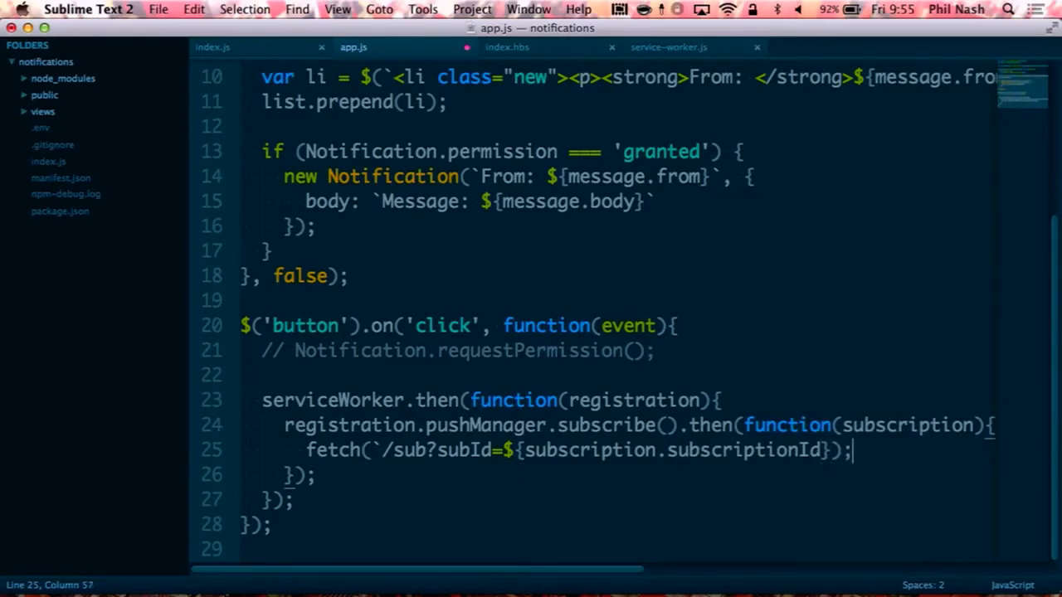
{"action": "key", "text": "cmd+s"}
{"action": "type", "text": "`"}
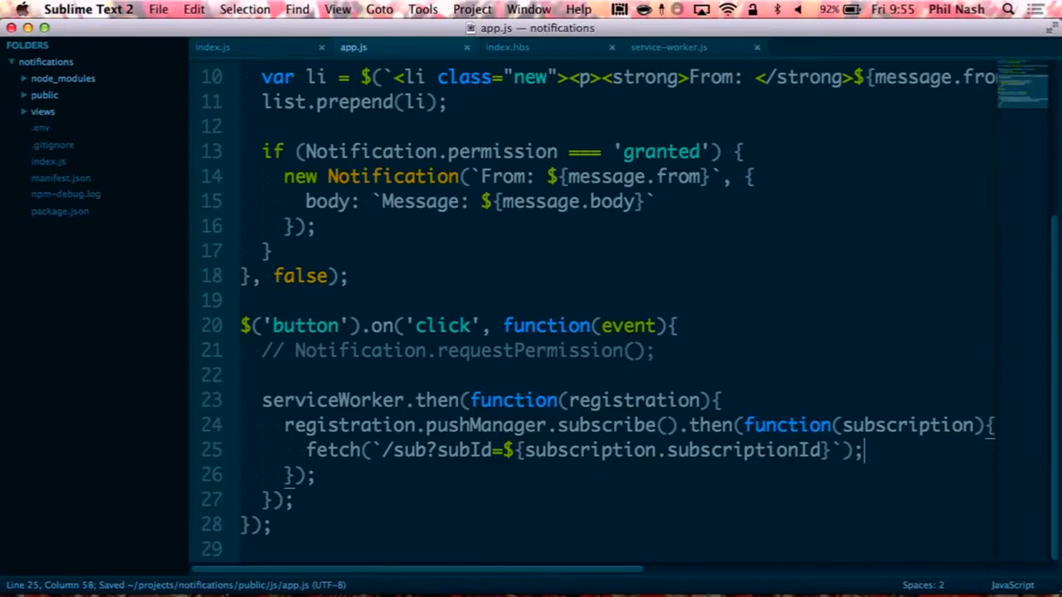
{"action": "left_click", "coordinate": [212, 46]}
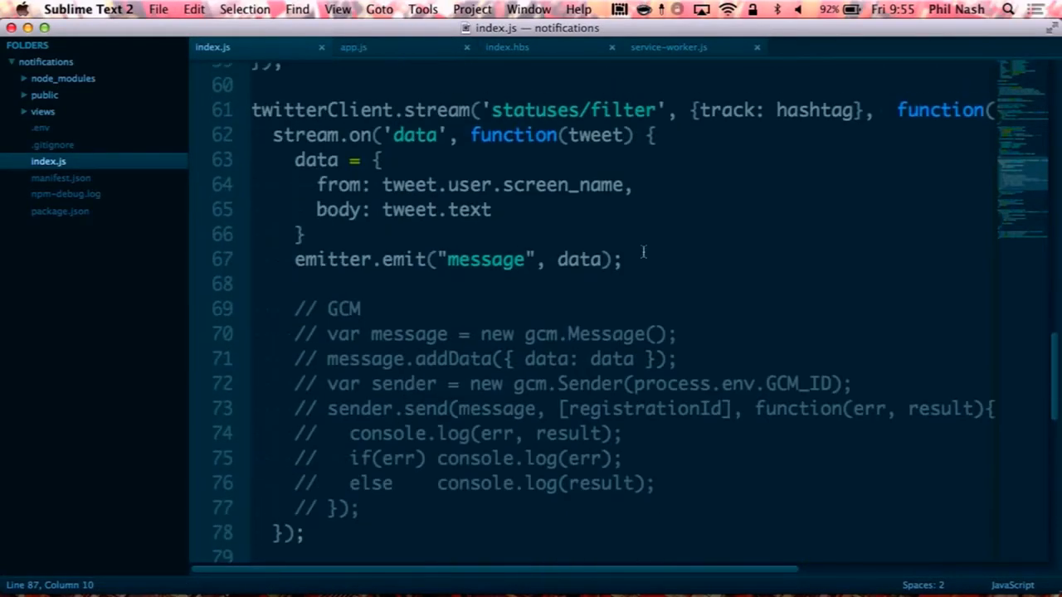
- Save index.js with the GCM sending code enabled and inspect registrationId in the send call
{"action": "scroll", "scroll_direction": "down", "scroll_amount": 3}
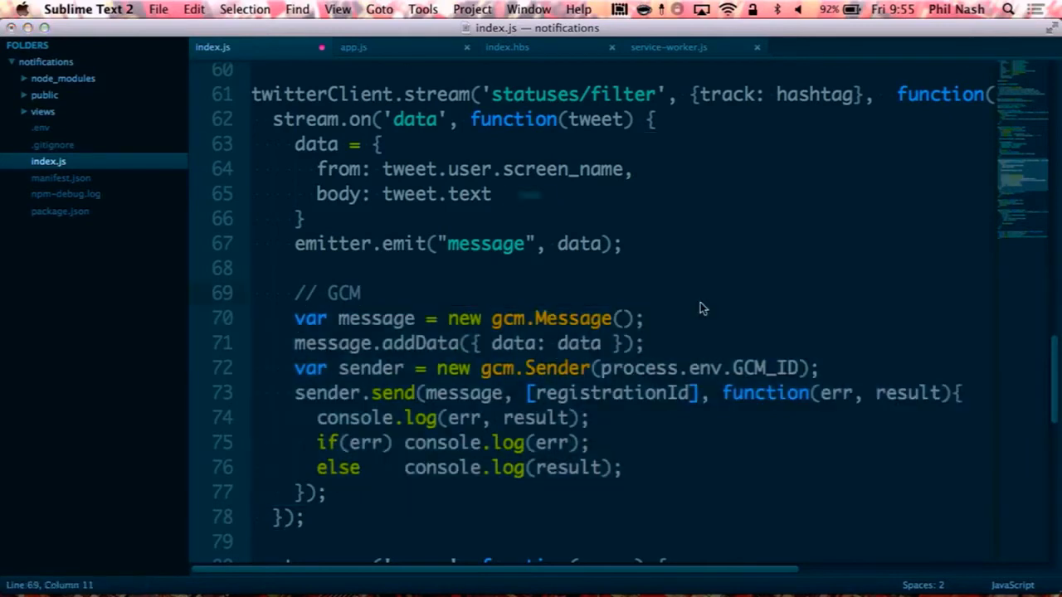
{"action": "key", "text": "cmd+s"}
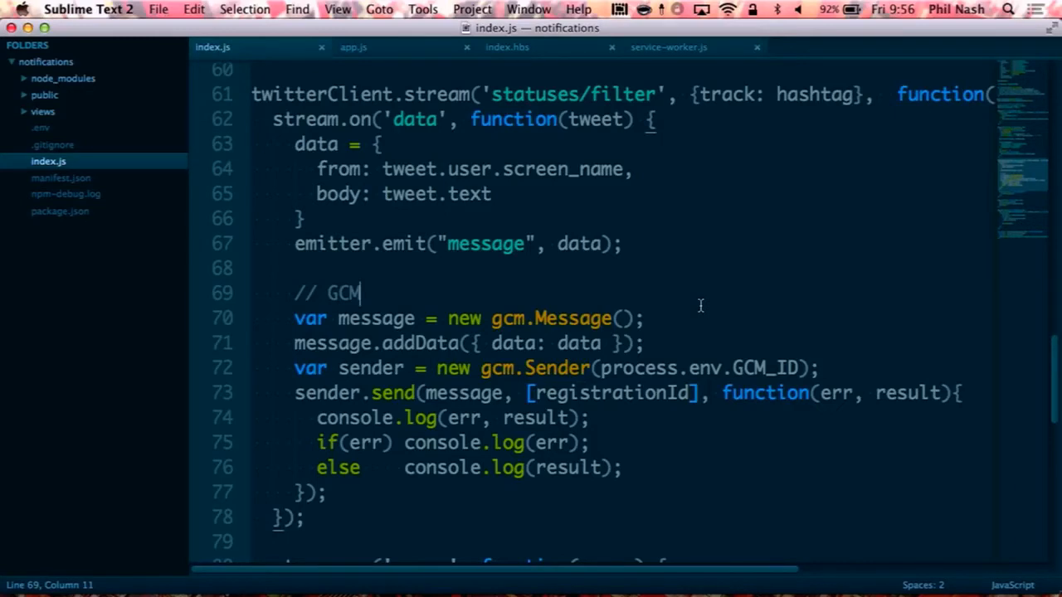
{"action": "mouse_move", "coordinate": [523, 317]}
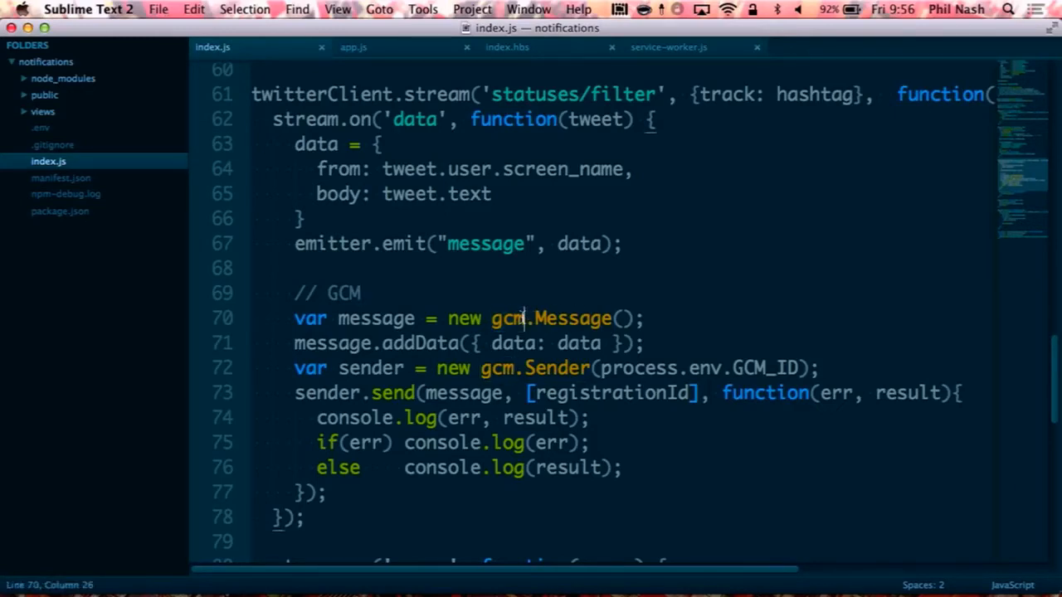
{"action": "left_click", "coordinate": [568, 344]}
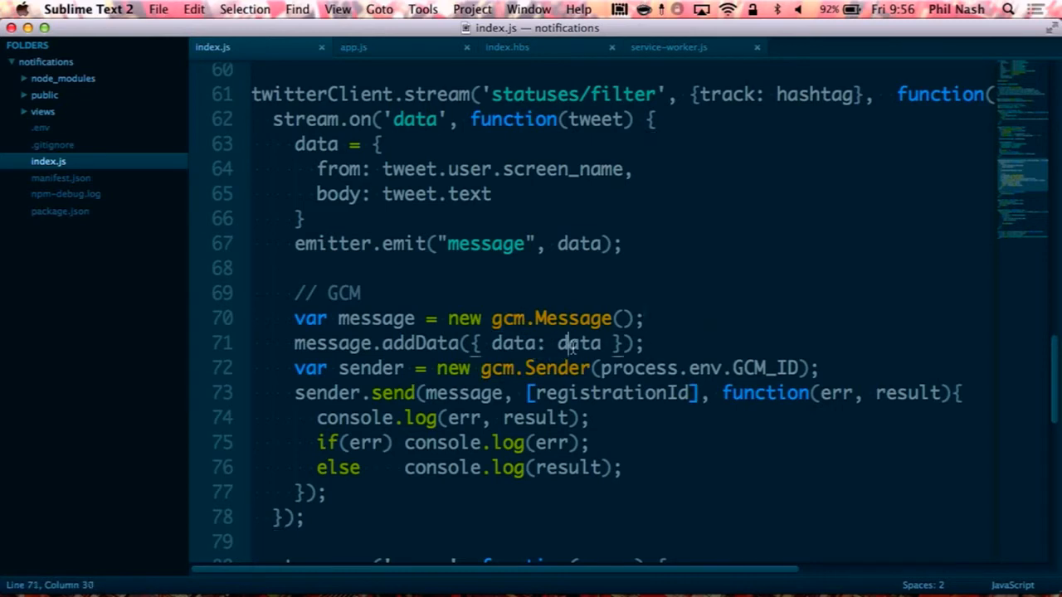
{"action": "scroll", "scroll_direction": "down", "scroll_amount": 3}
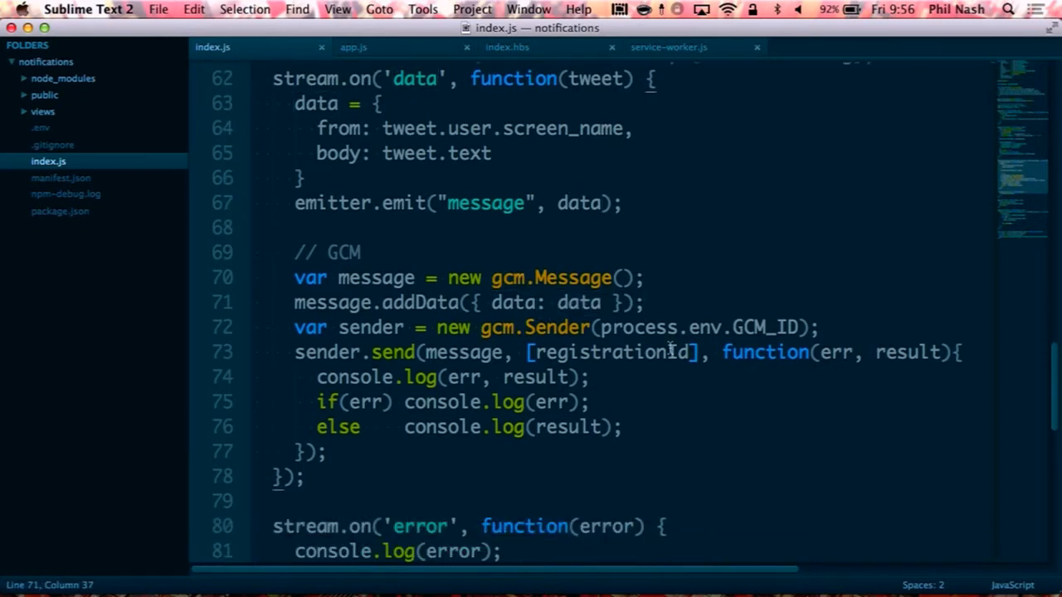
{"action": "scroll", "scroll_direction": "down", "scroll_amount": 3}
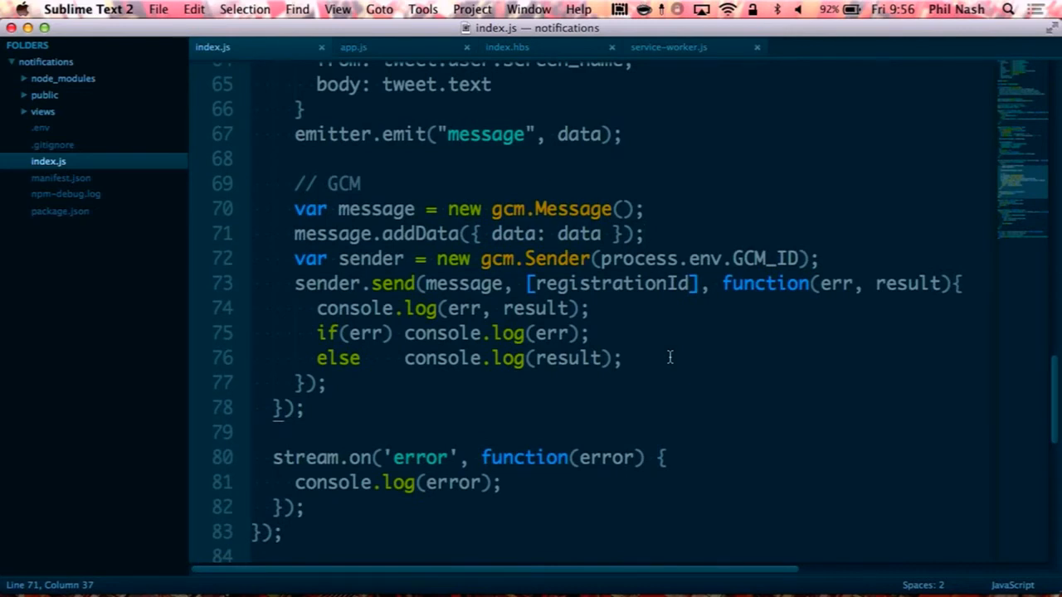
{"action": "double_click", "coordinate": [610, 283]}
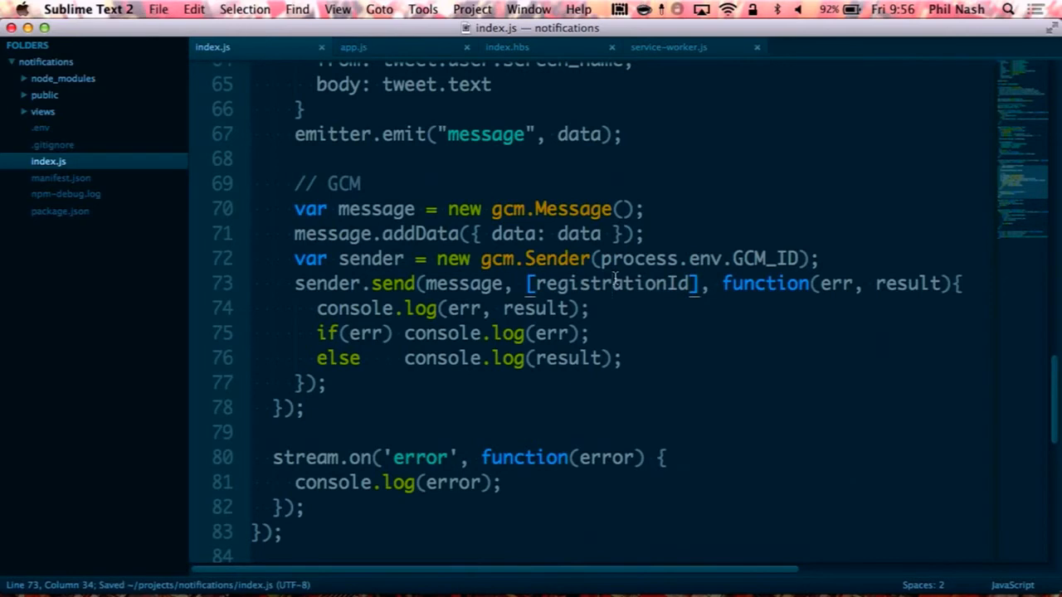
{"action": "mouse_move", "coordinate": [721, 407]}
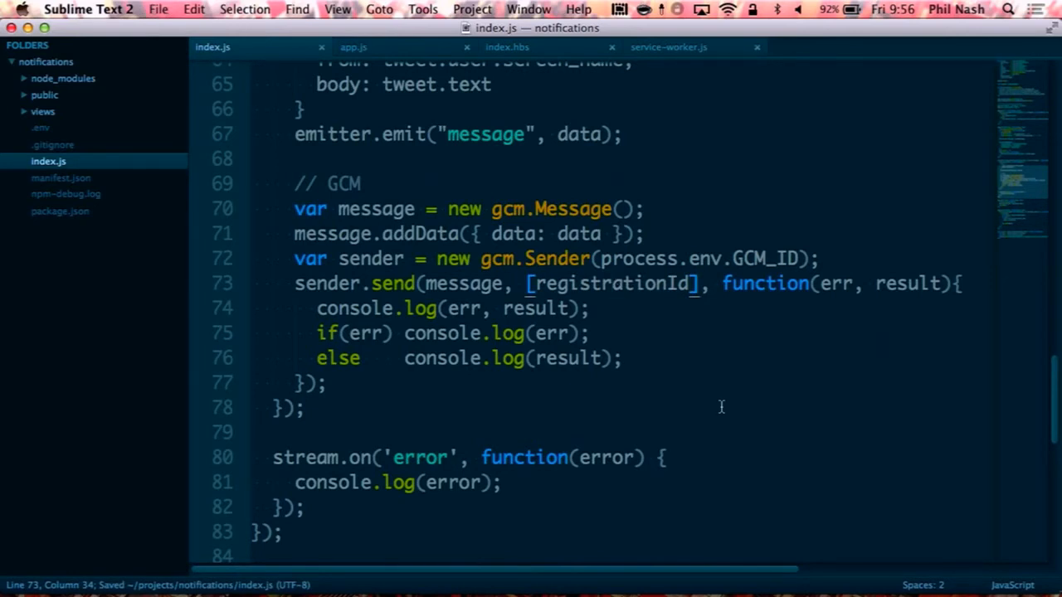
- Comment out app.js's in-page Notification block and bring up the empty service-worker.js
{"action": "left_click", "coordinate": [353, 47]}
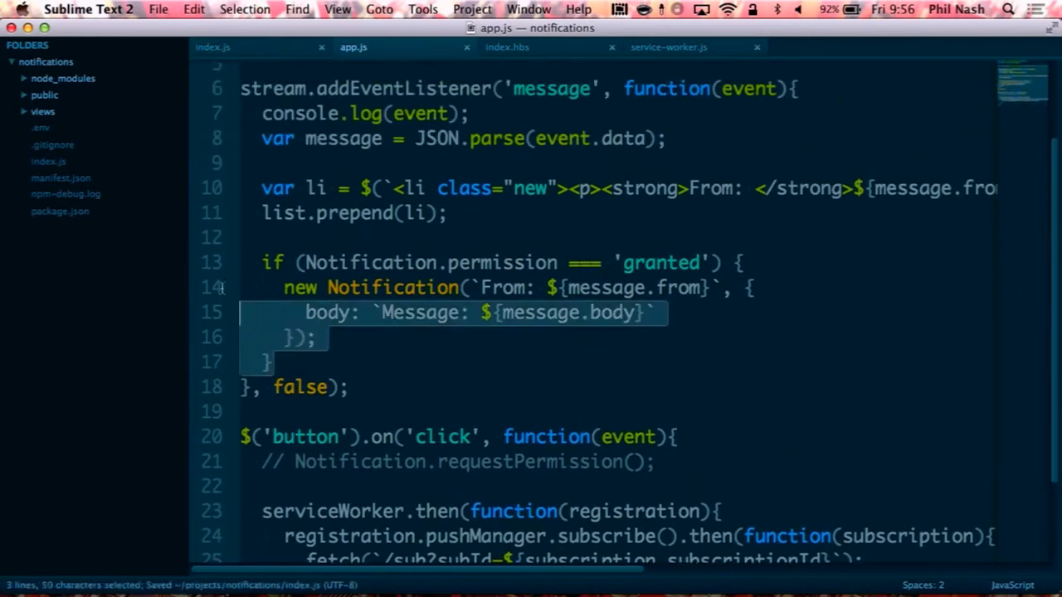
{"action": "key", "text": "cmd+/"}
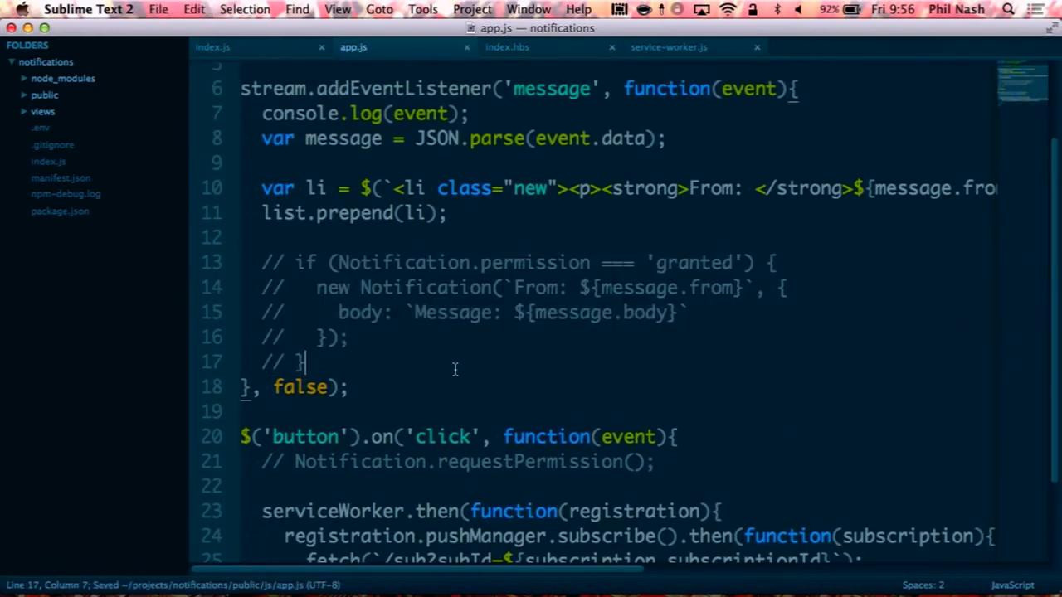
{"action": "left_click", "coordinate": [668, 47]}
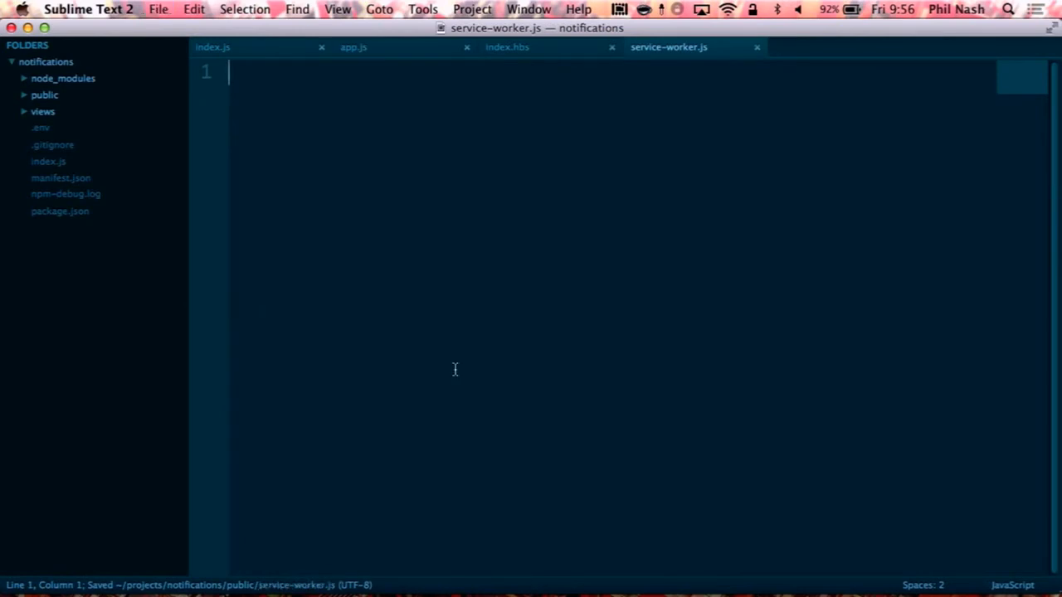
- Add self.addEventListener('push', function(event){}, false); to service-worker.js, fixing the typo
{"action": "type", "text": "self.add"}
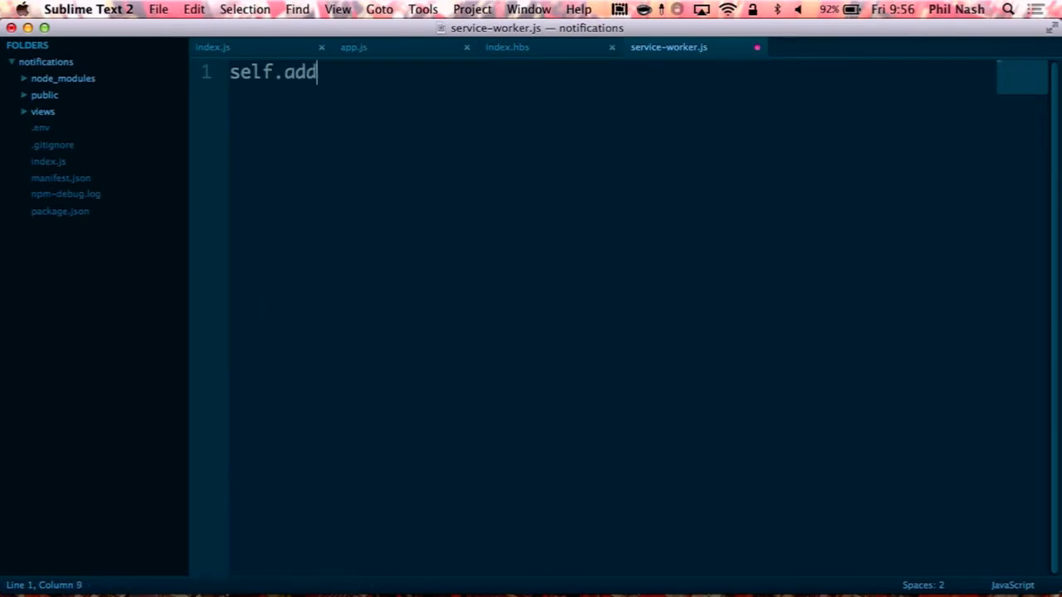
{"action": "type", "text": "EventListener('psuh"}
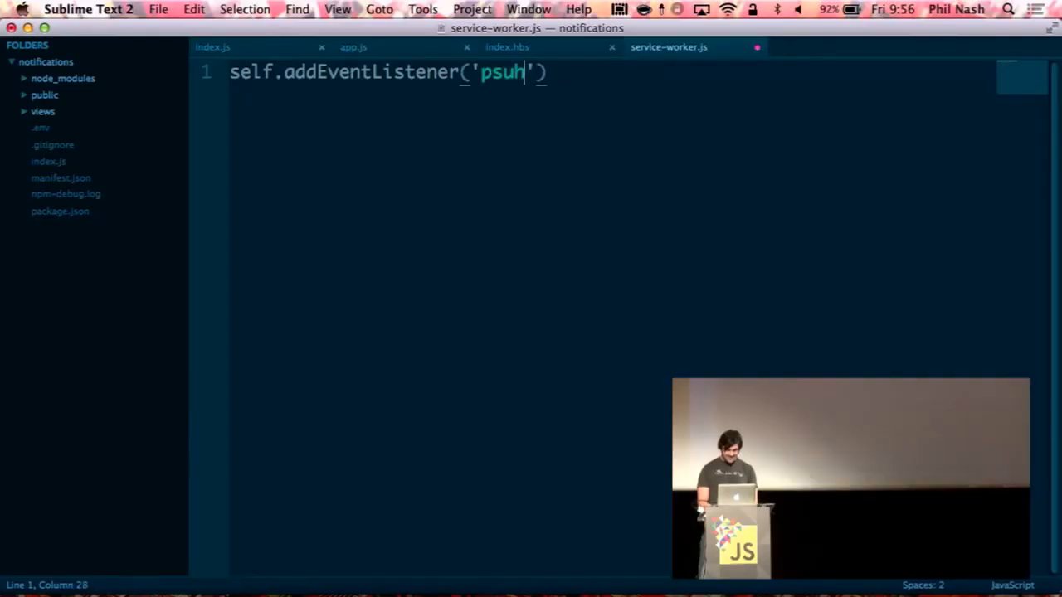
{"action": "key", "text": "Backspace"}
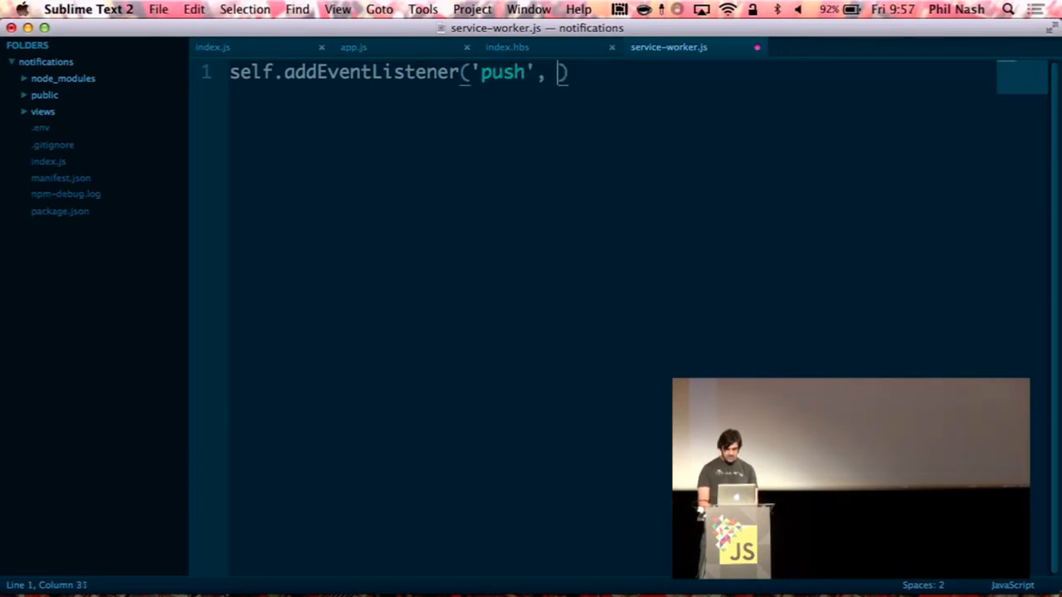
{"action": "type", "text": "function(event"}
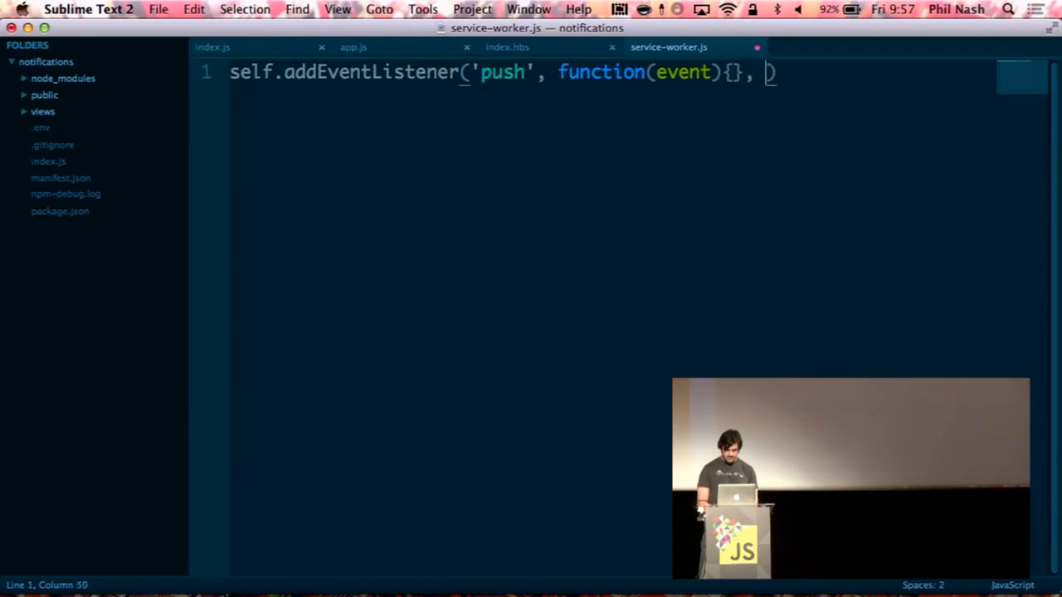
{"action": "type", "text": "false);"}
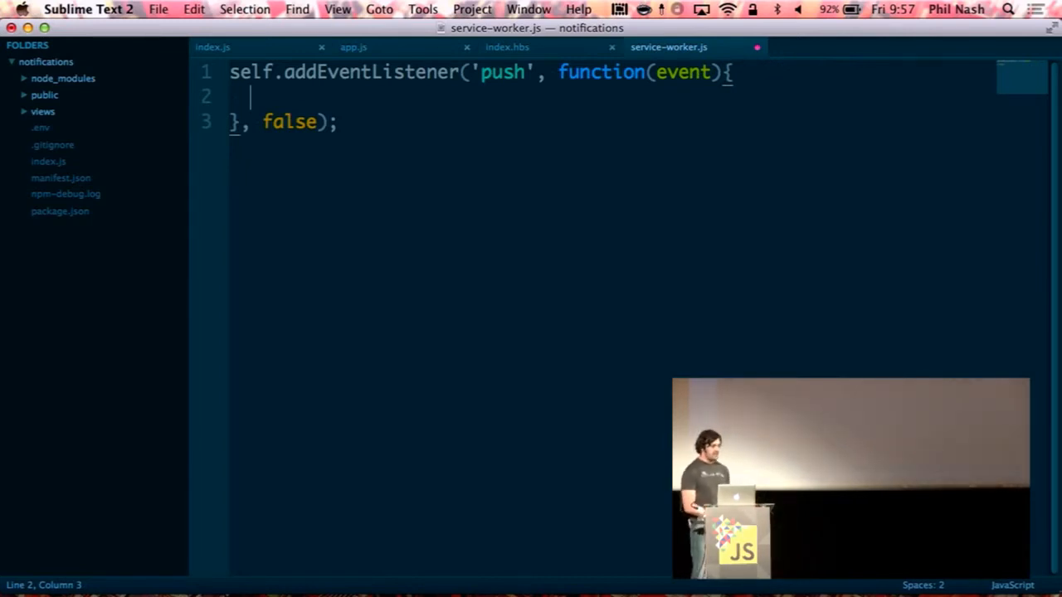
{"action": "left_click", "coordinate": [213, 46]}
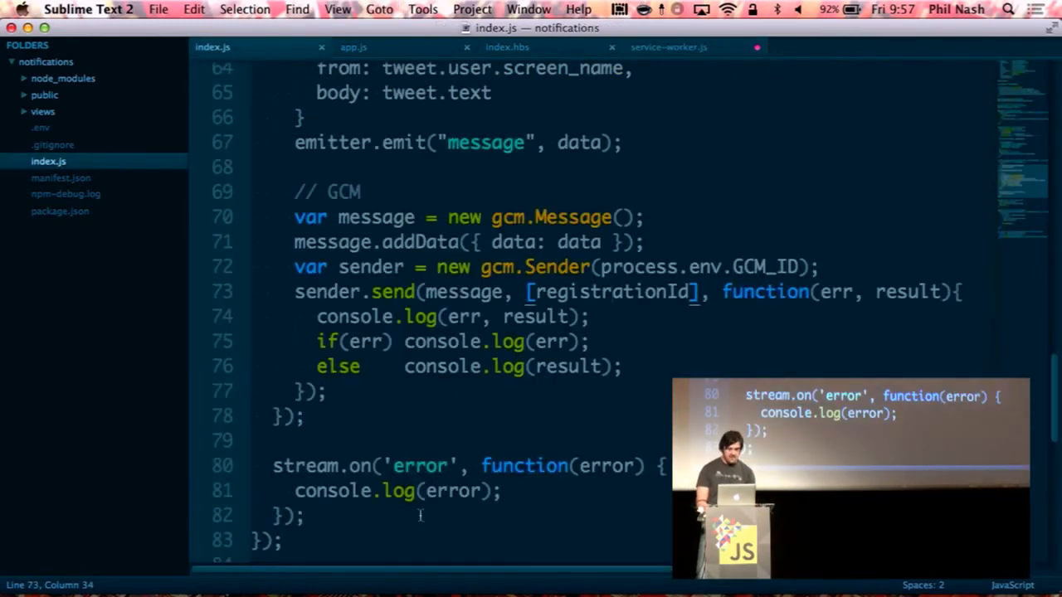
- Inspect the data payload in index.js's message.addData, then return to service-worker.js
{"action": "double_click", "coordinate": [579, 242]}
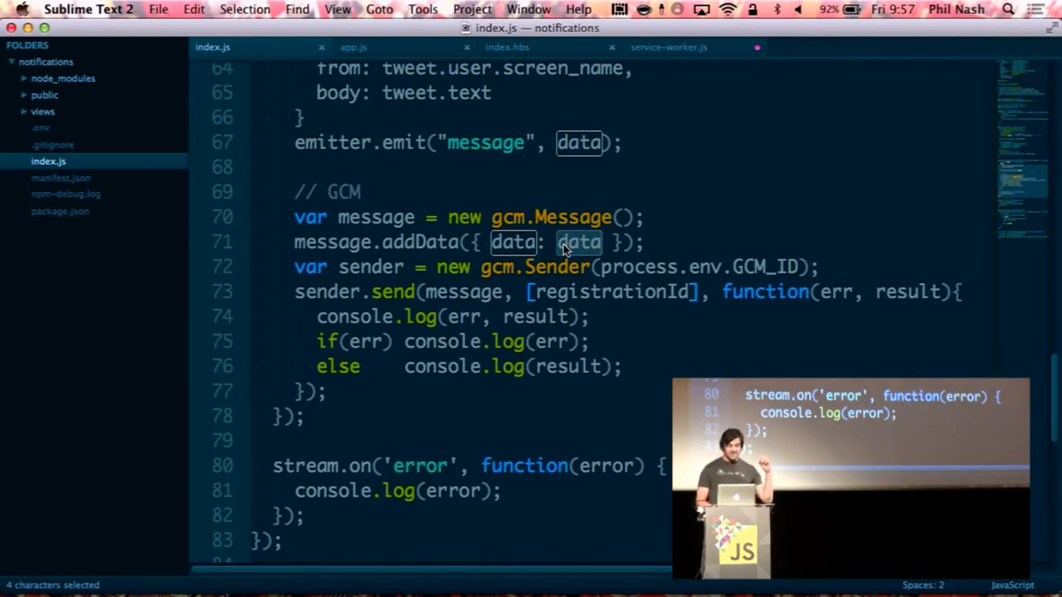
{"action": "left_click", "coordinate": [668, 46]}
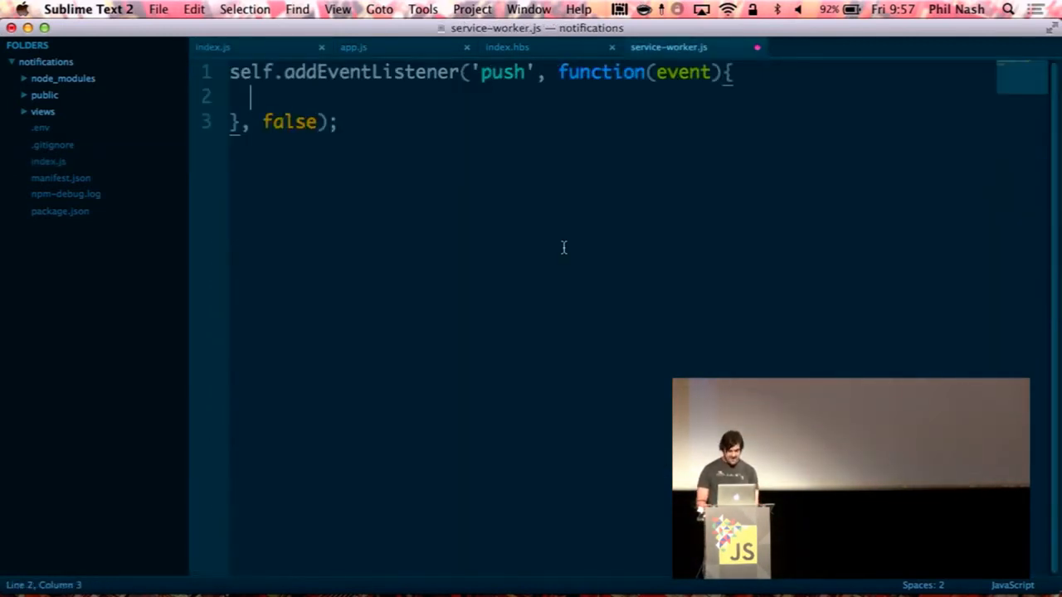
- In the push handler, wrap a fetch in event.waitUntil and parse the response with data.json()
{"action": "type", "text": "event"}
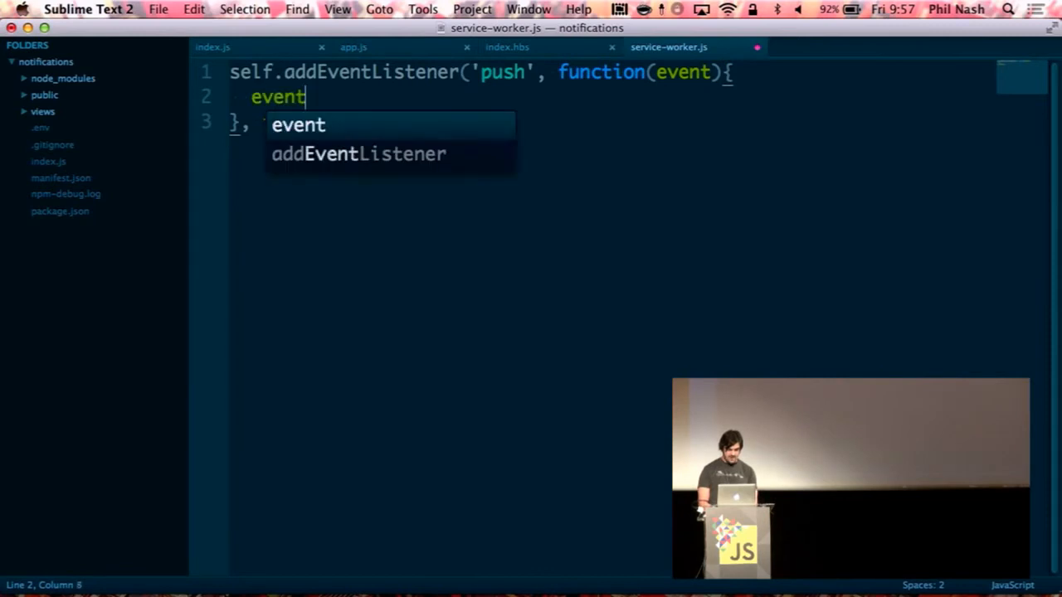
{"action": "type", "text": ".waitUnt"}
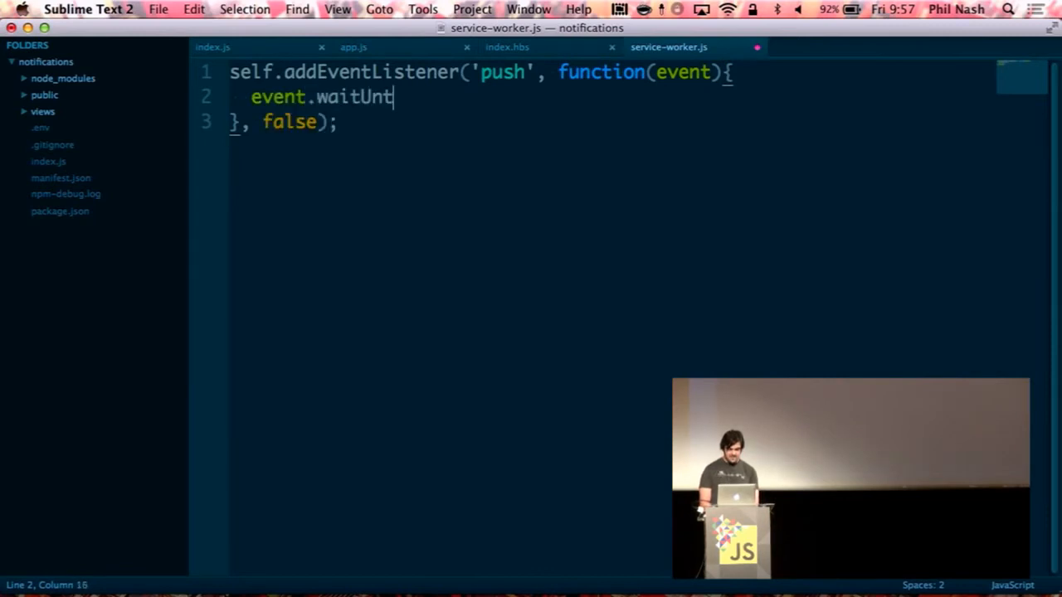
{"action": "type", "text": "il"}
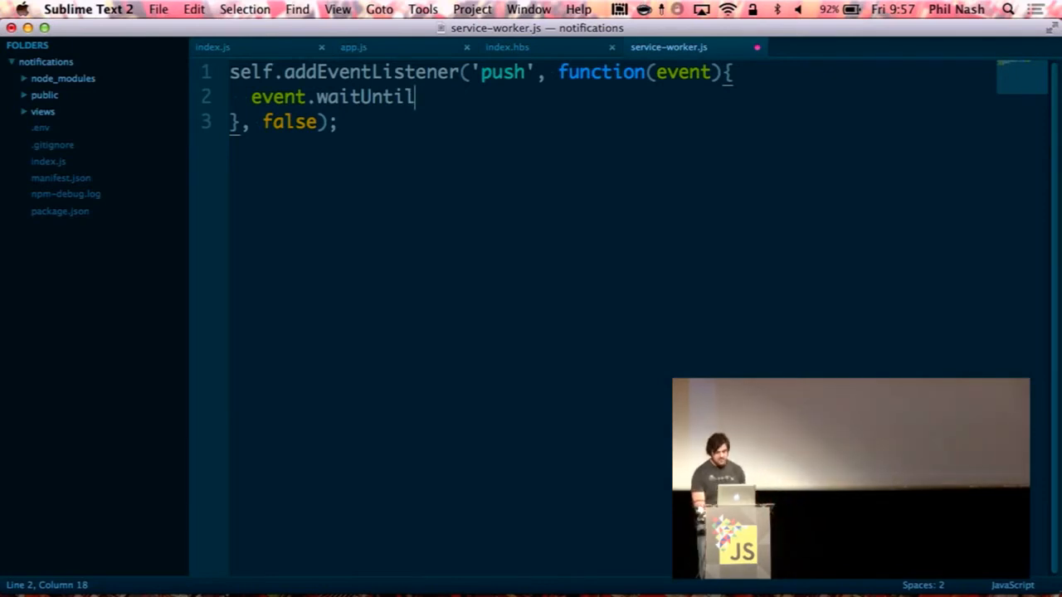
{"action": "type", "text": "("}
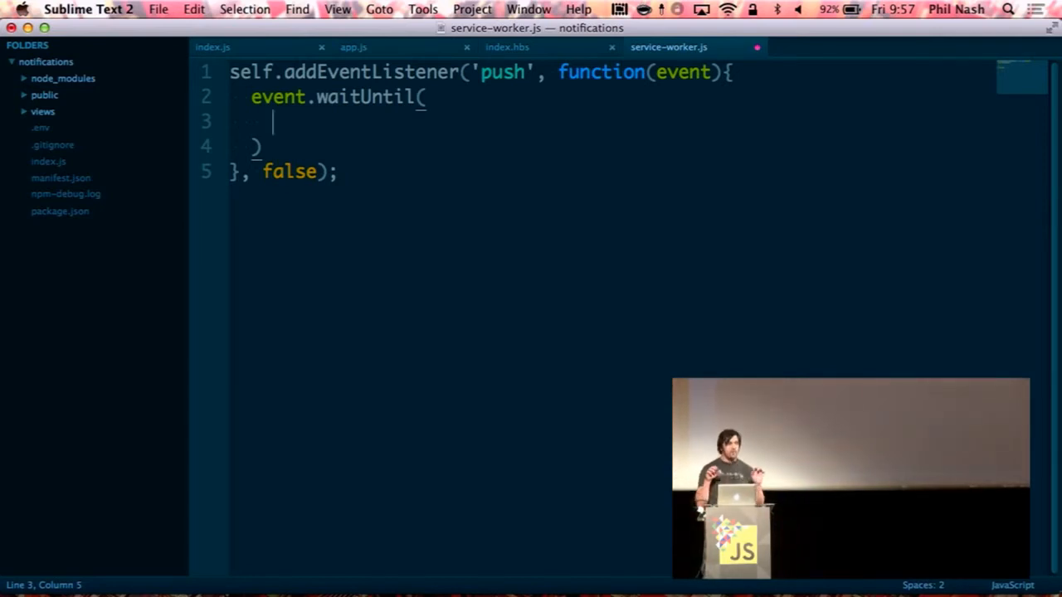
{"action": "type", "text": "fetch('/latest',"}
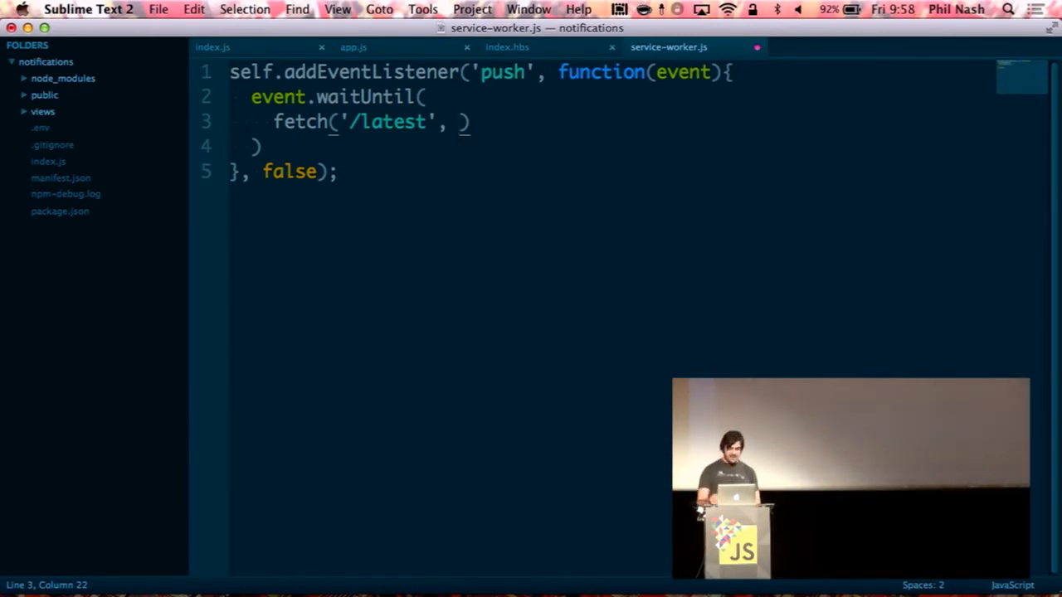
{"action": "type", "text": ")."}
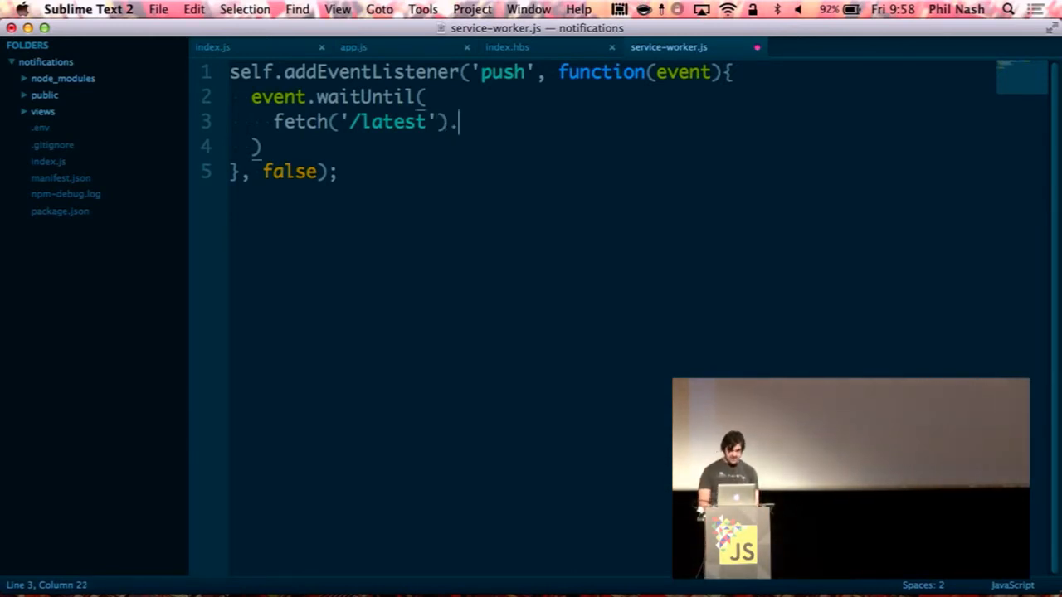
{"action": "type", "text": "then()"}
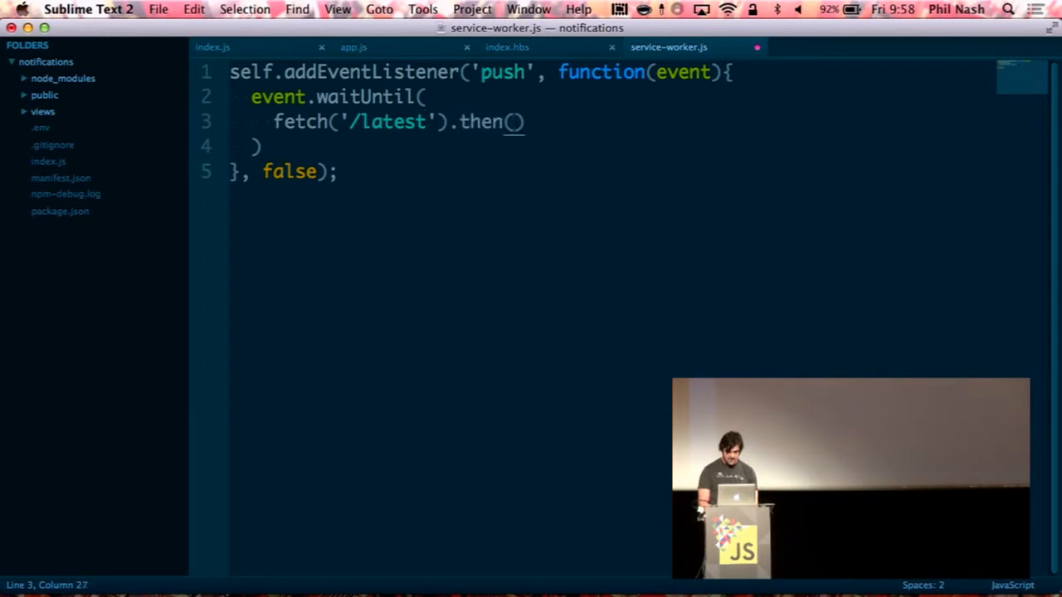
{"action": "type", "text": "data"}
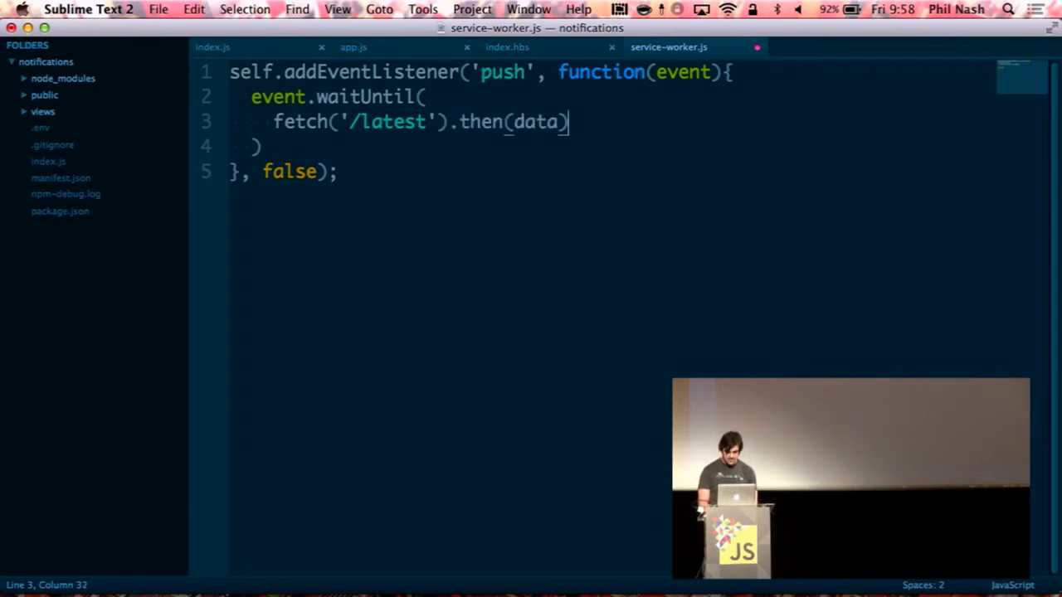
{"action": "type", "text": "function("}
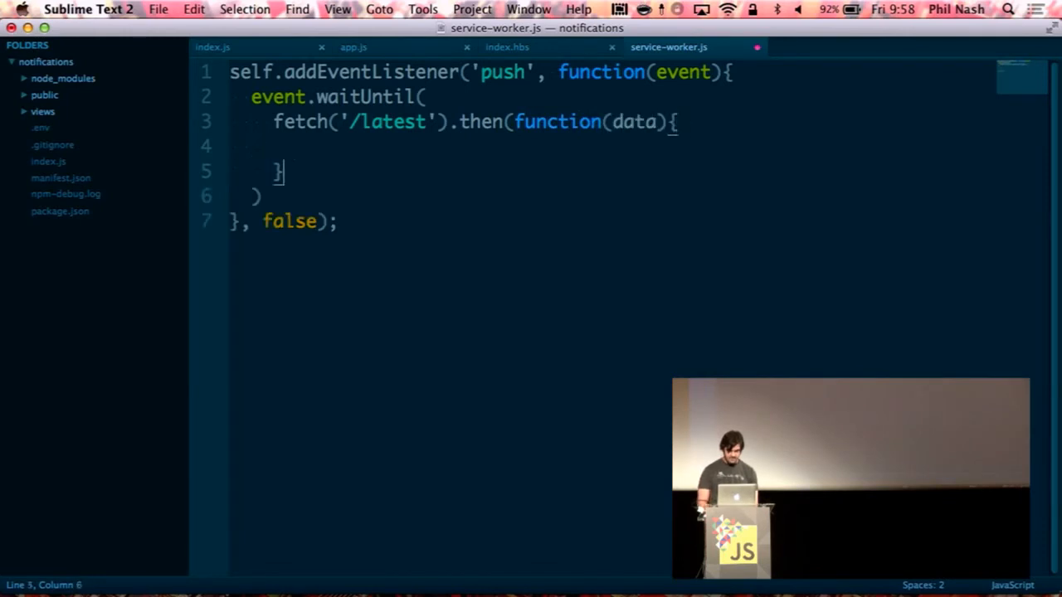
{"action": "type", "text": "d"}
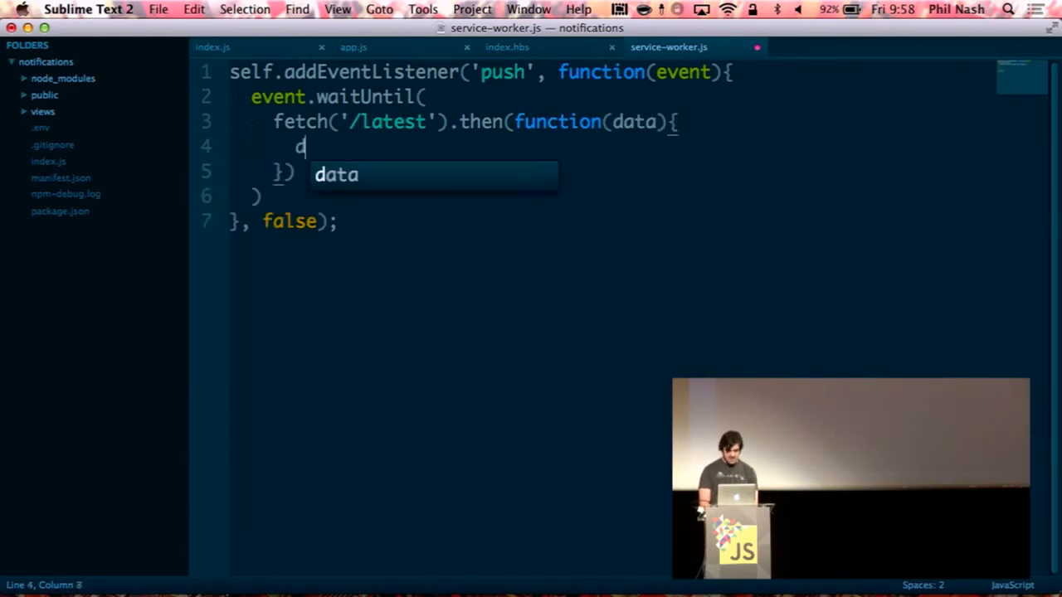
{"action": "type", "text": "ata.json"}
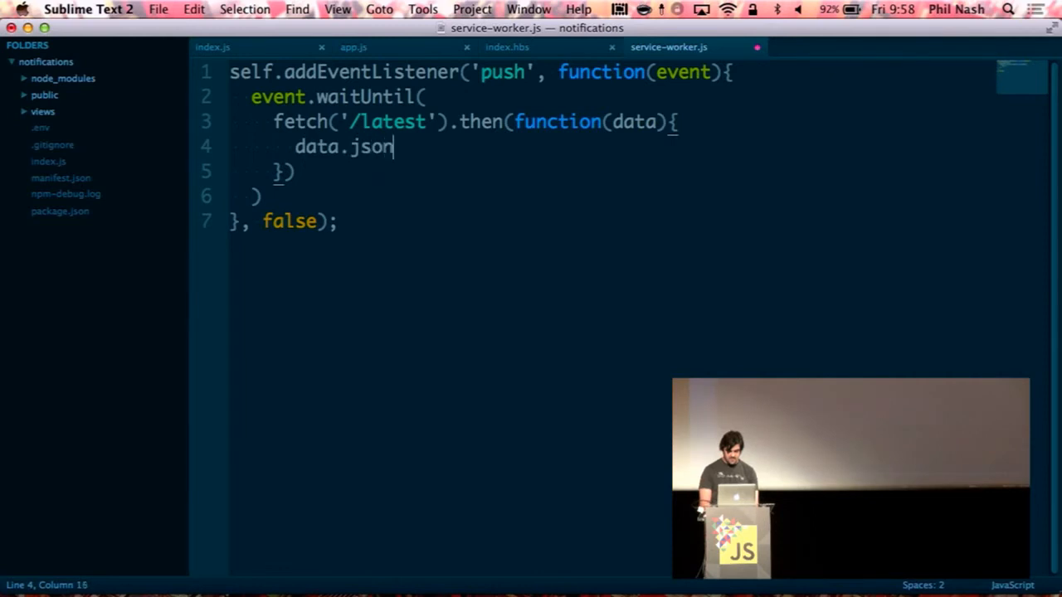
{"action": "type", "text": "().then("}
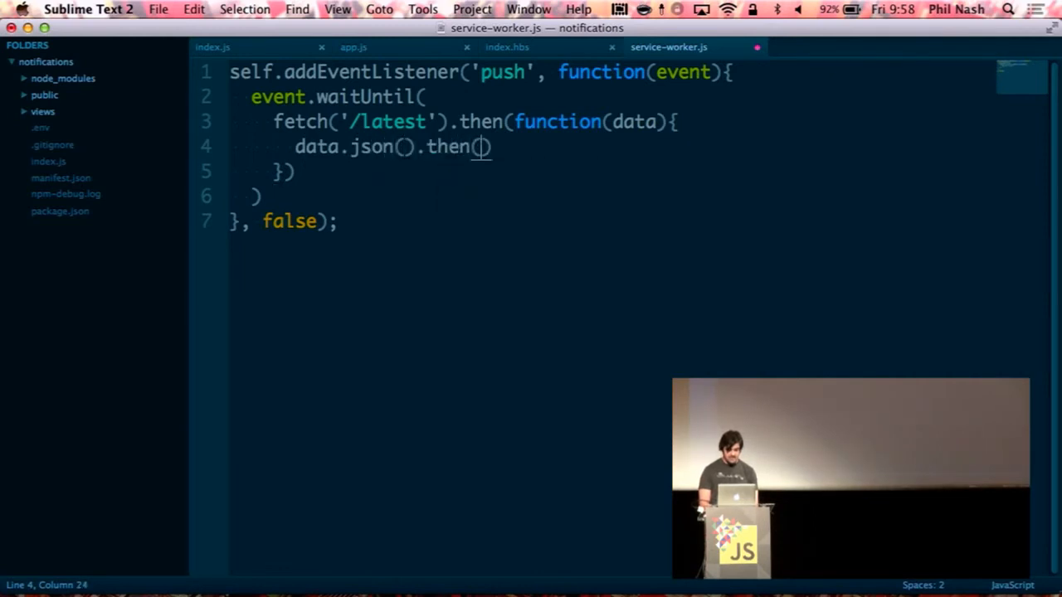
- Call self.registration.showNotification with a From title and body `Message: ${message.body}`
{"action": "type", "text": "fucn"}
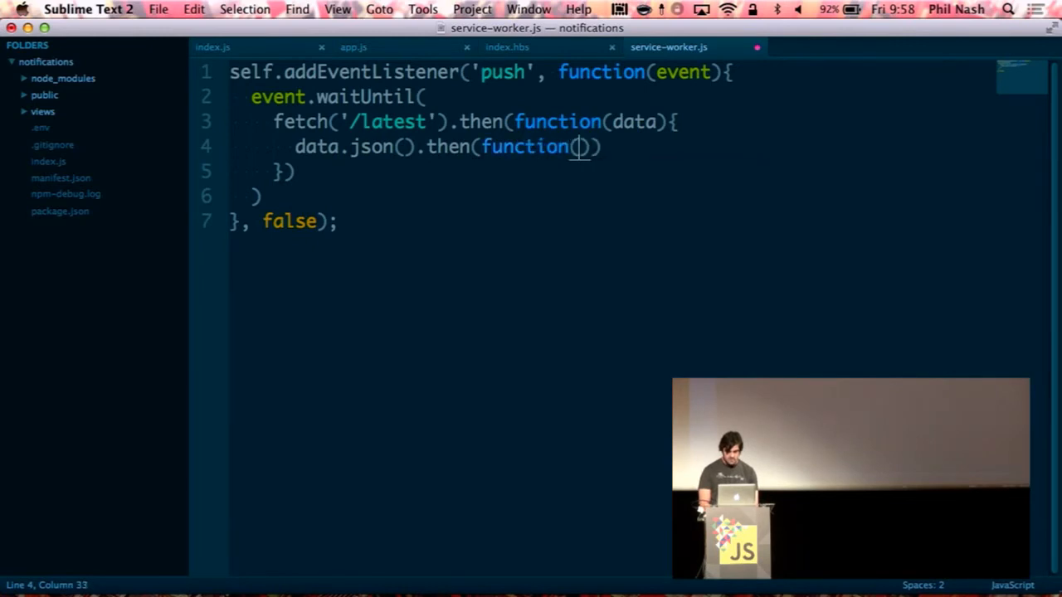
{"action": "type", "text": "dat"}
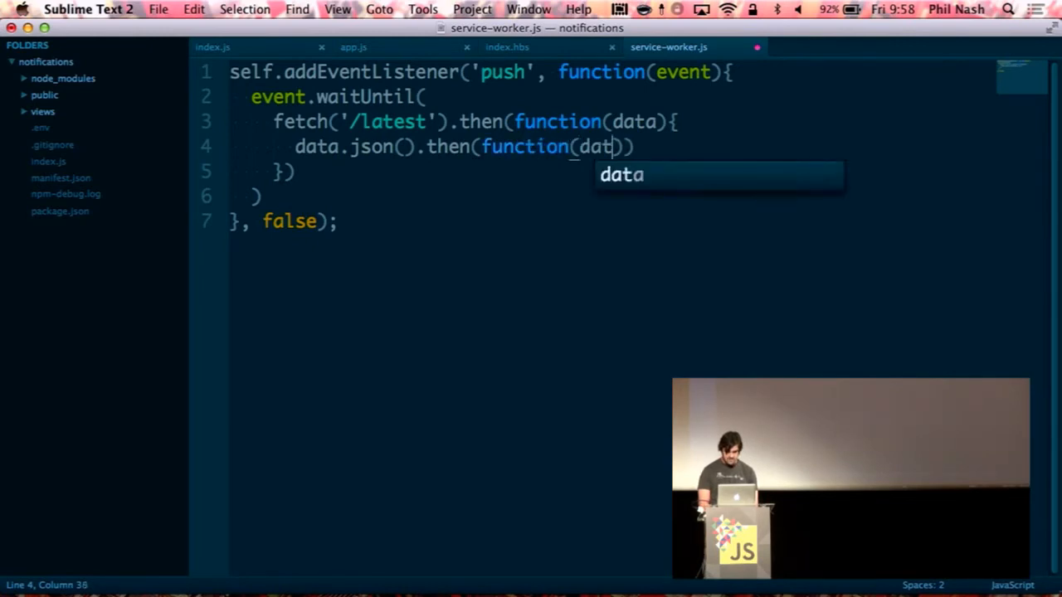
{"action": "type", "text": "message"}
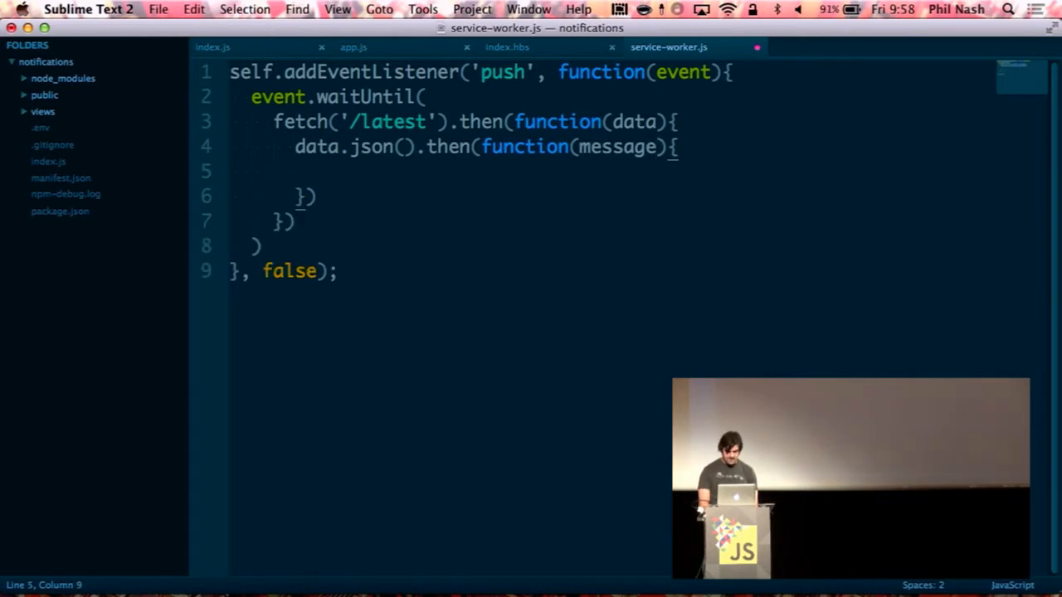
{"action": "type", "text": "self.re"}
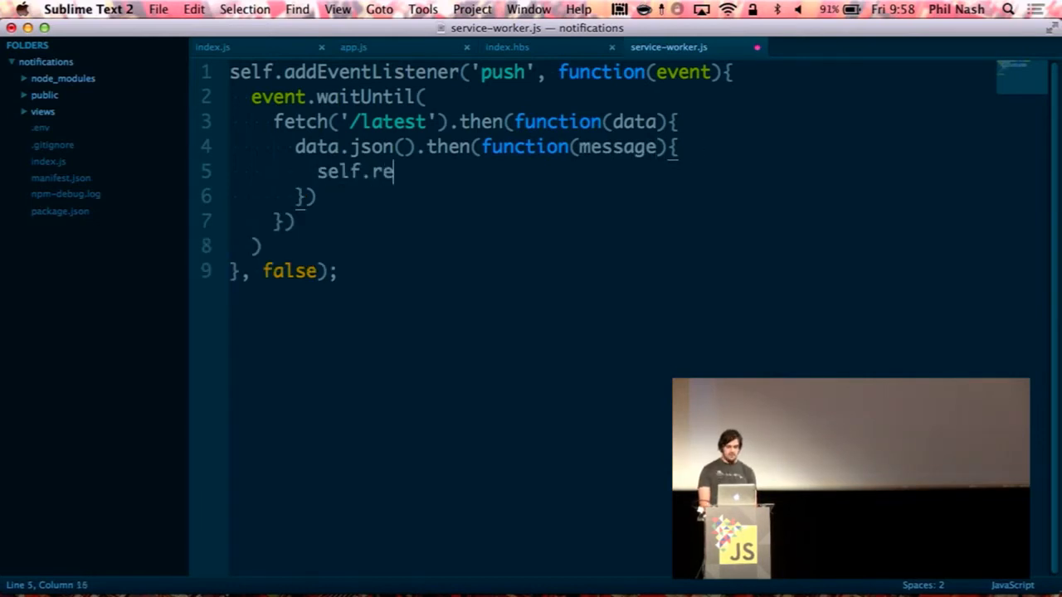
{"action": "type", "text": "gistration."}
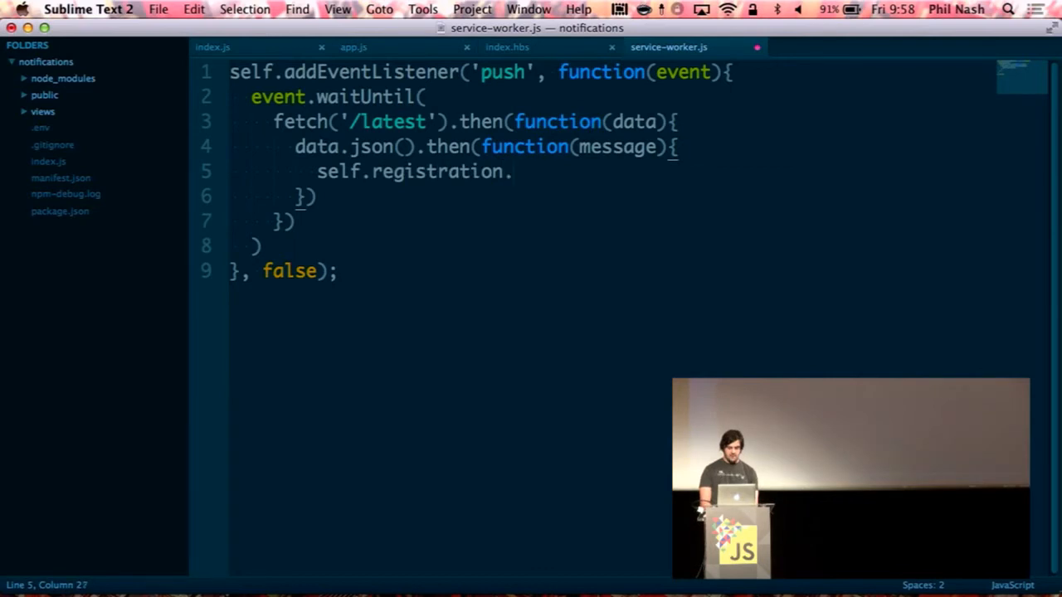
{"action": "type", "text": "showNotification("}
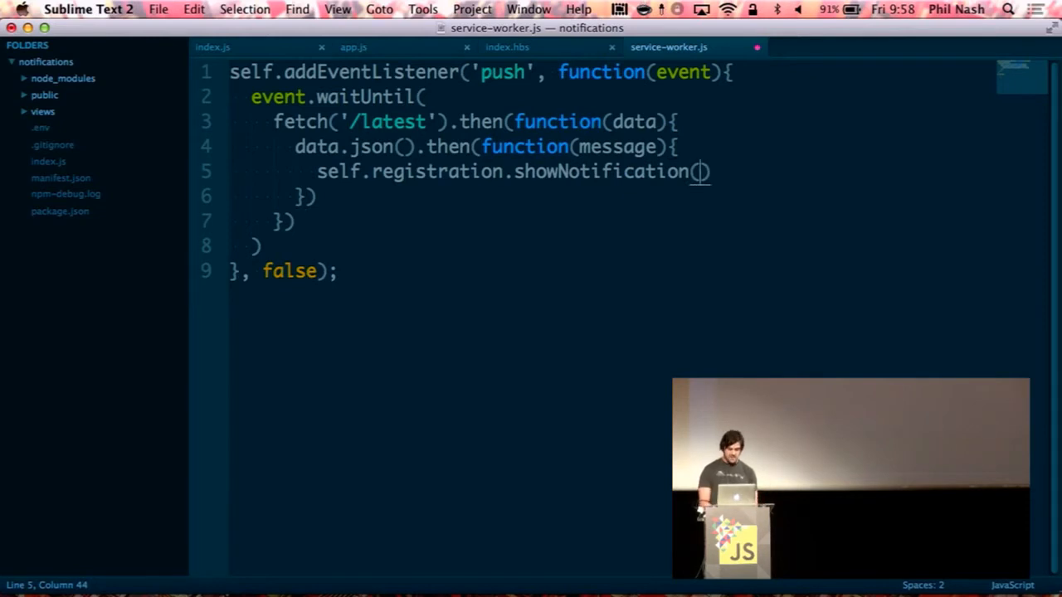
{"action": "type", "text": "`From: ${message.from"}
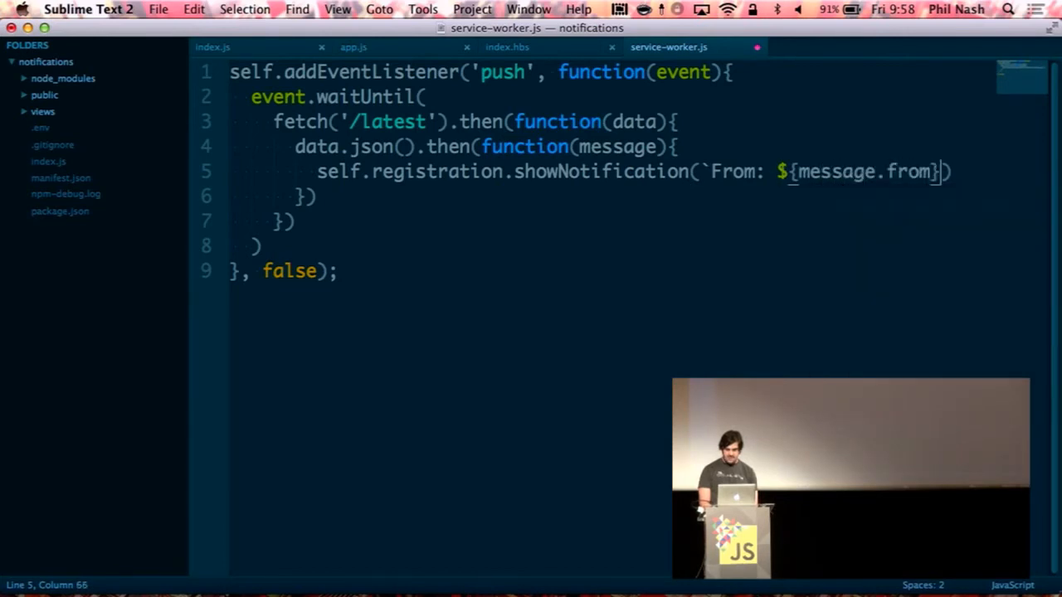
{"action": "type", "text": ", {"}
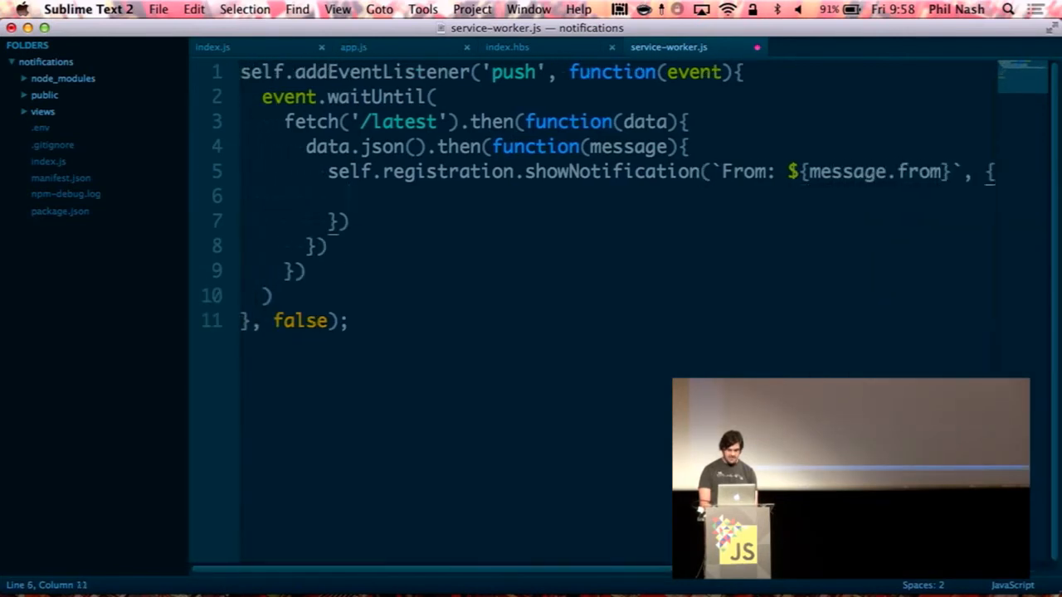
{"action": "type", "text": "body:"}
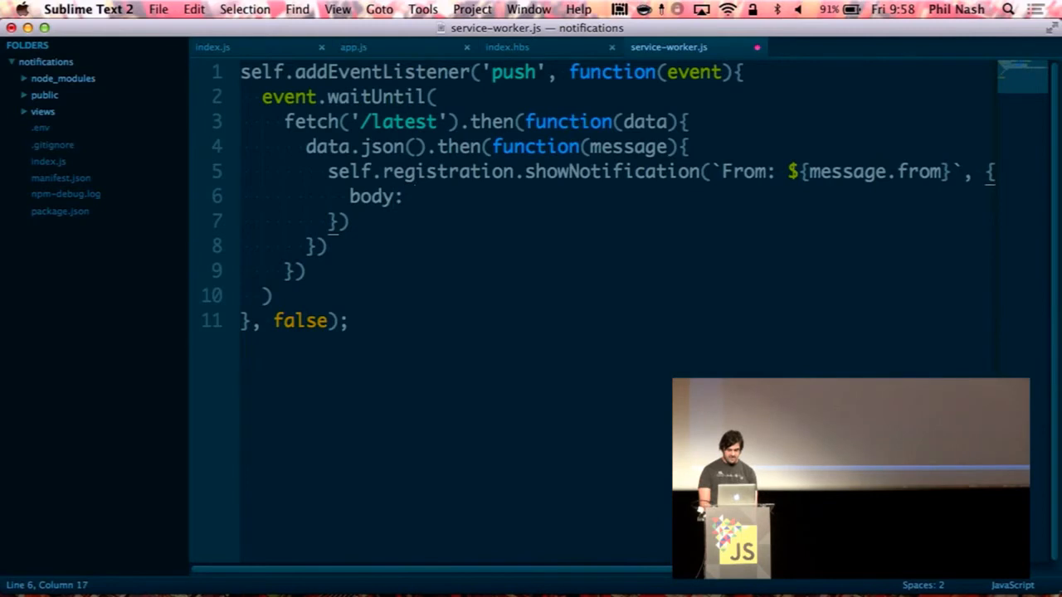
{"action": "type", "text": "`Mes"}
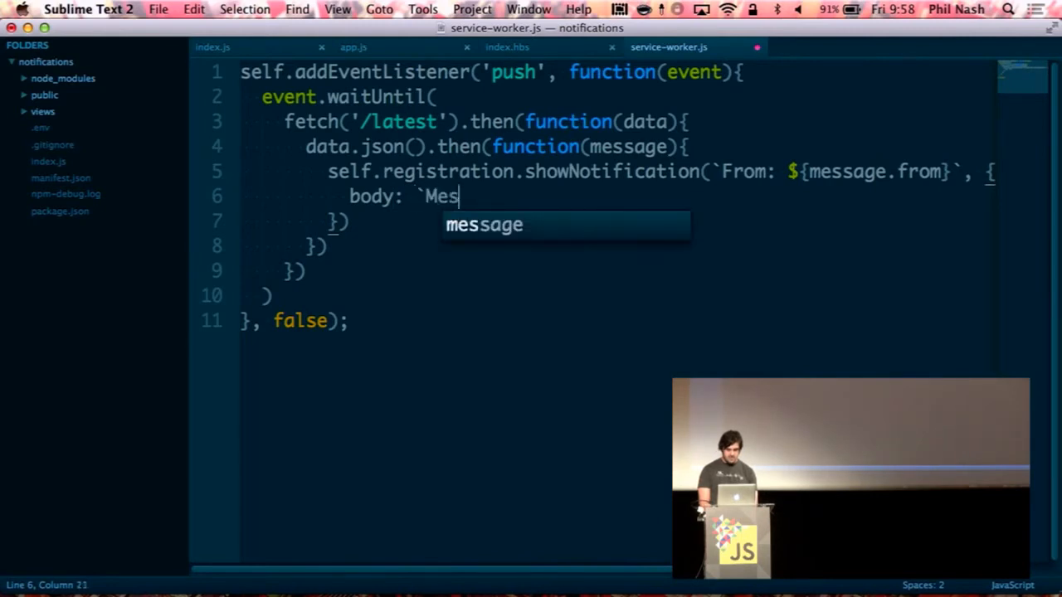
{"action": "type", "text": "sage: #"}
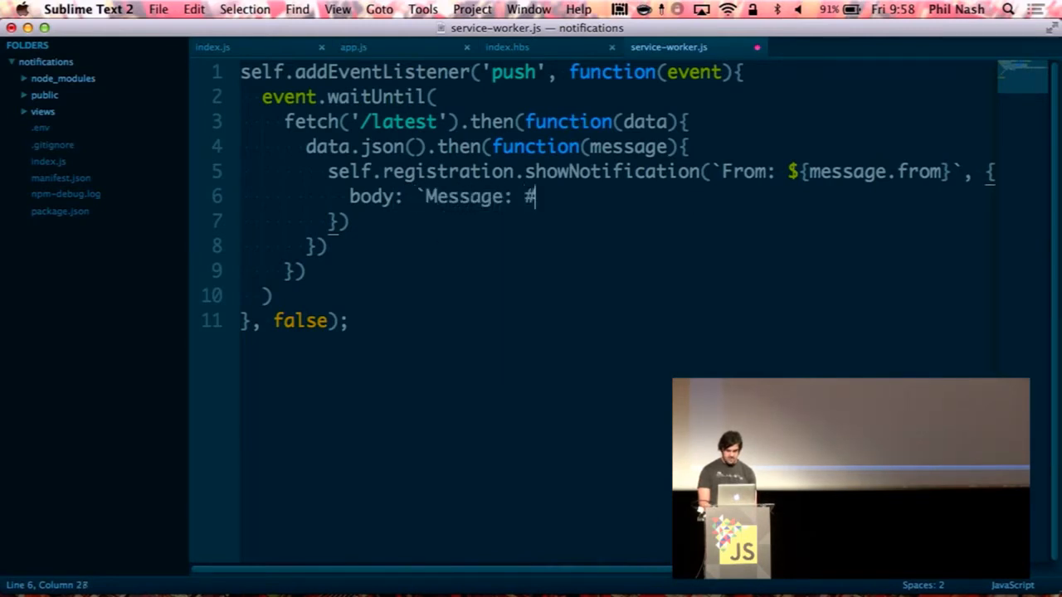
{"action": "type", "text": "{message."}
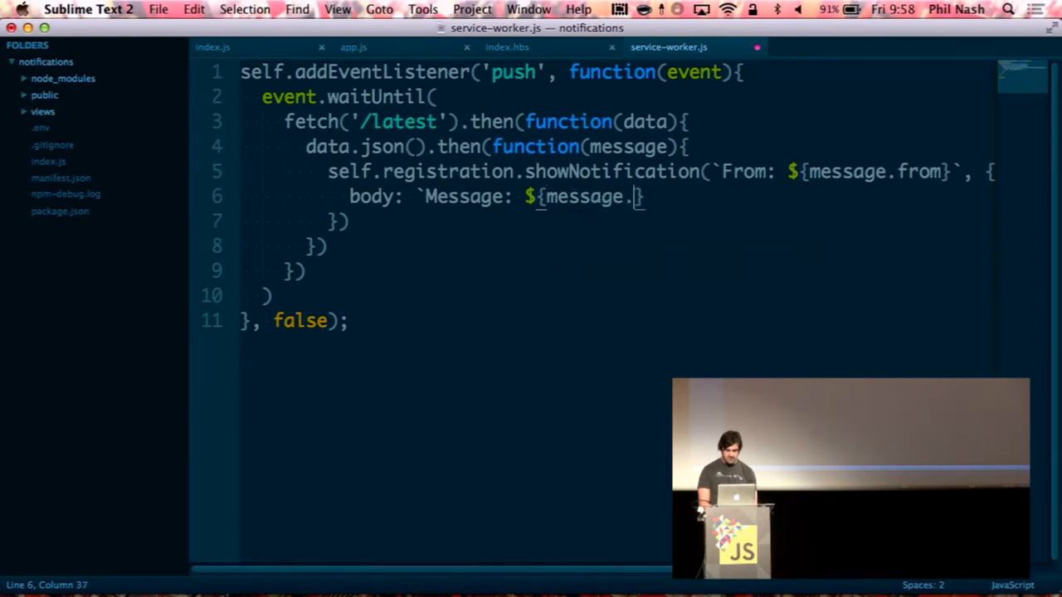
{"action": "type", "text": "body}`"}
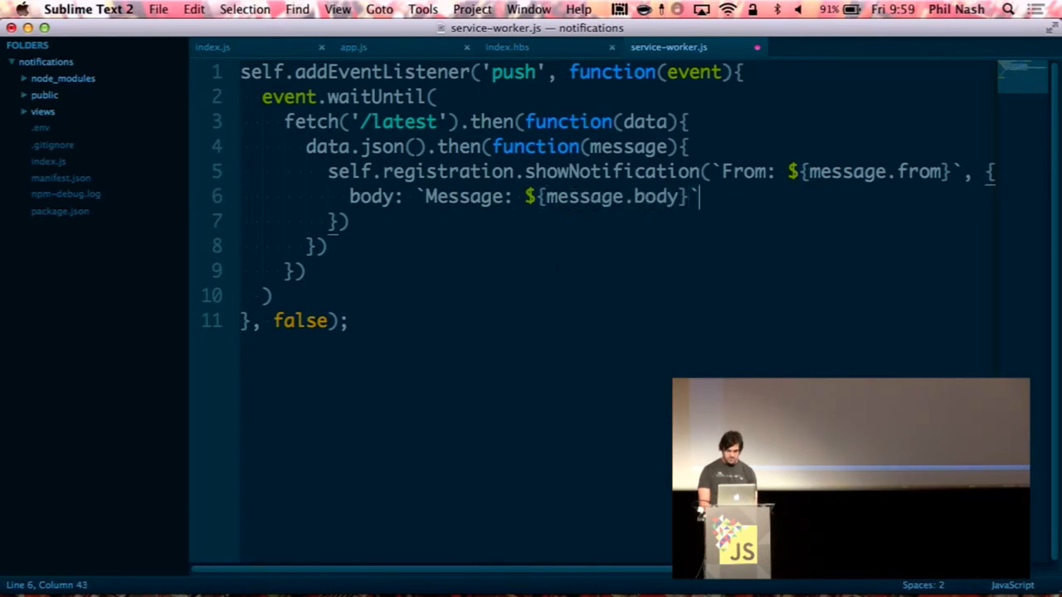
{"action": "type", "text": ";"}
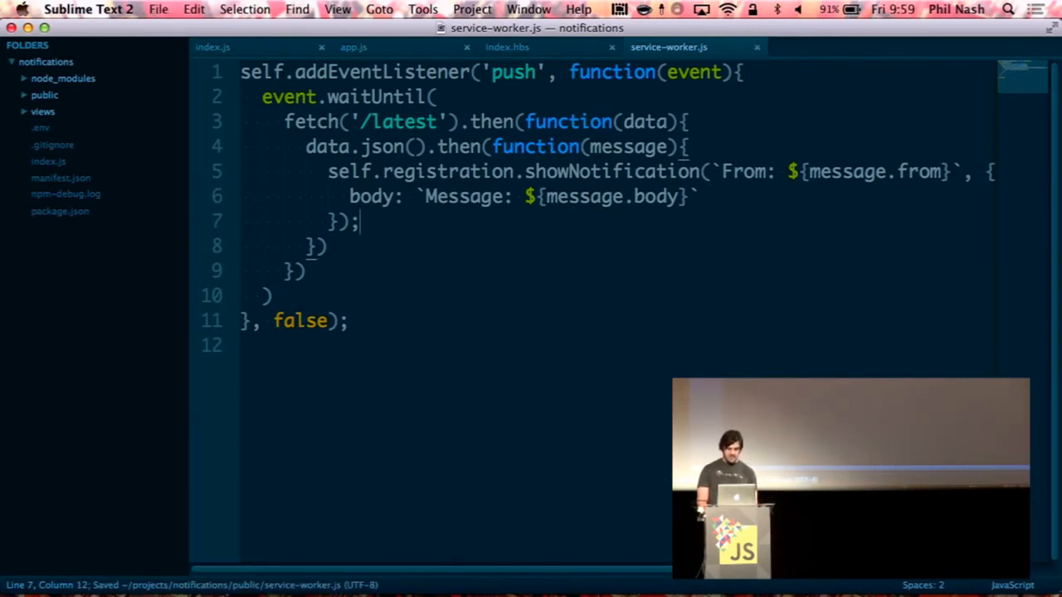
- Start a self.addEventListener('notificationclick', function(){}) block below the push listener
{"action": "type", "text": "sef"}
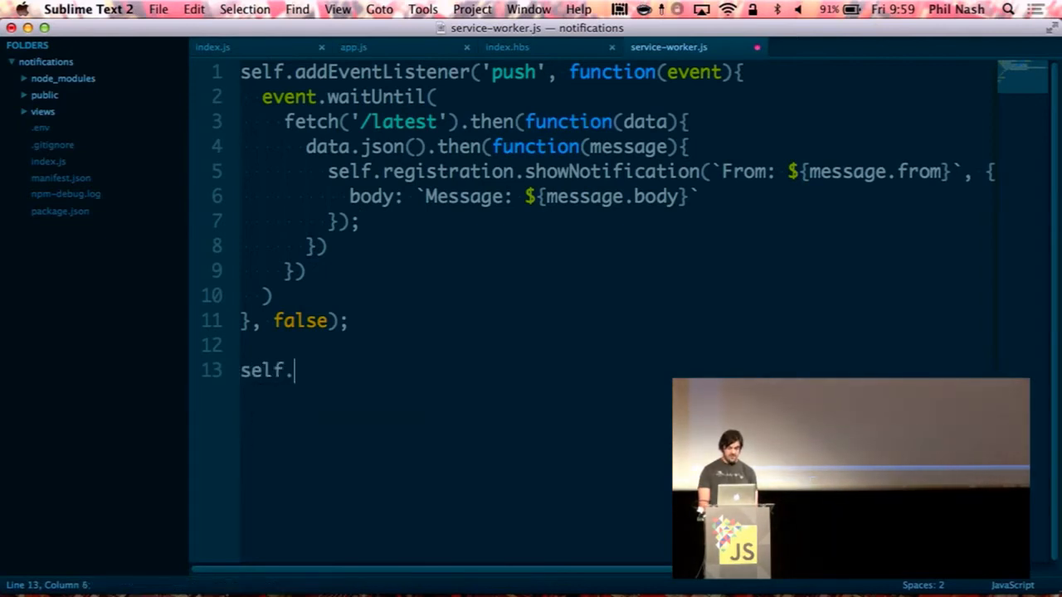
{"action": "type", "text": "addEventListener('')"}
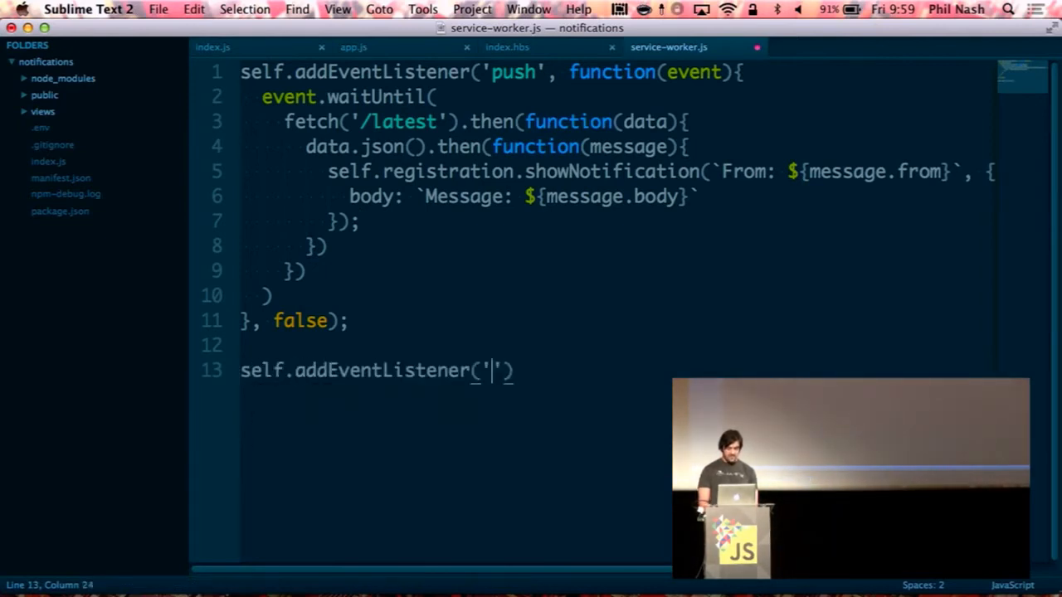
{"action": "type", "text": "notification"}
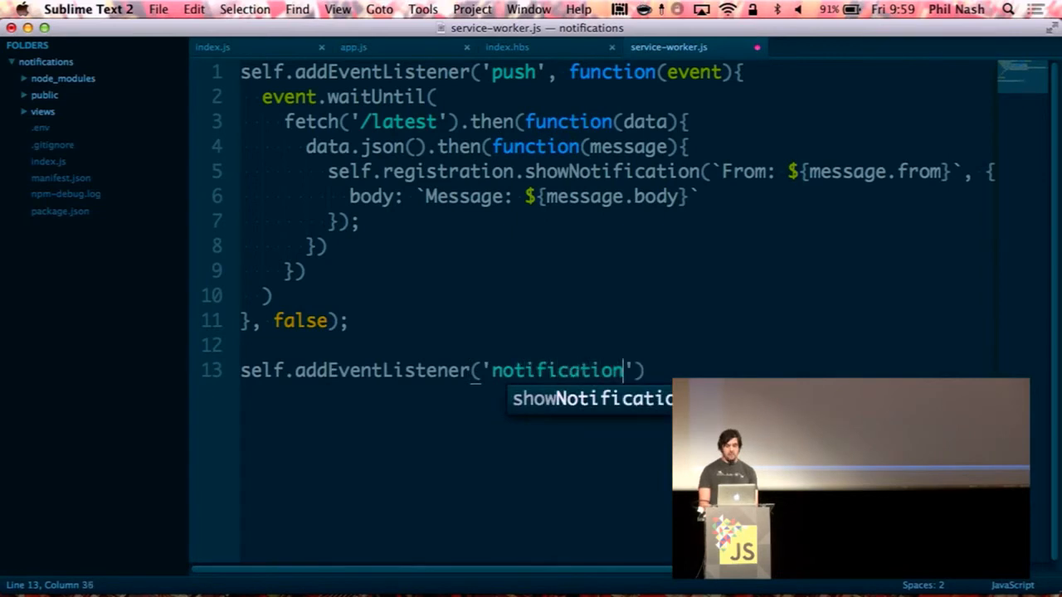
{"action": "type", "text": "clcik"}
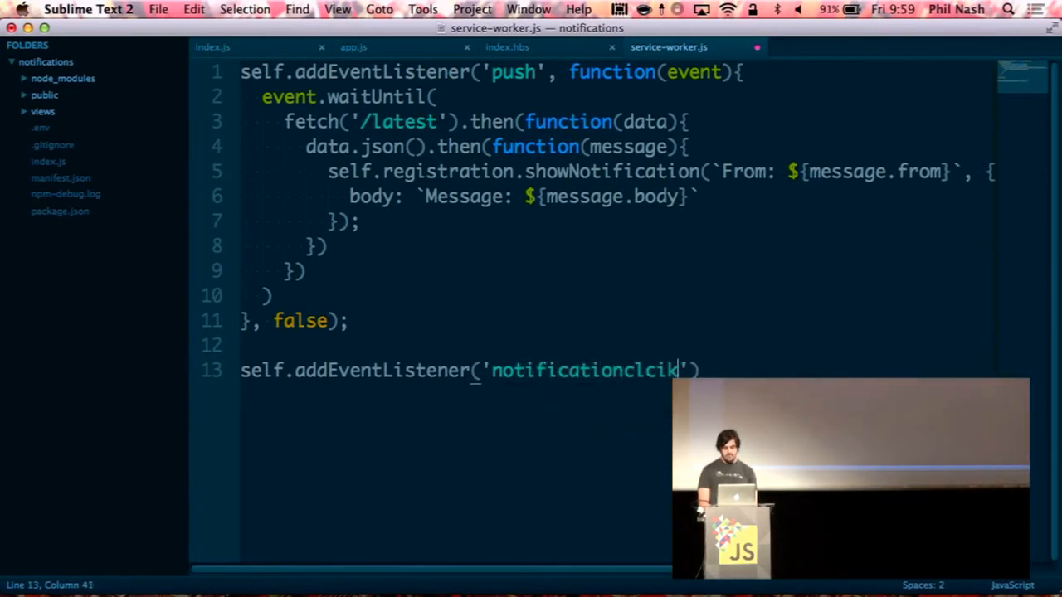
{"action": "type", "text": ", function(event"}
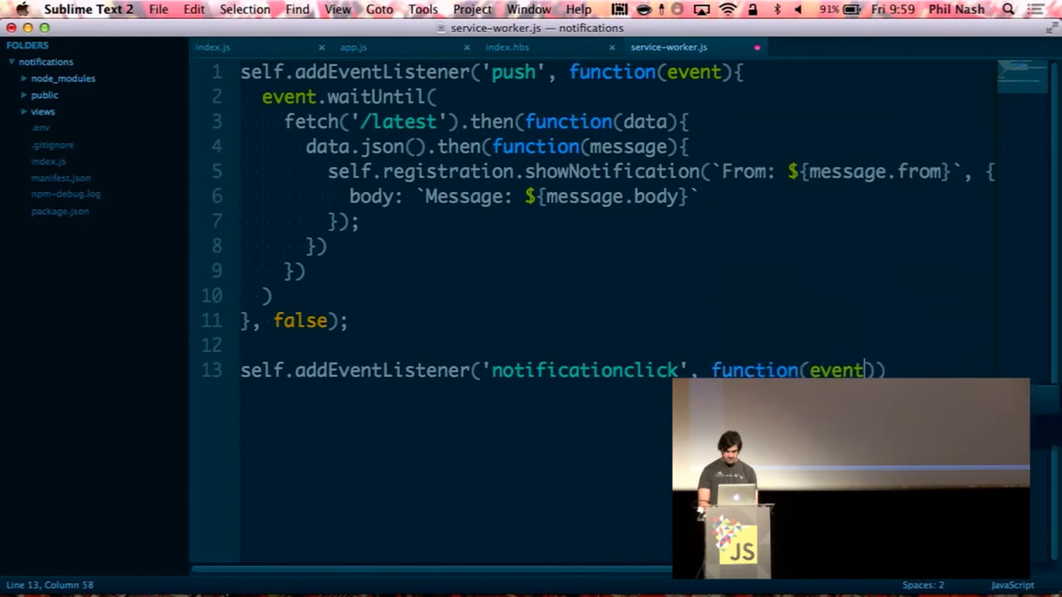
{"action": "type", "text": "){}, f"}
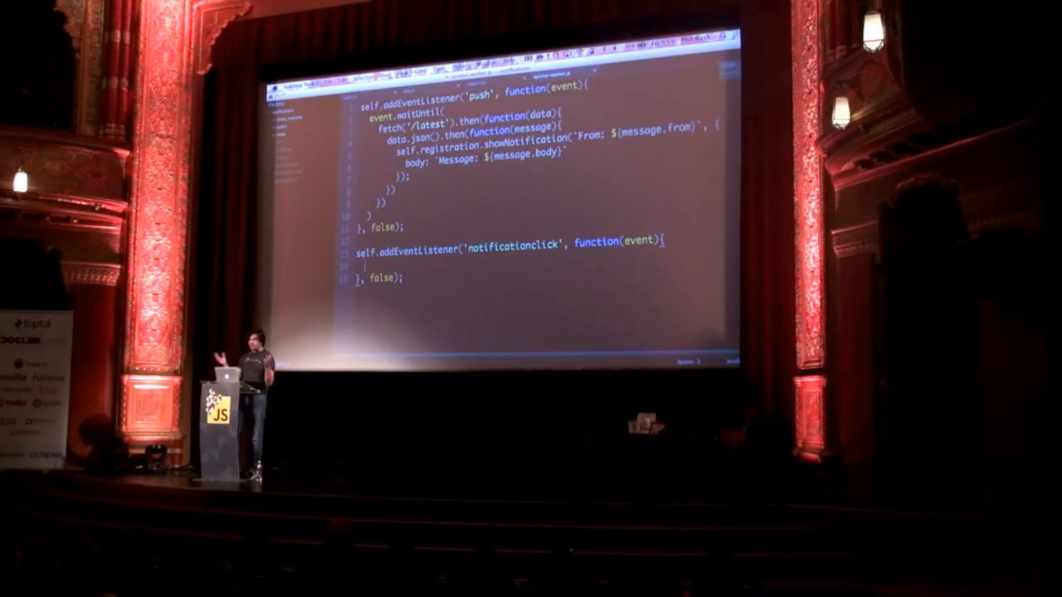
{"action": "type", "text": "client"}
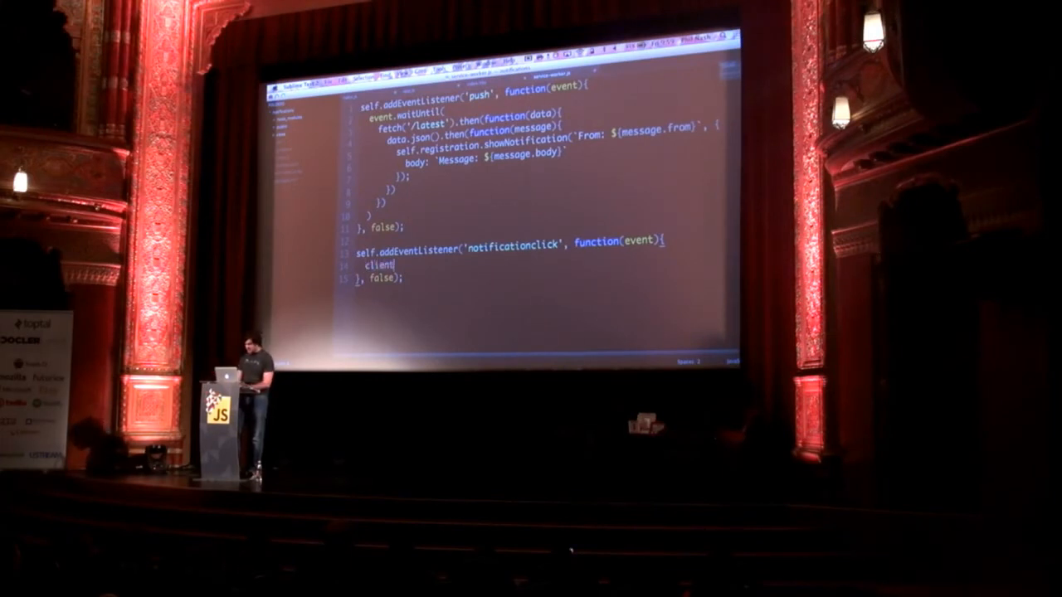
{"action": "type", "text": "s.openWindow"}
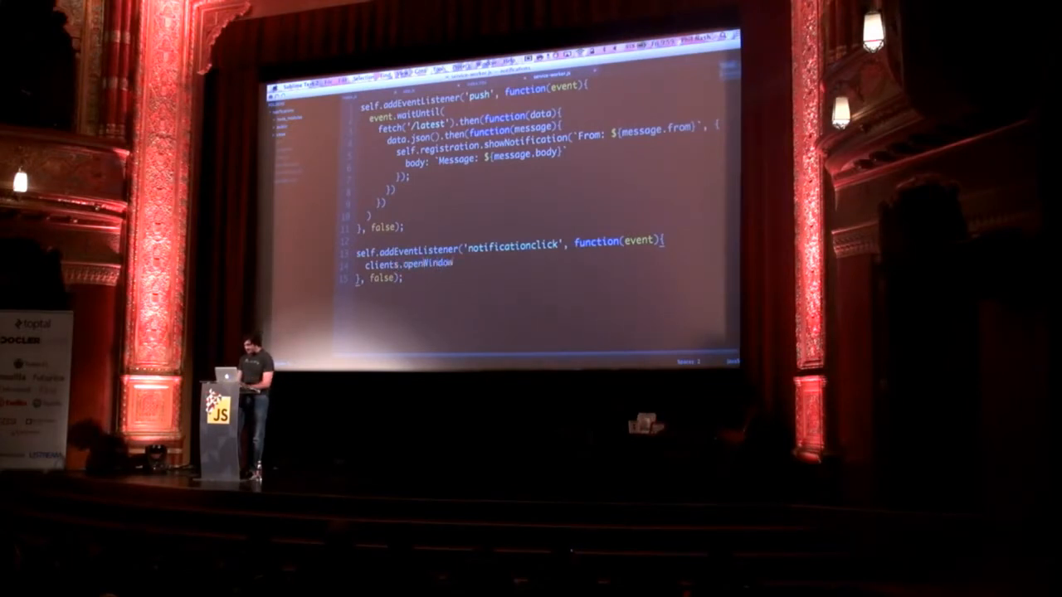
{"action": "type", "text": "('http://"}
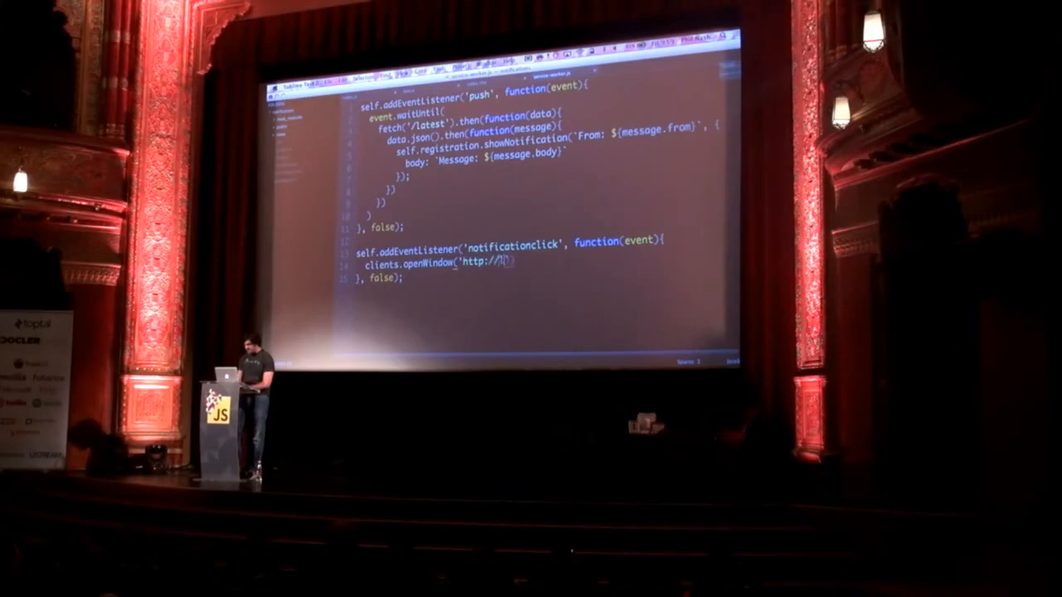
{"action": "type", "text": "localhost:3000"}
{"action": "type", "text": "ev"}
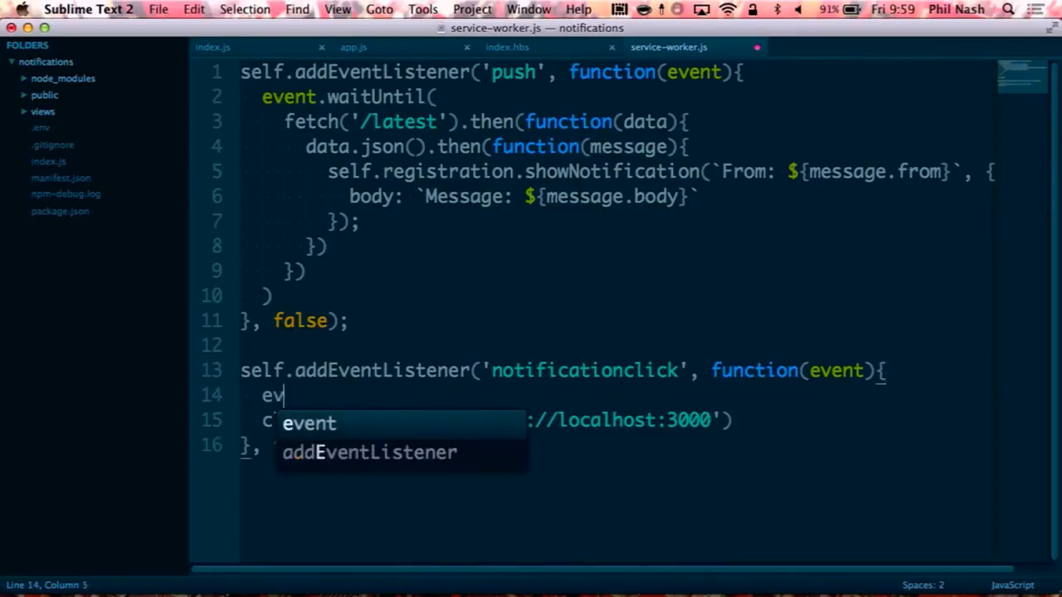
{"action": "type", "text": "ent.waitUntil("}
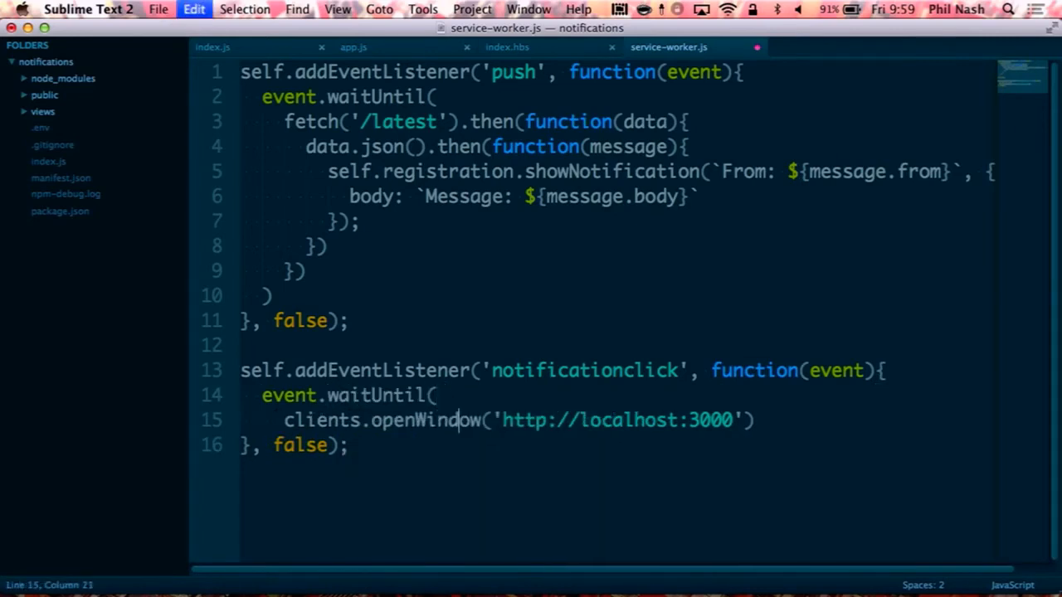
{"action": "key", "text": "enter"}
{"action": "type", "text": ")"}
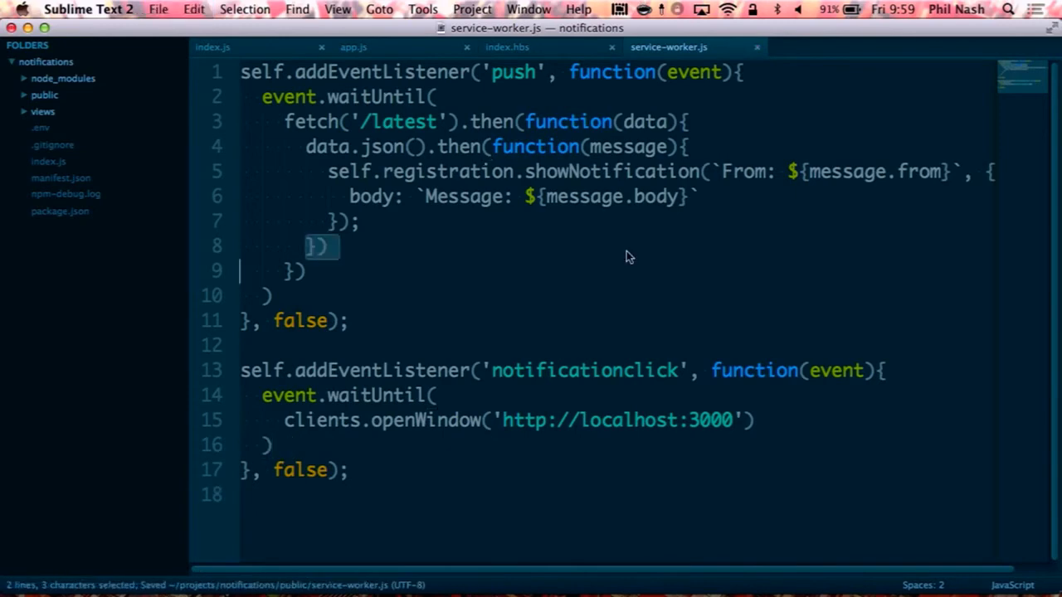
{"action": "left_click", "coordinate": [328, 247]}
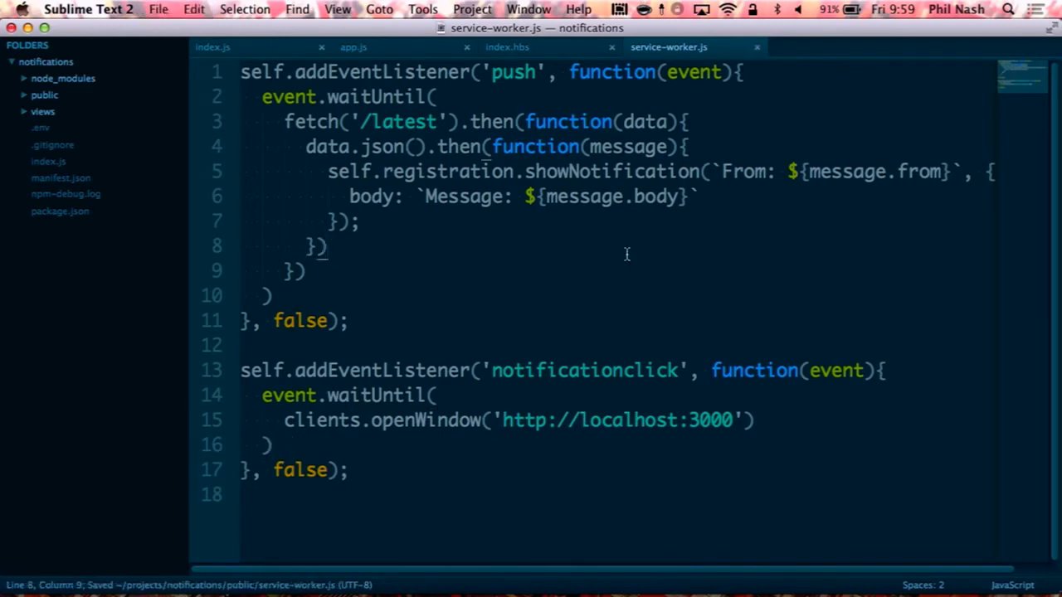
- In Chrome, subscribe localhost:3000 to notifications, then close that tab to reveal serviceworker-internals
{"action": "left_click", "coordinate": [213, 46]}
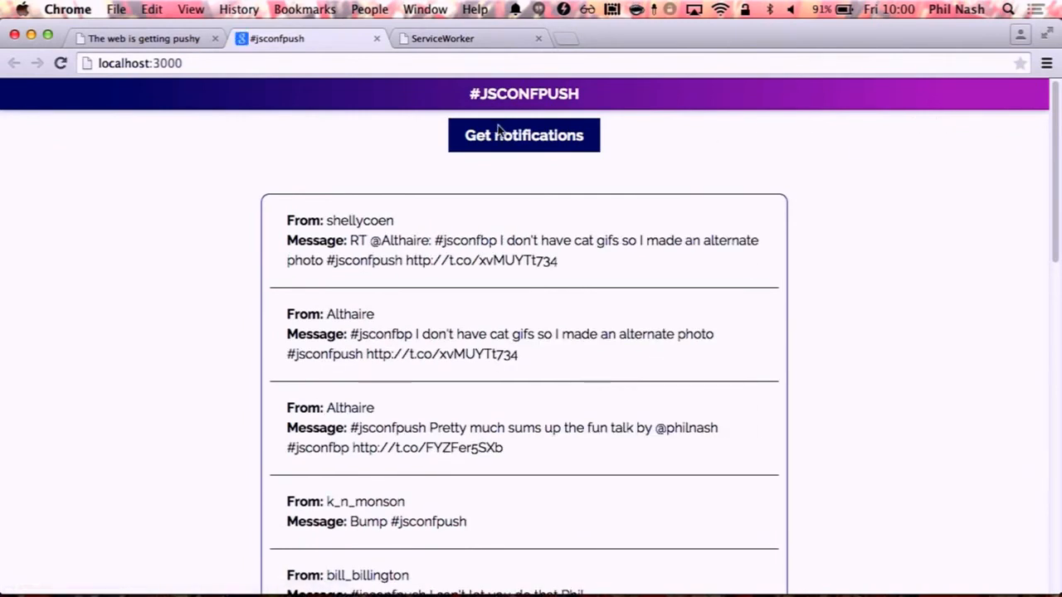
{"action": "left_click", "coordinate": [524, 135]}
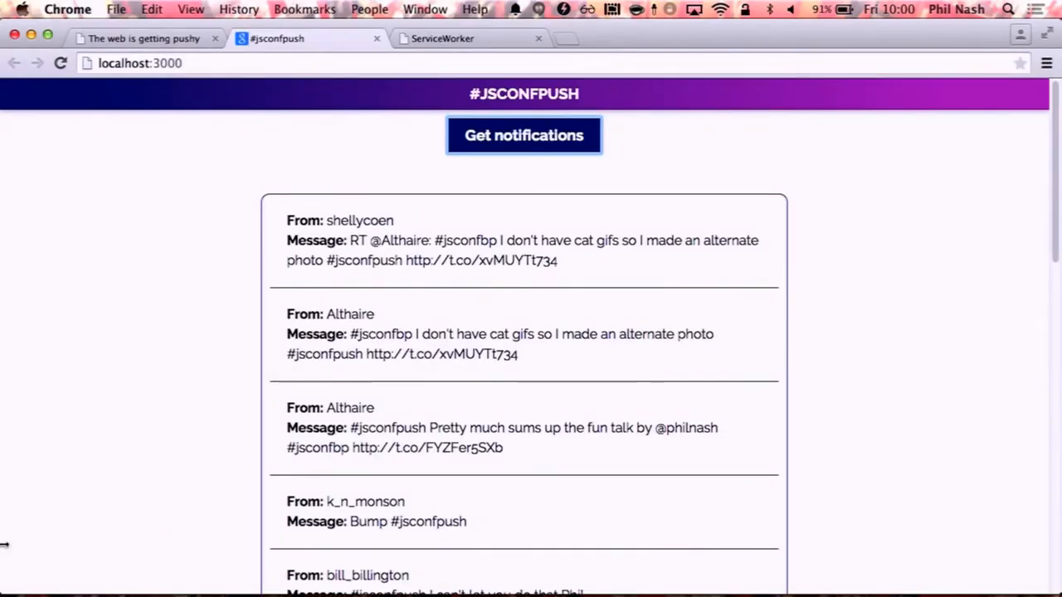
{"action": "left_click", "coordinate": [442, 38]}
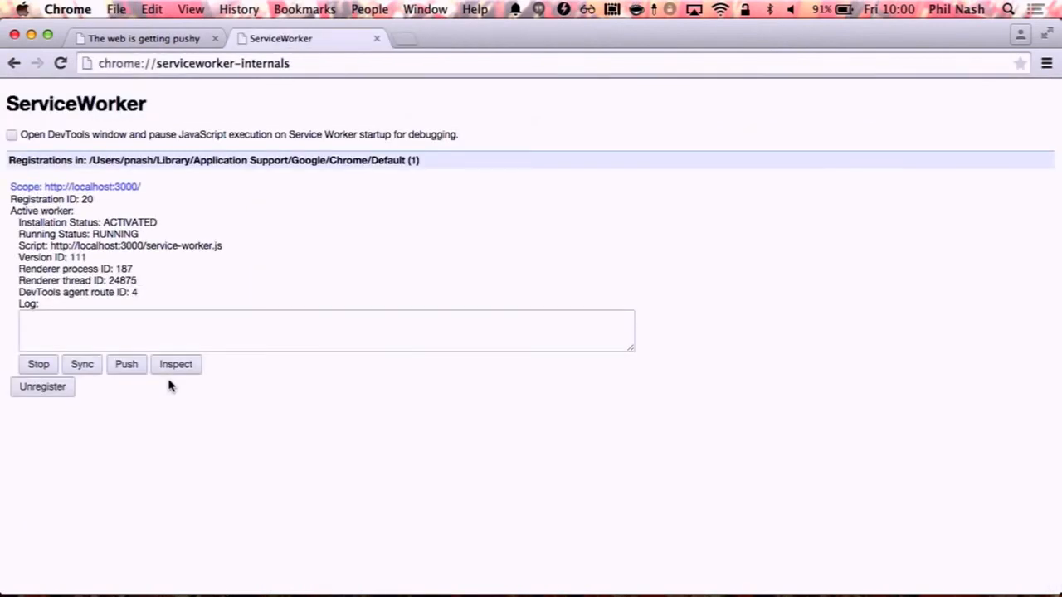